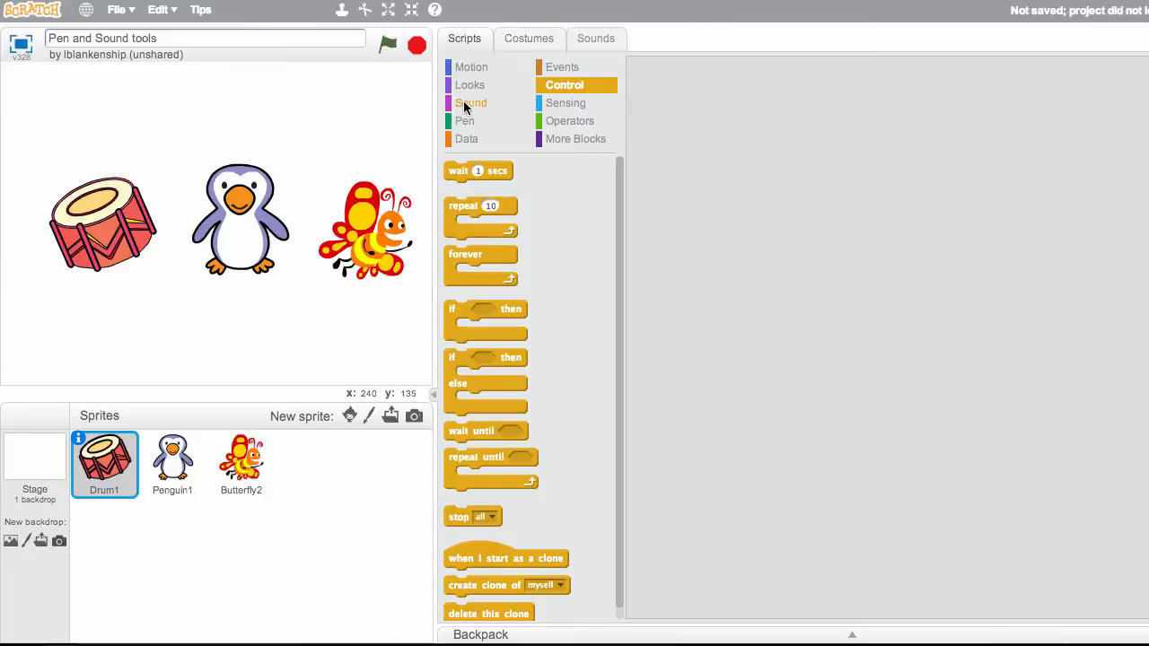
# Show the Sound block category for the Drum1 sprite.
pyautogui.click(471, 102)
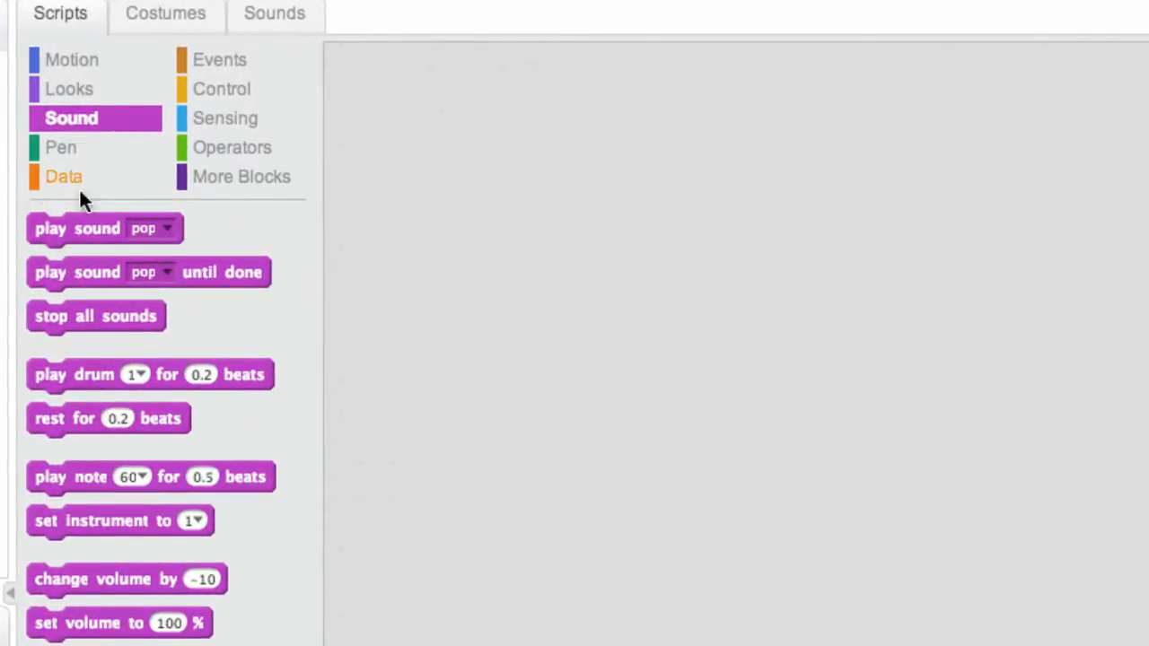
pyautogui.moveTo(85, 388)
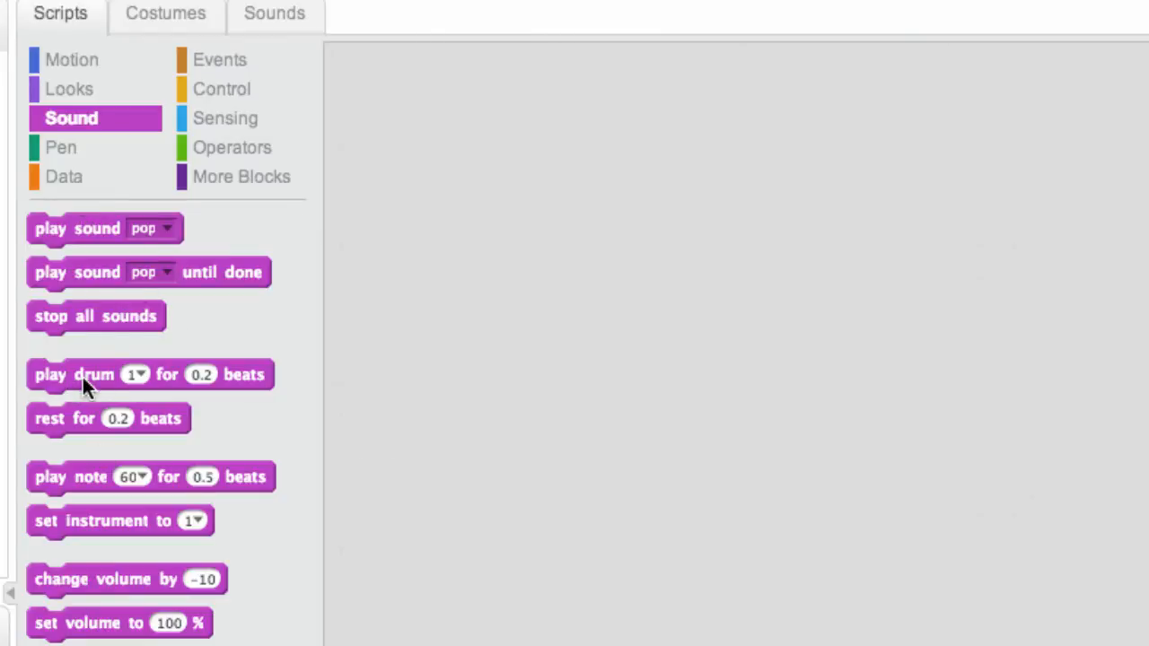
pyautogui.moveTo(139, 469)
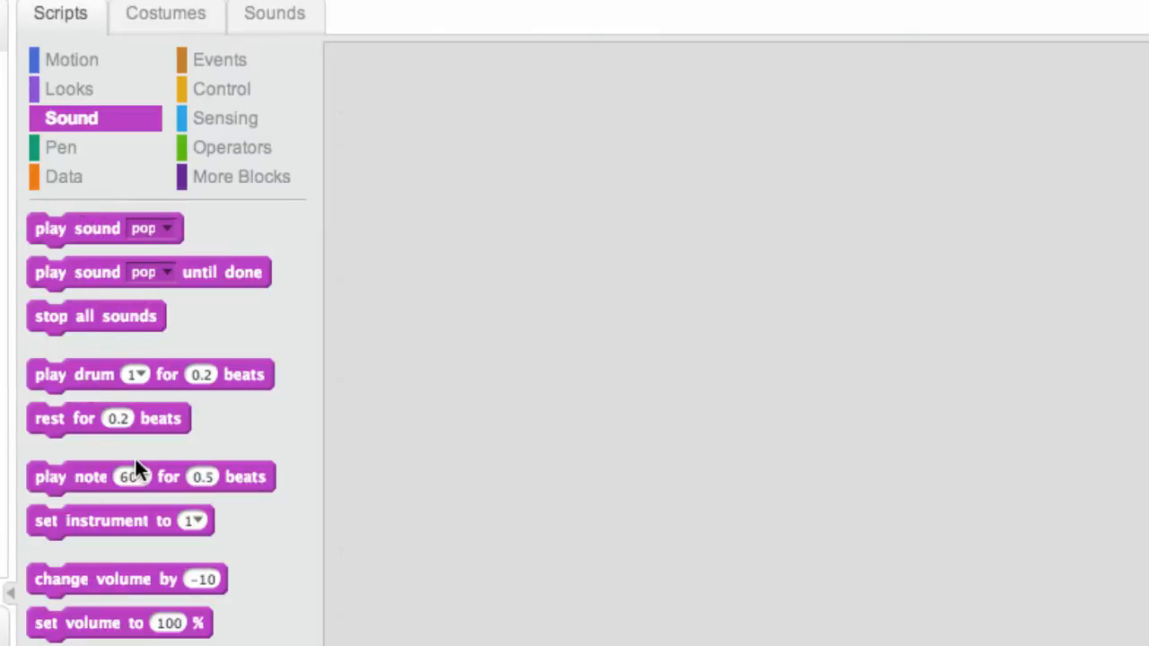
pyautogui.moveTo(162, 525)
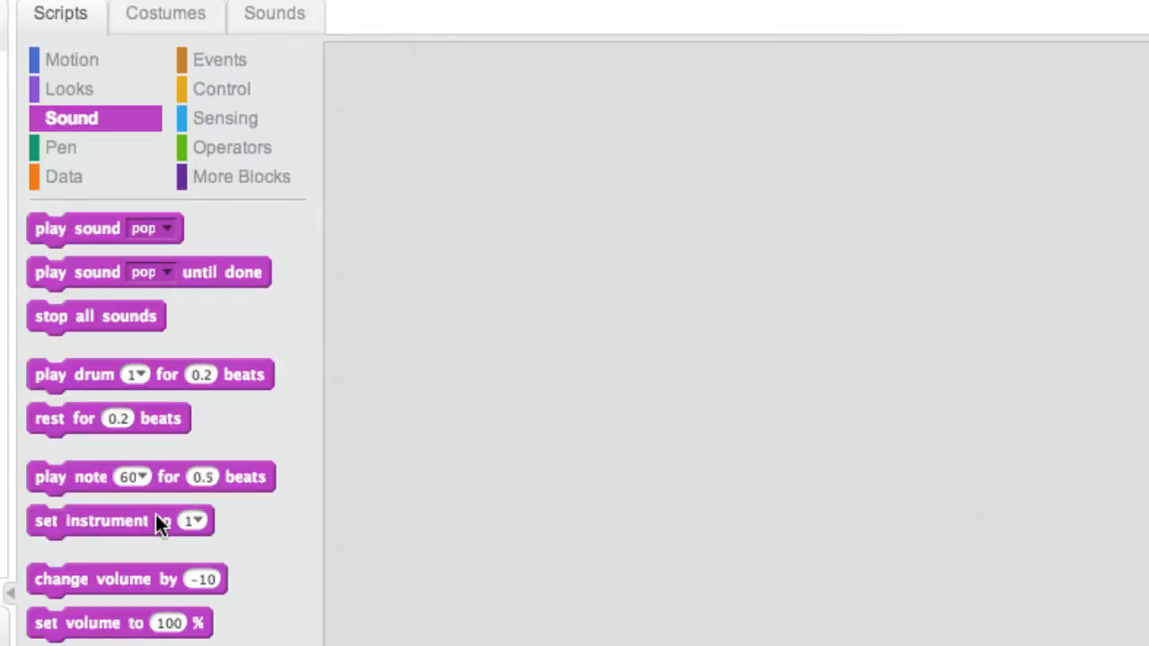
pyautogui.moveTo(171, 637)
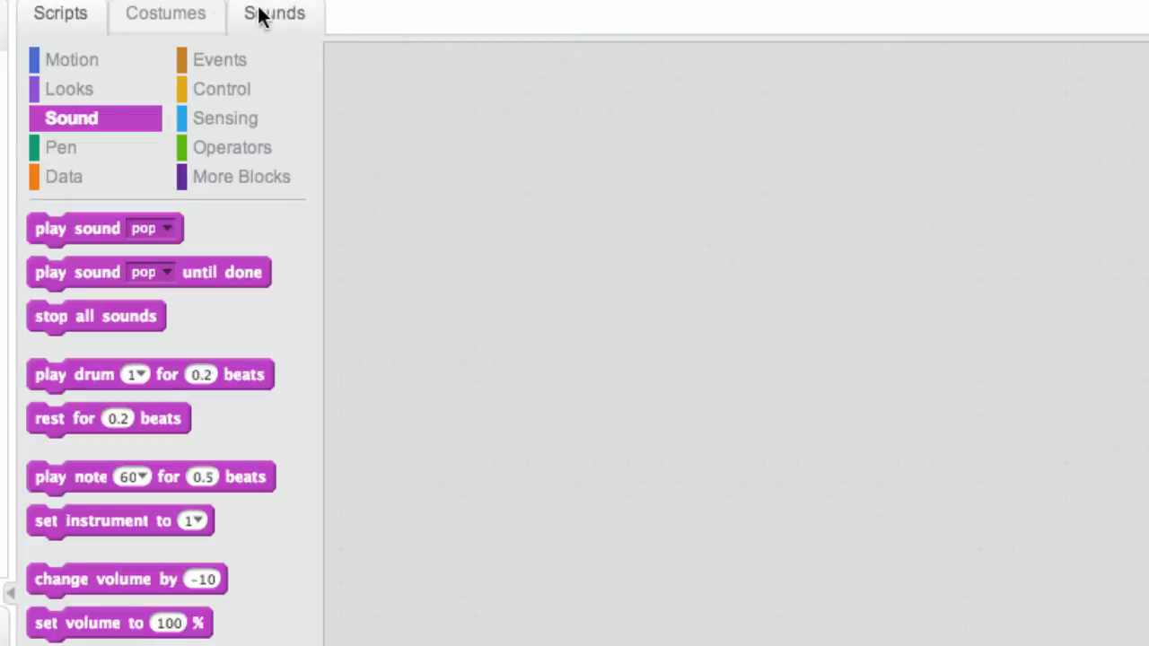
pyautogui.moveTo(242, 23)
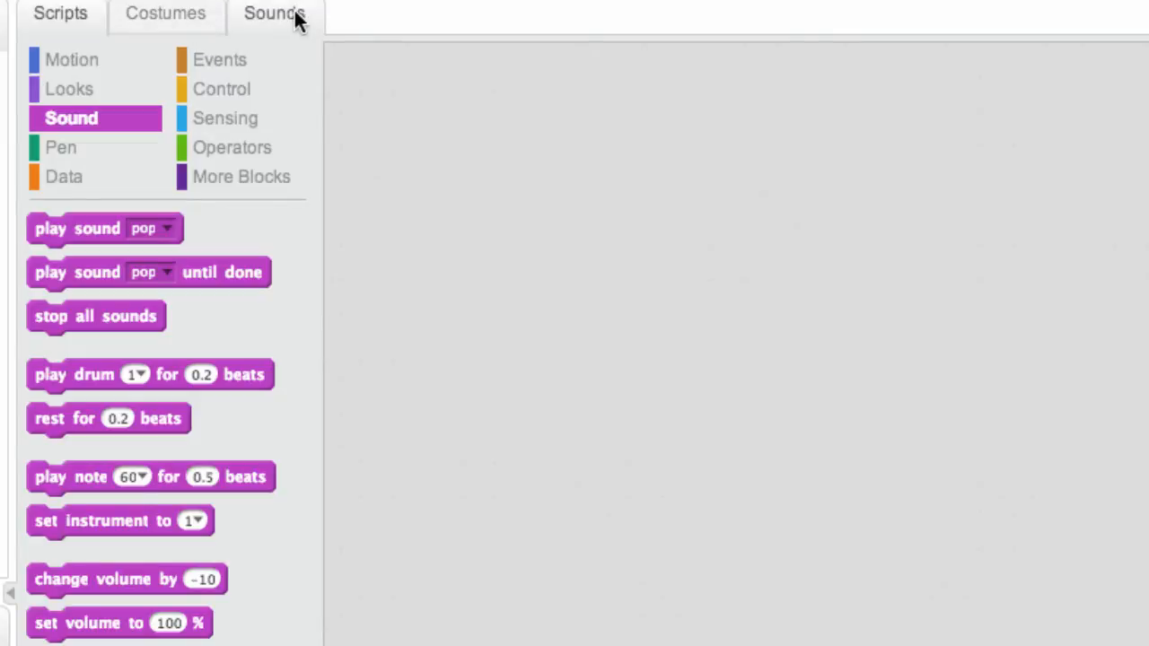
# Open the Sounds tab to view Drum1's single pop sound.
pyautogui.click(273, 12)
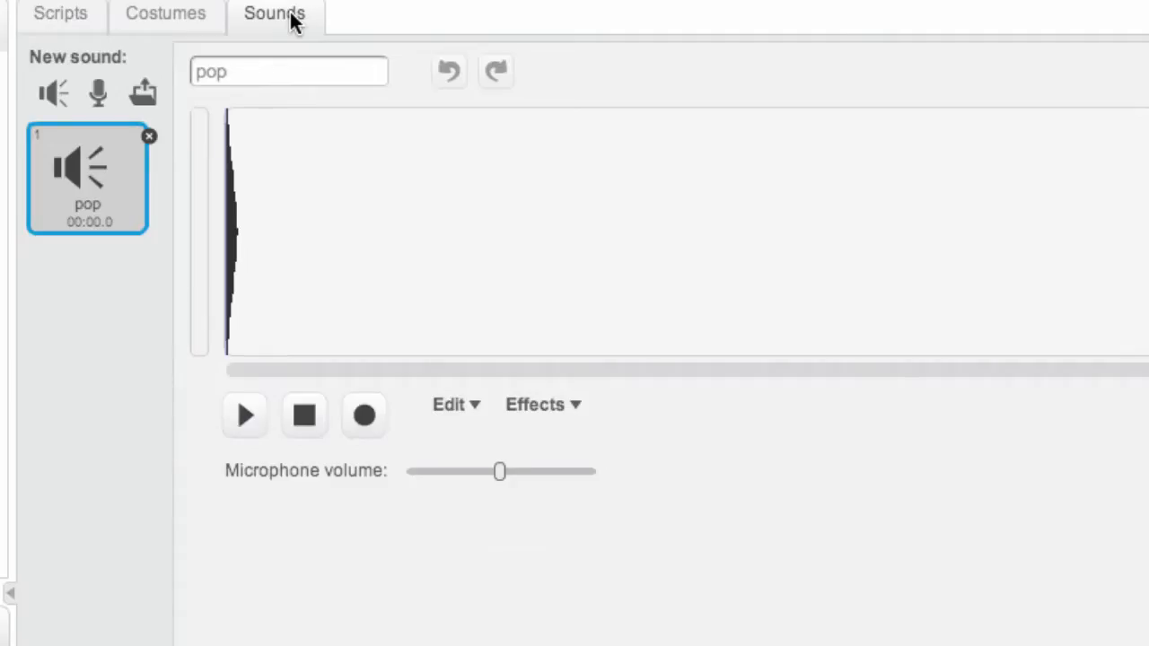
pyautogui.moveTo(165, 36)
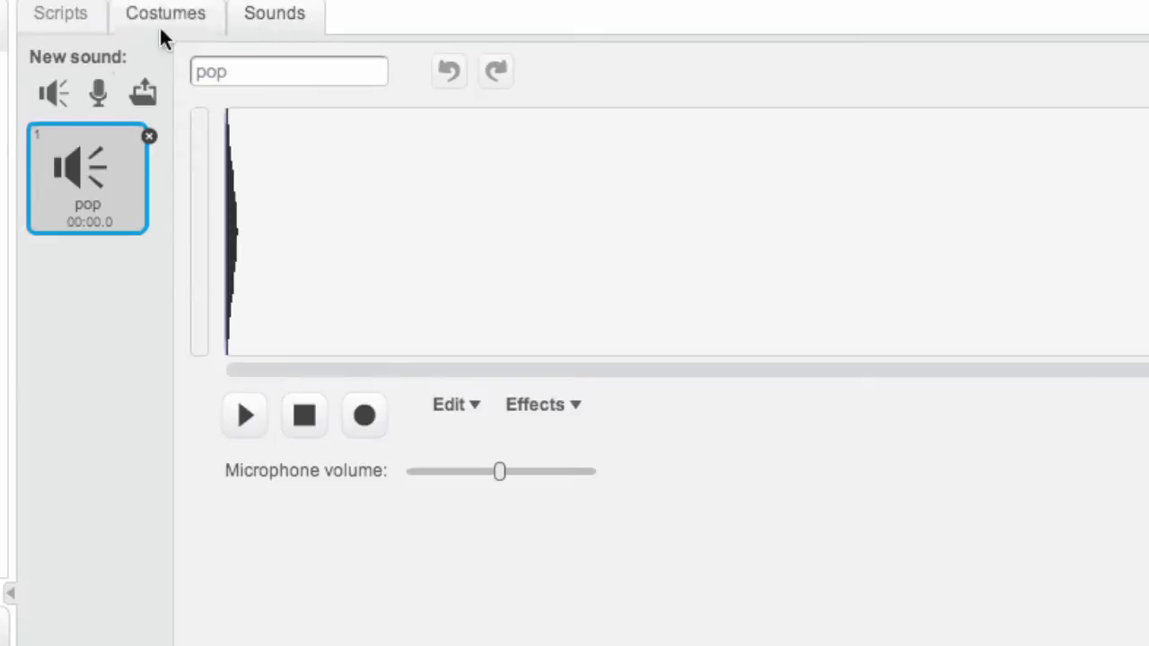
pyautogui.moveTo(56, 93)
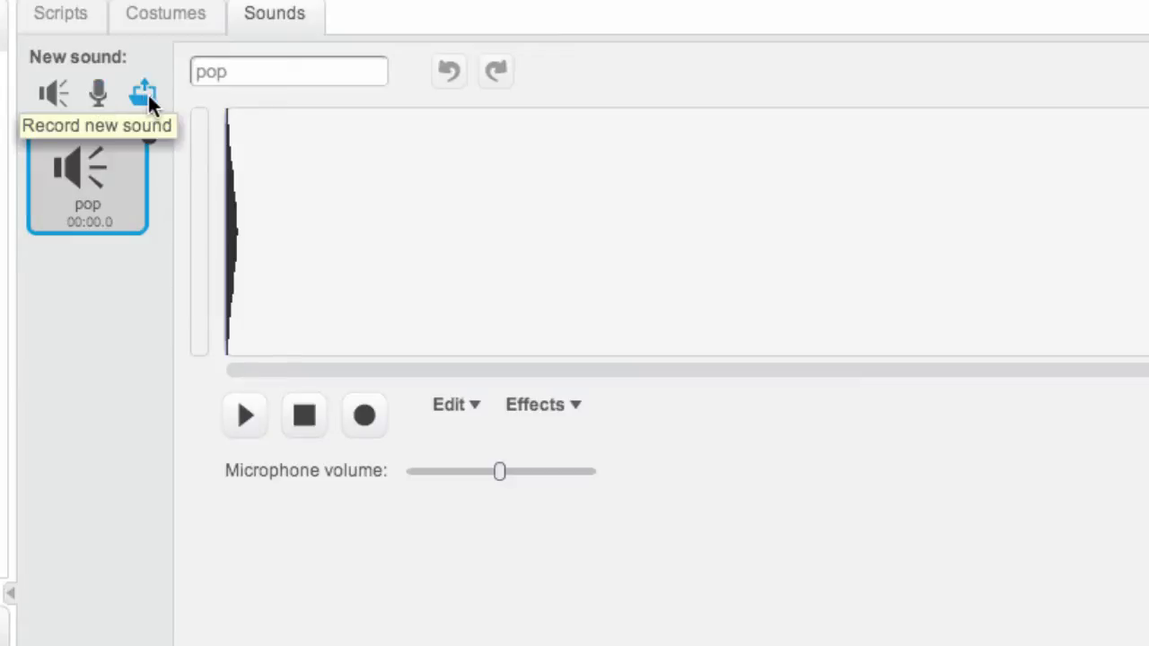
pyautogui.moveTo(144, 95)
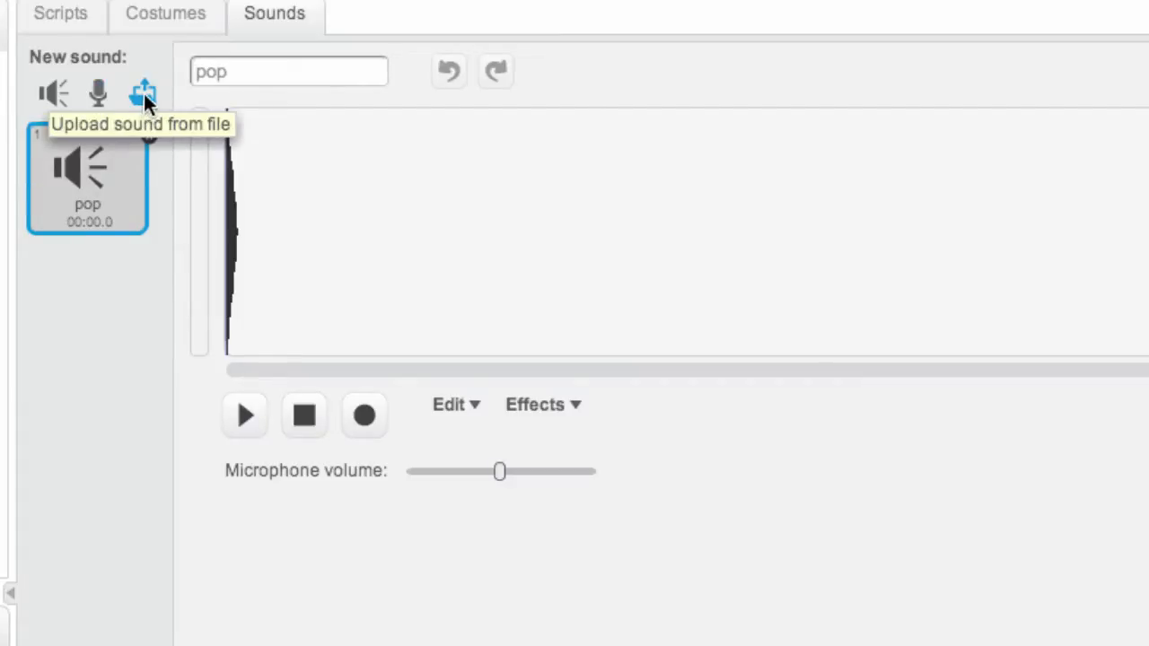
pyautogui.moveTo(27, 101)
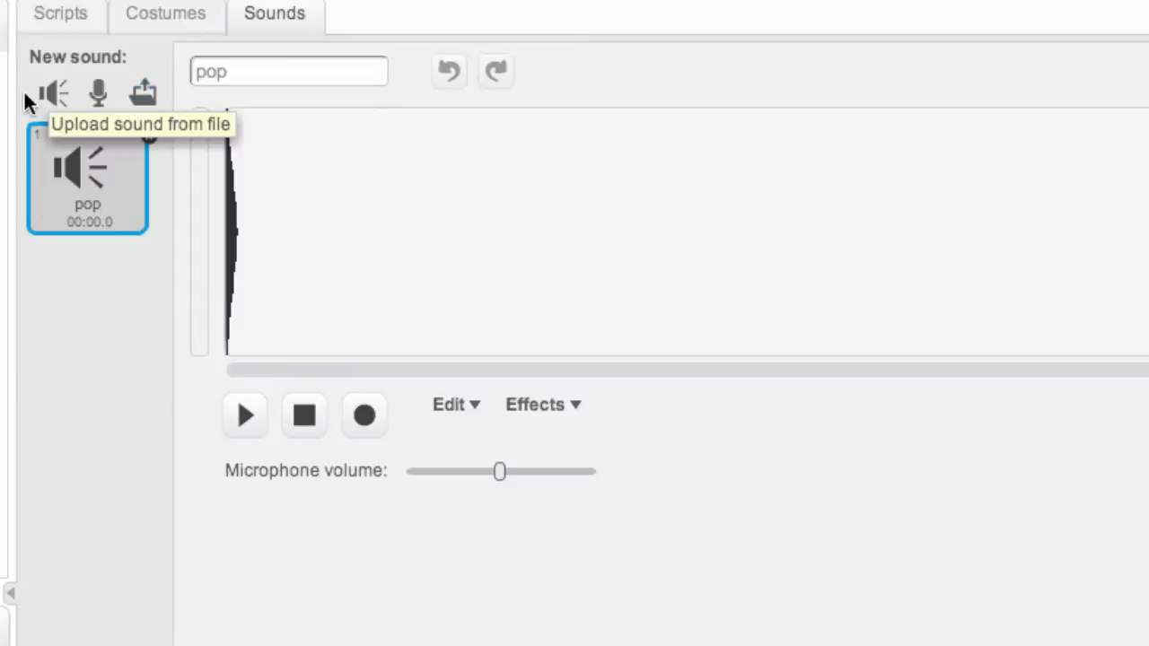
pyautogui.moveTo(49, 76)
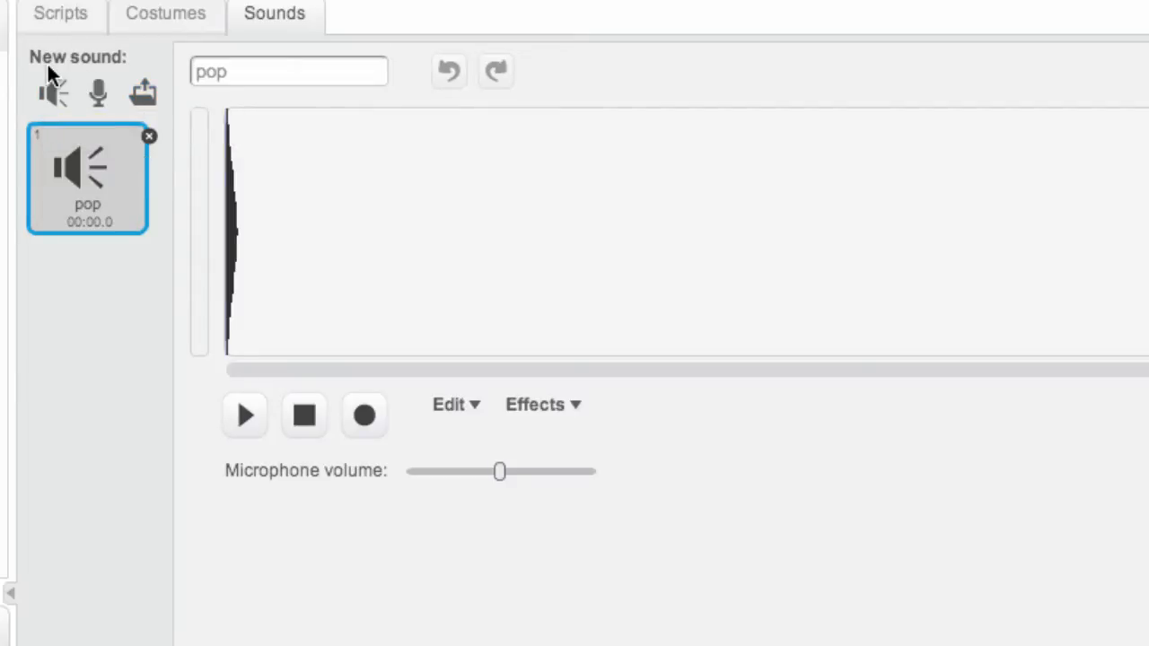
pyautogui.moveTo(54, 92)
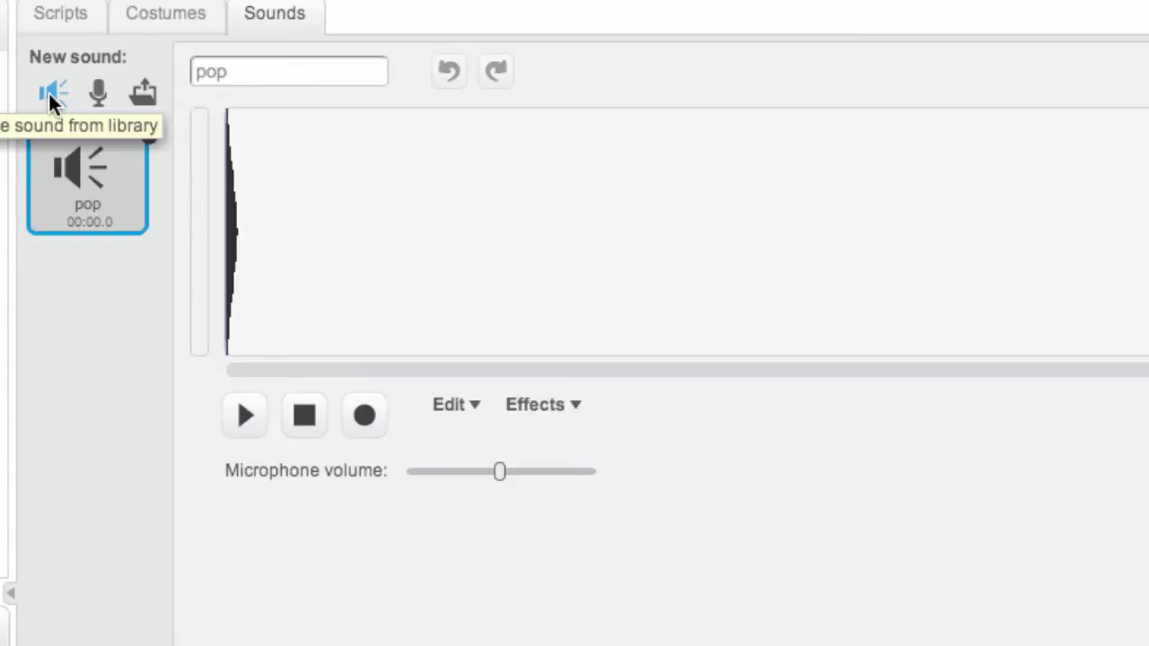
# Add goose, bubbles, bird and owl library sounds, then return to the scripts.
pyautogui.click(54, 93)
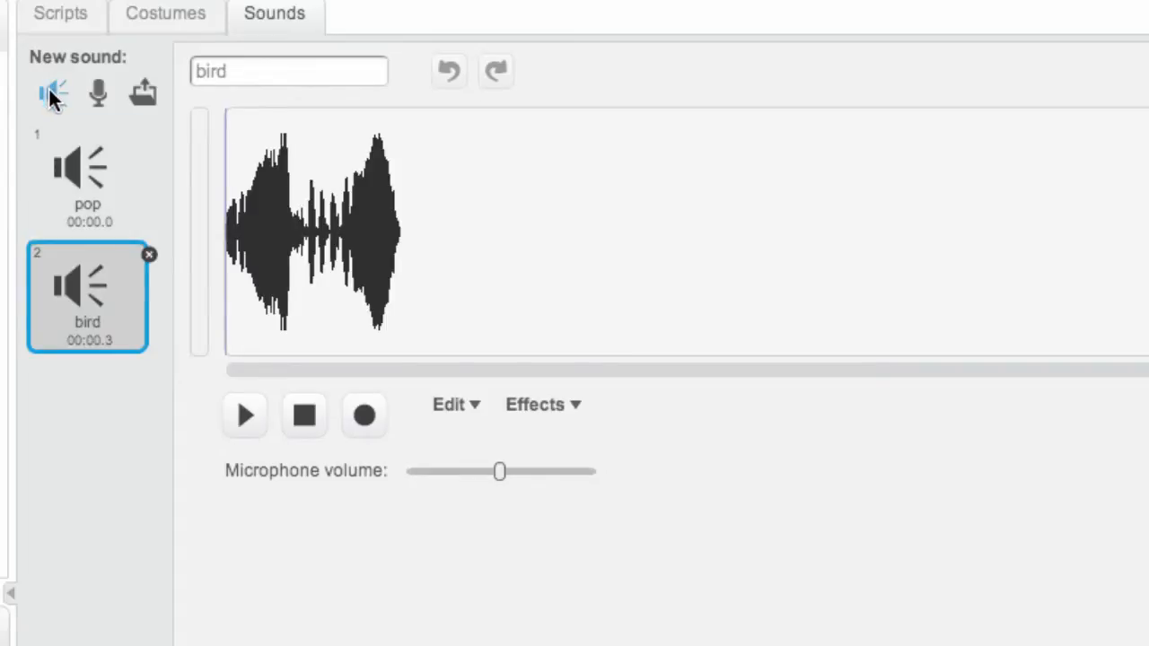
pyautogui.moveTo(54, 93)
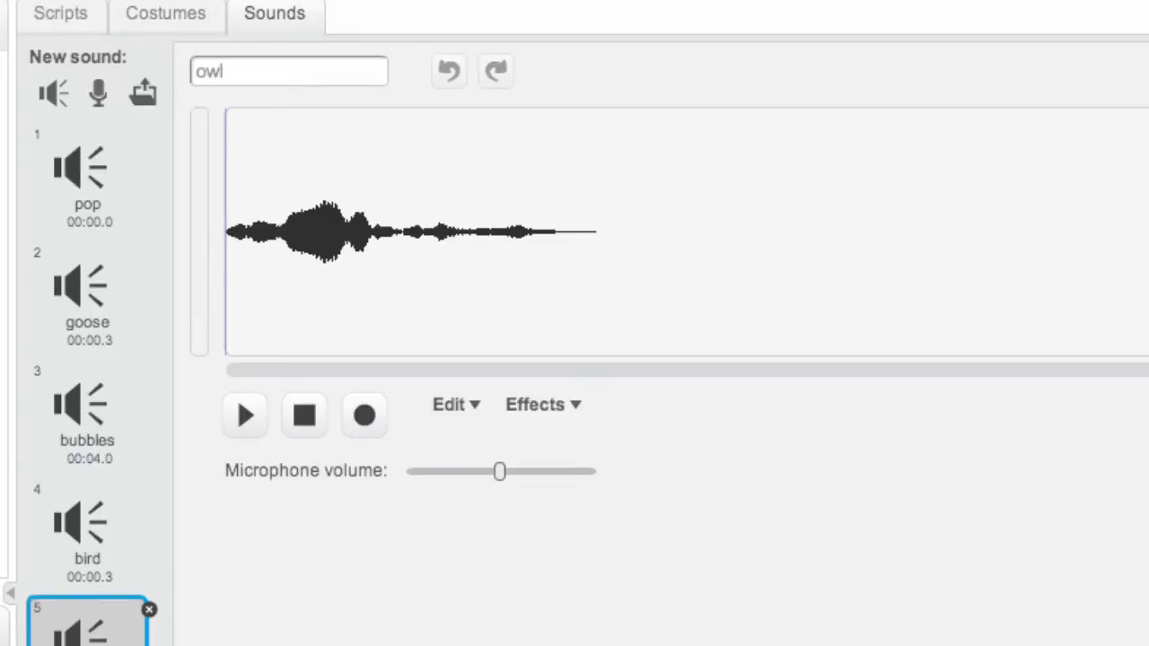
pyautogui.click(60, 13)
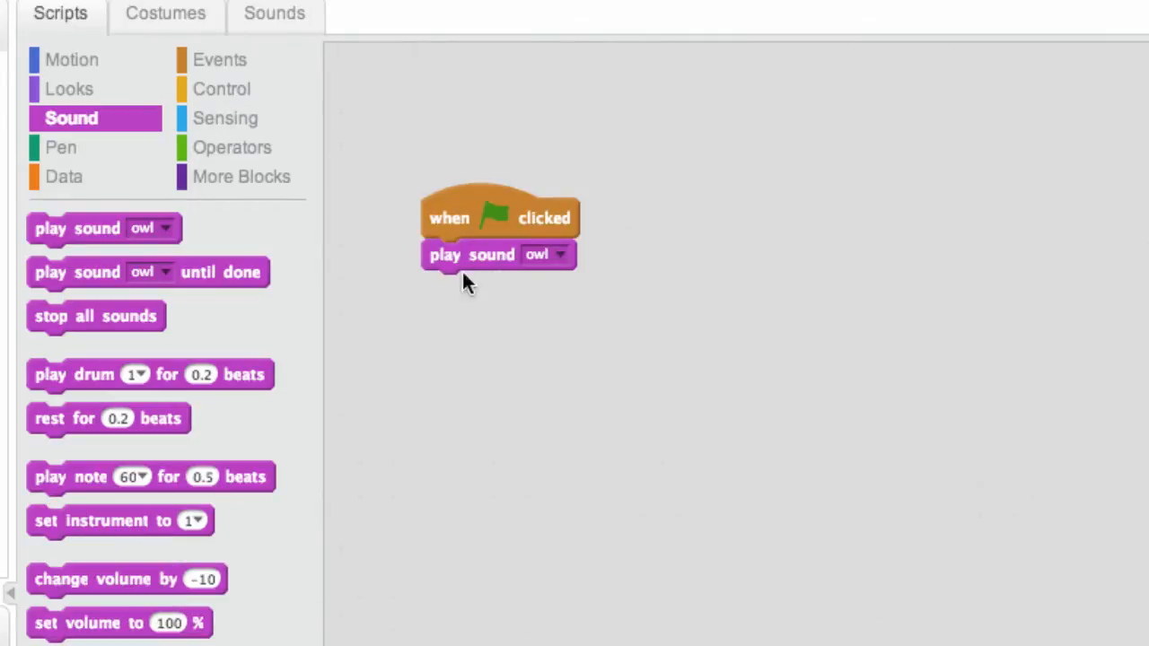
pyautogui.moveTo(4, 193)
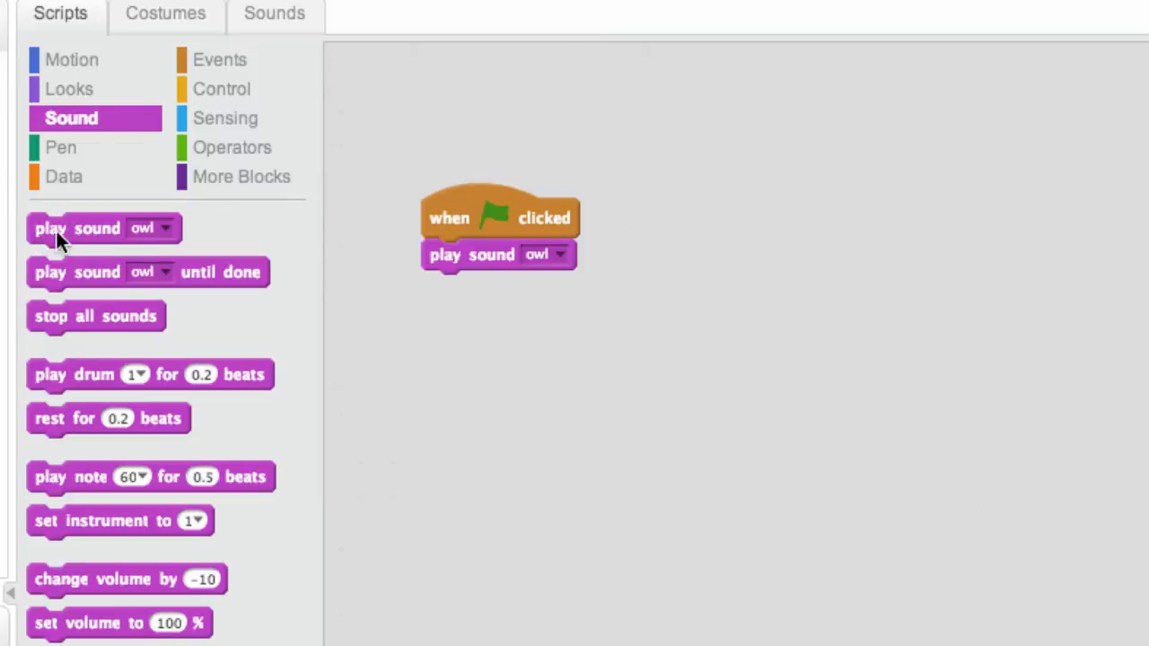
# Stack the goose and bird play-sound blocks after owl, with one-second waits between.
pyautogui.moveTo(51, 228); pyautogui.dragTo(422, 318)
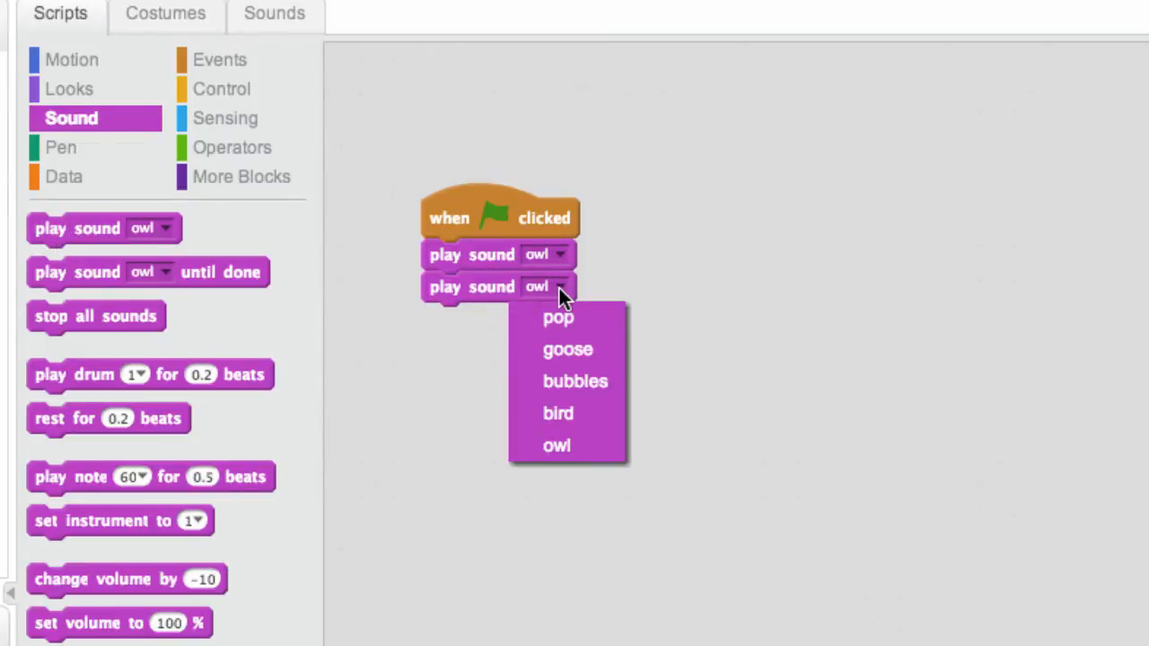
pyautogui.click(567, 350)
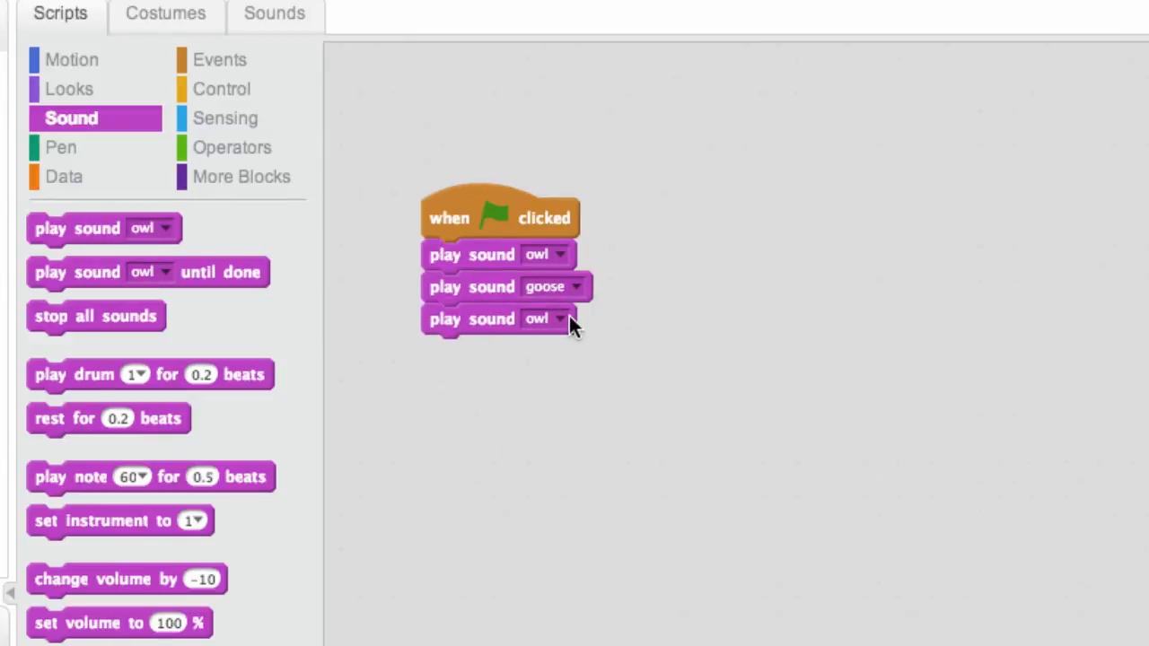
pyautogui.click(538, 318)
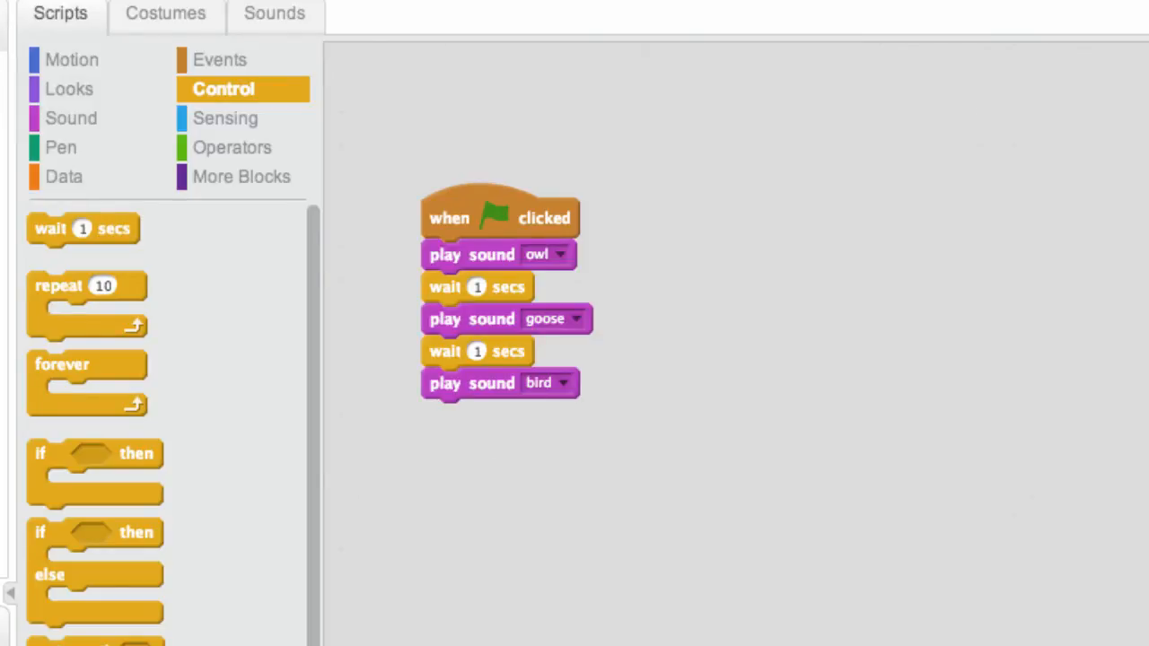
# Test the green-flag script playing owl, goose and bird.
pyautogui.click(500, 218)
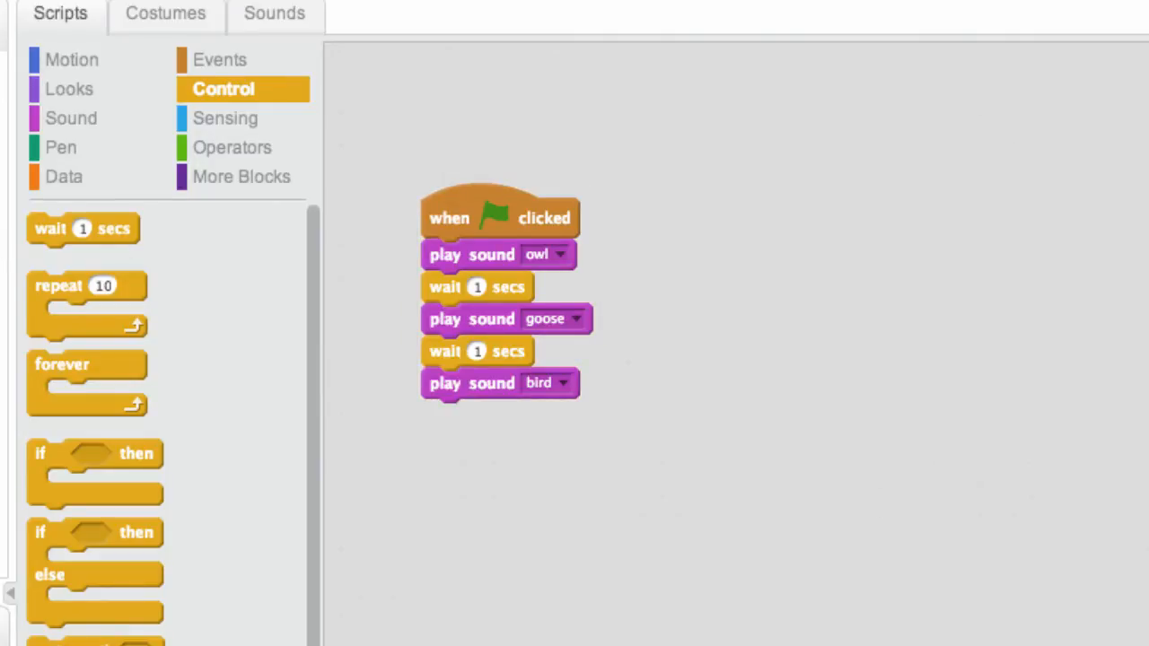
pyautogui.moveTo(359, 323)
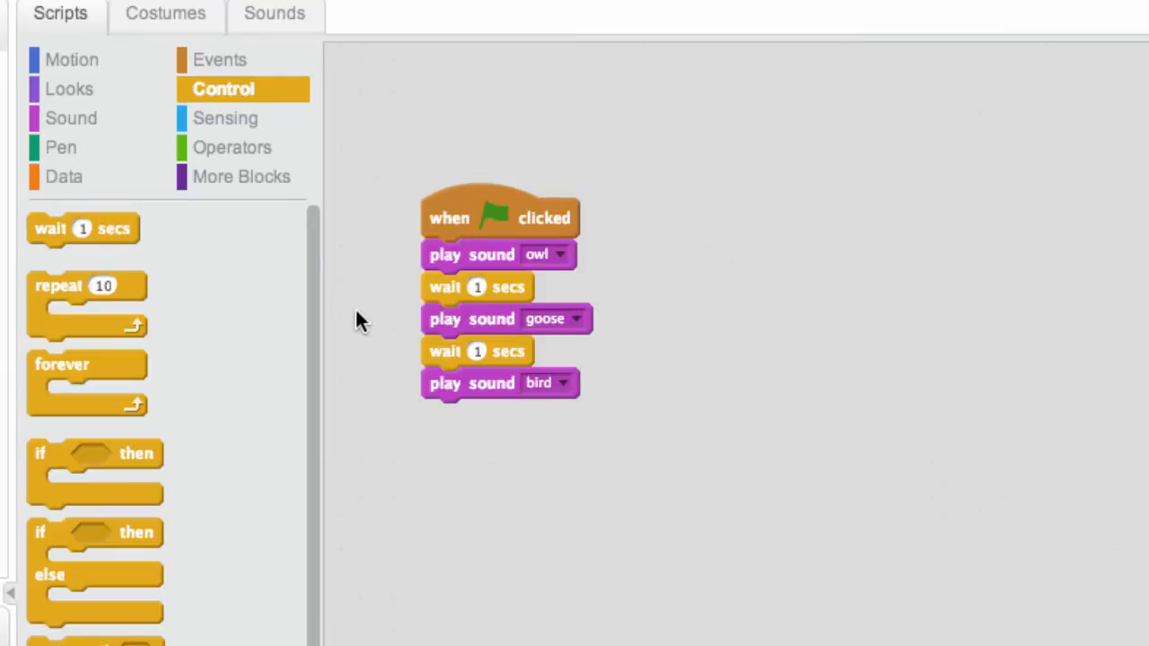
pyautogui.moveTo(386, 166)
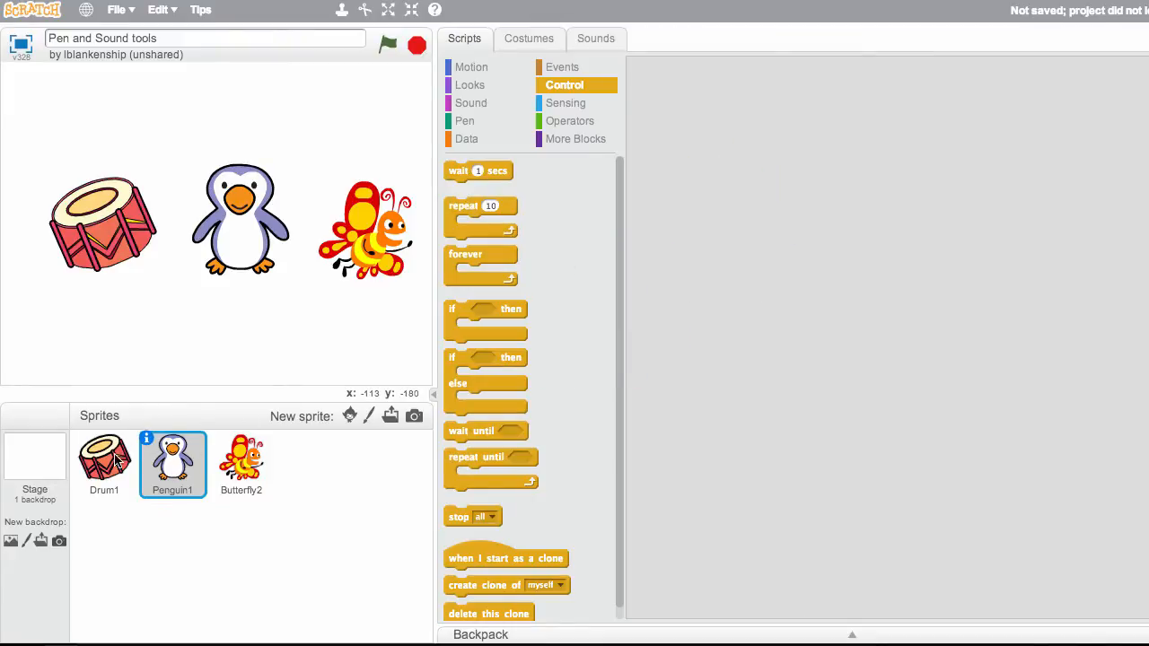
# Select the drum sprite and set its 0.2-beat play drum block to Snare Drum.
pyautogui.click(104, 462)
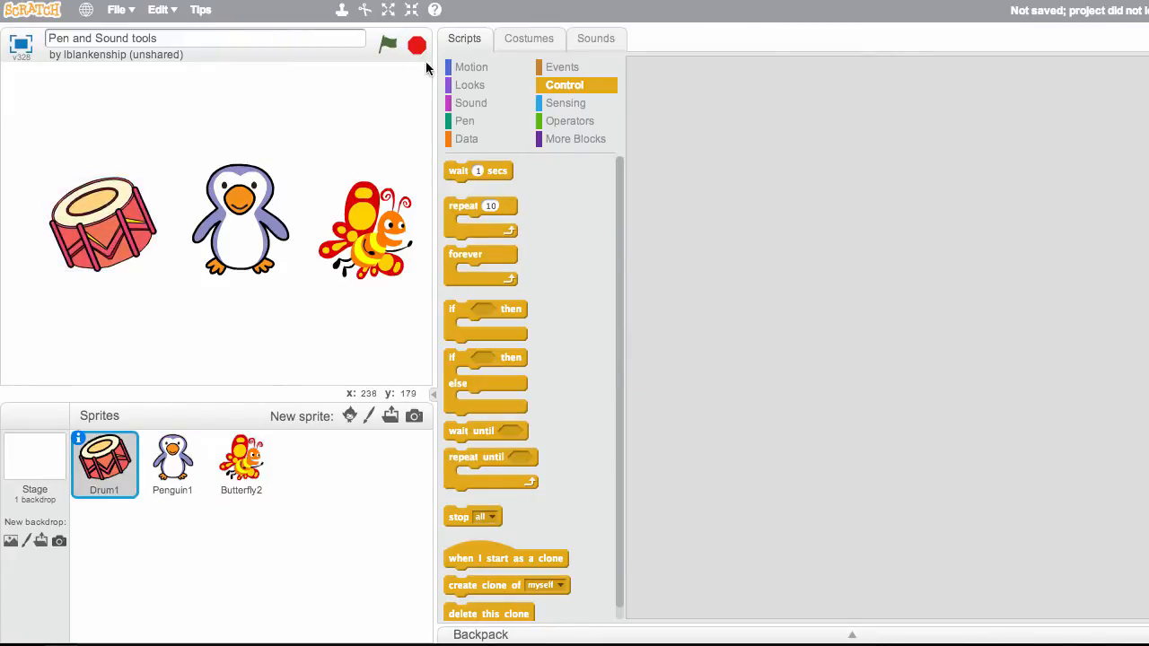
pyautogui.click(471, 103)
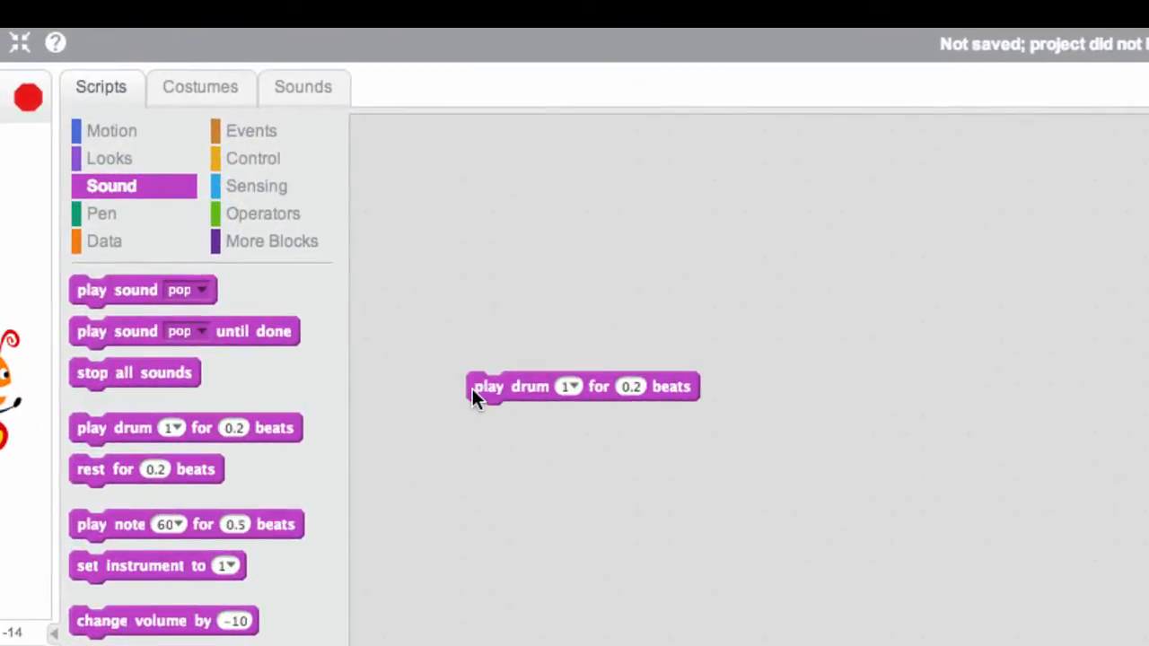
pyautogui.moveTo(431, 388)
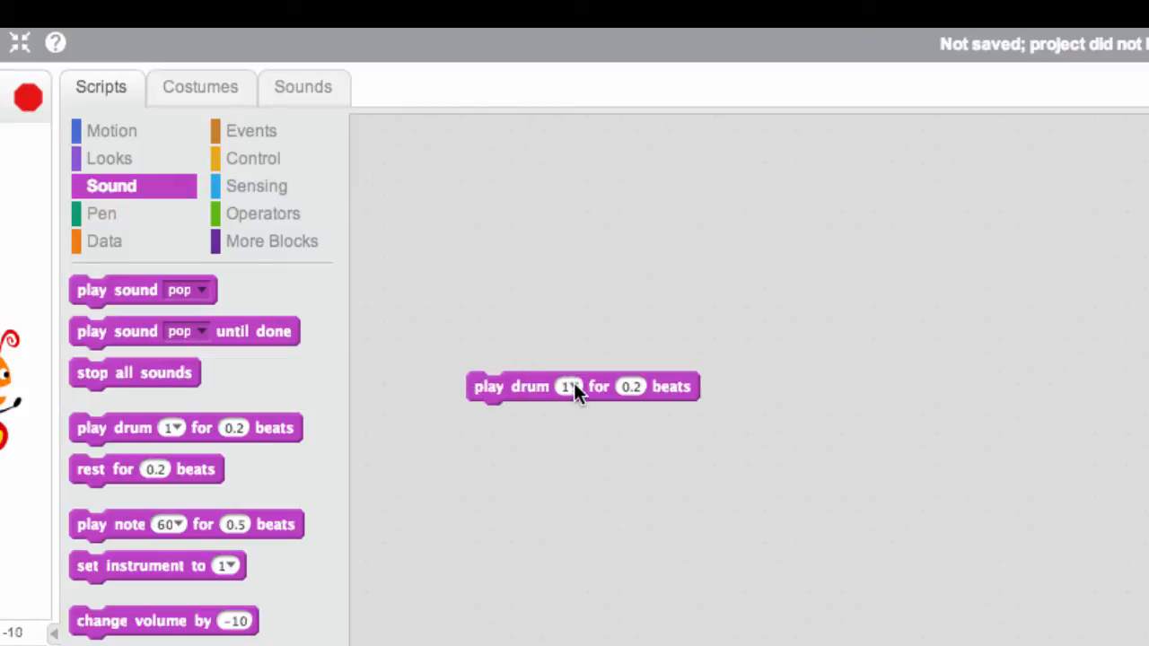
pyautogui.click(572, 386)
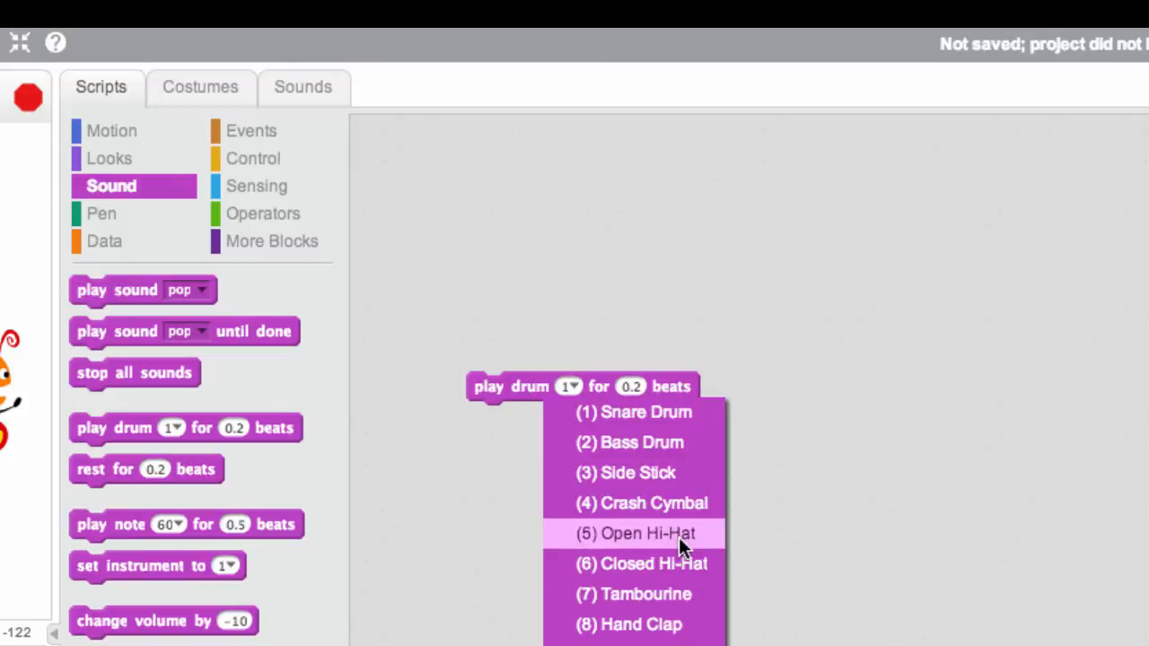
pyautogui.click(640, 533)
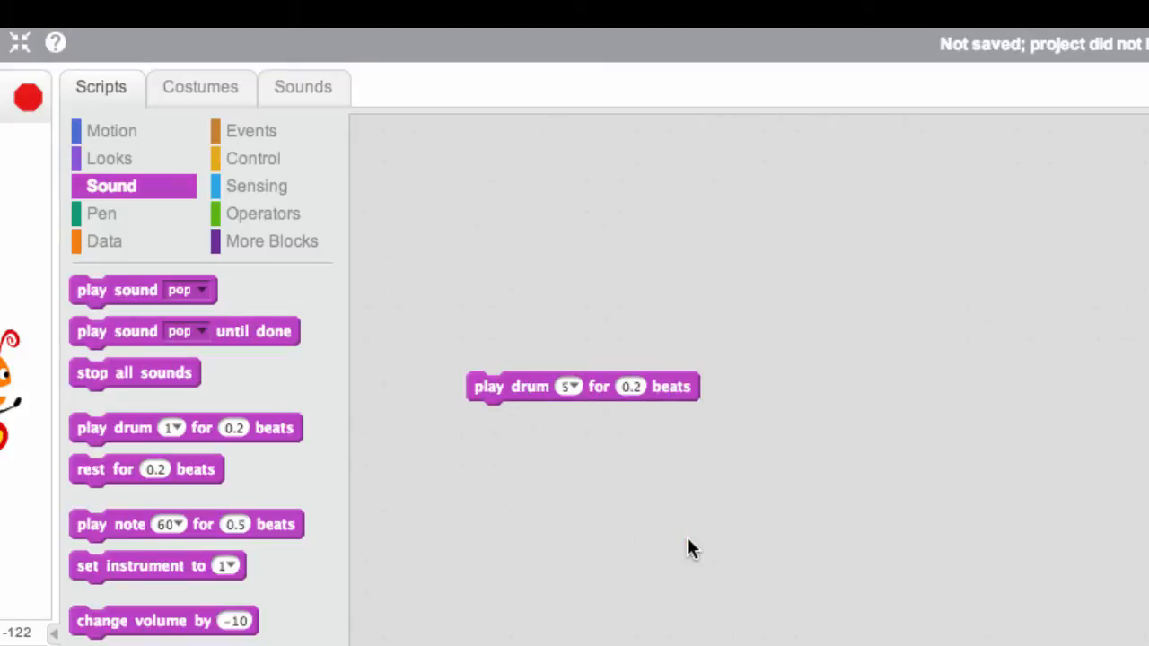
pyautogui.moveTo(252, 131)
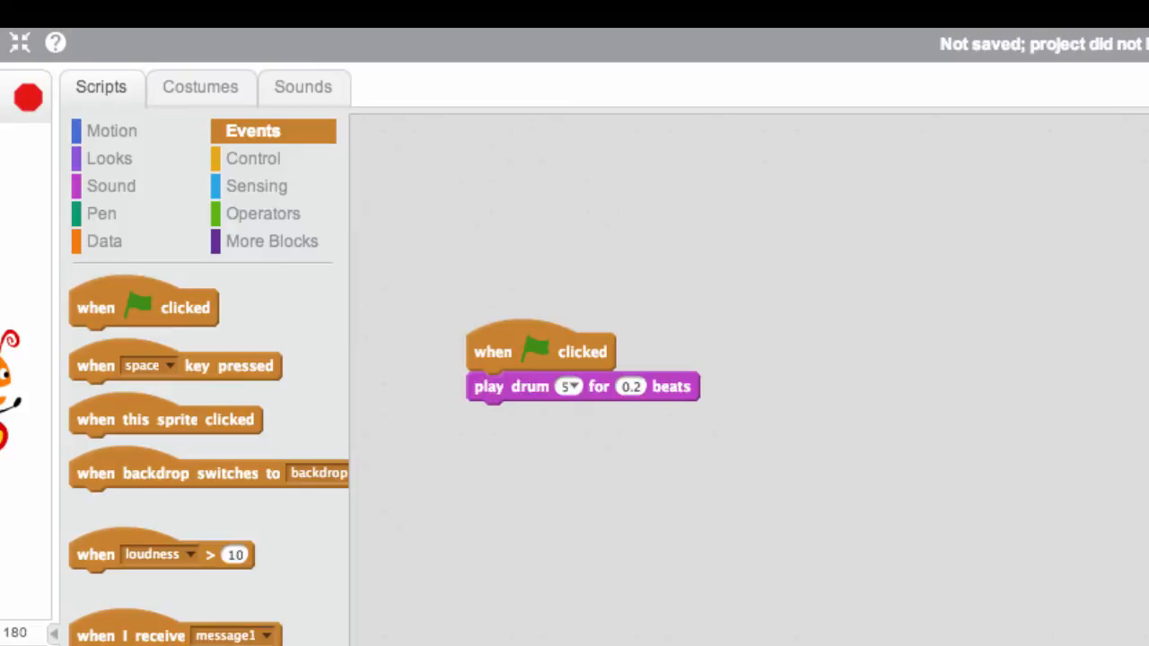
pyautogui.click(570, 386)
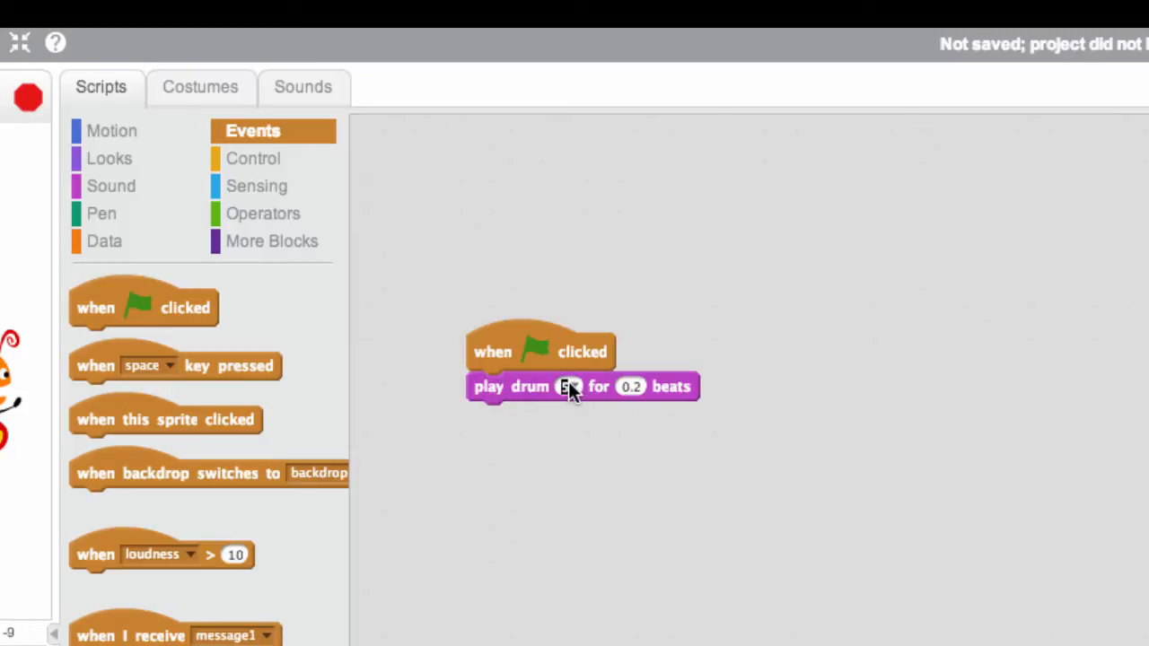
pyautogui.click(570, 386)
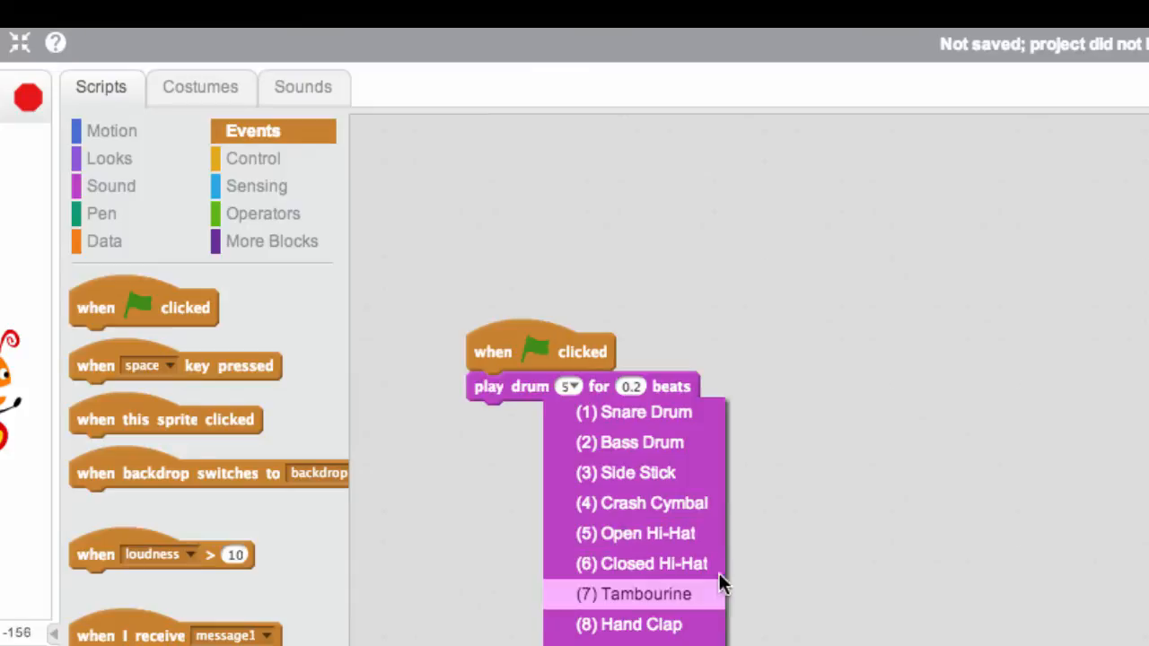
pyautogui.moveTo(636, 413)
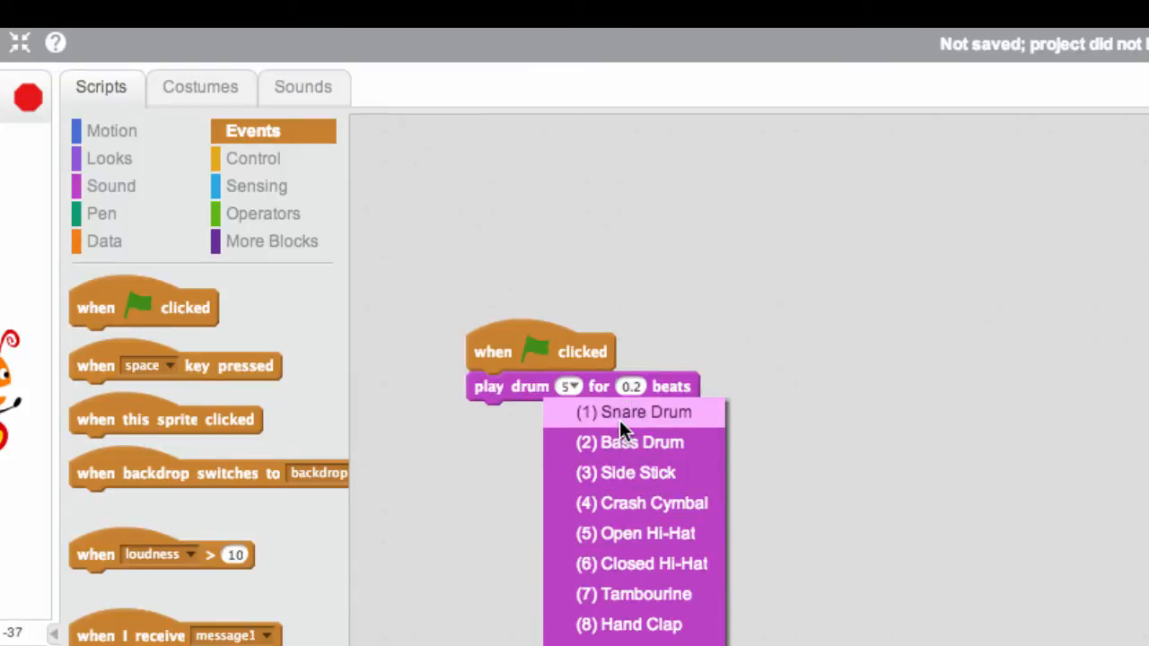
pyautogui.click(636, 412)
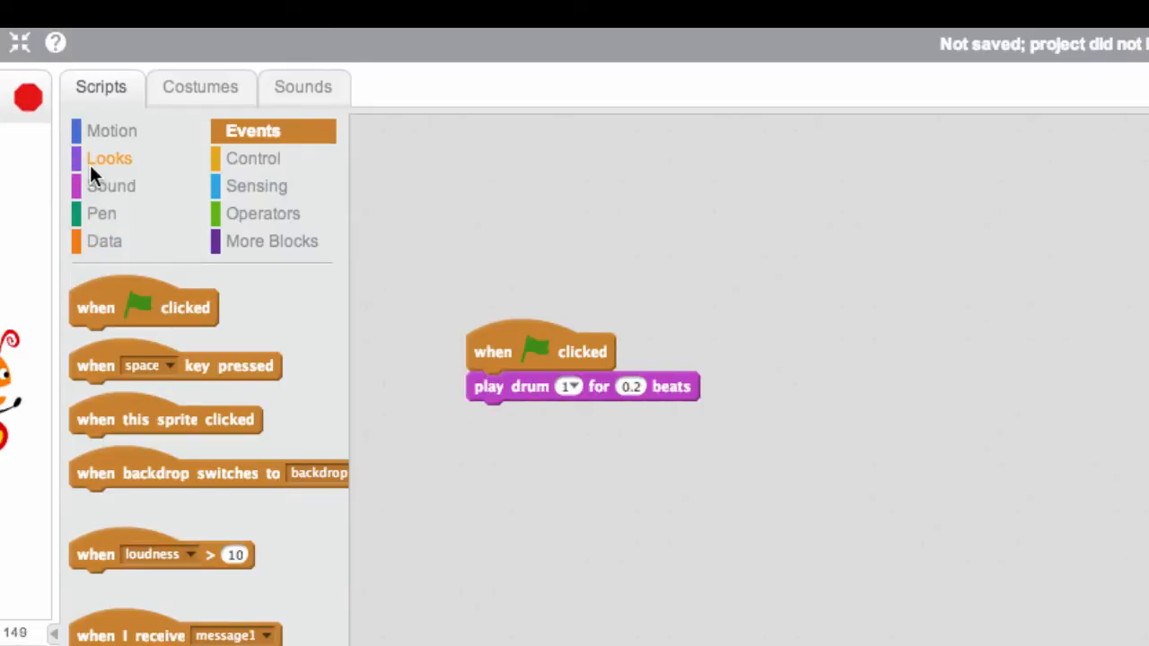
# Add more snare hits with 0.2-beat rests between them and move the script higher.
pyautogui.click(110, 186)
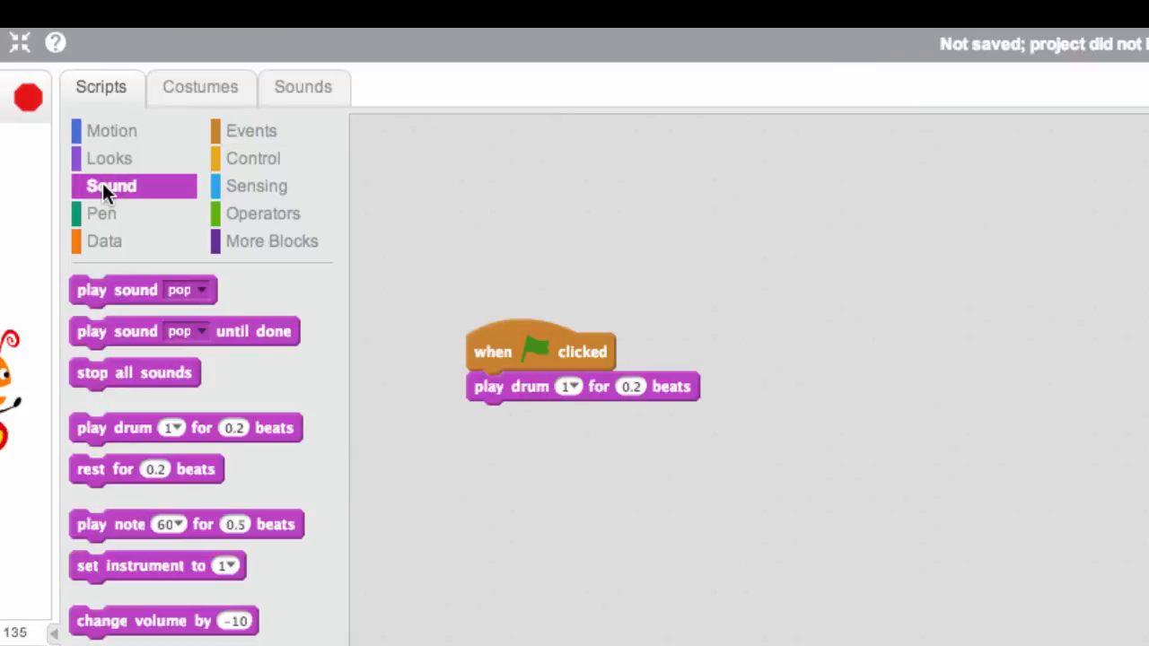
pyautogui.moveTo(186, 428); pyautogui.dragTo(602, 421)
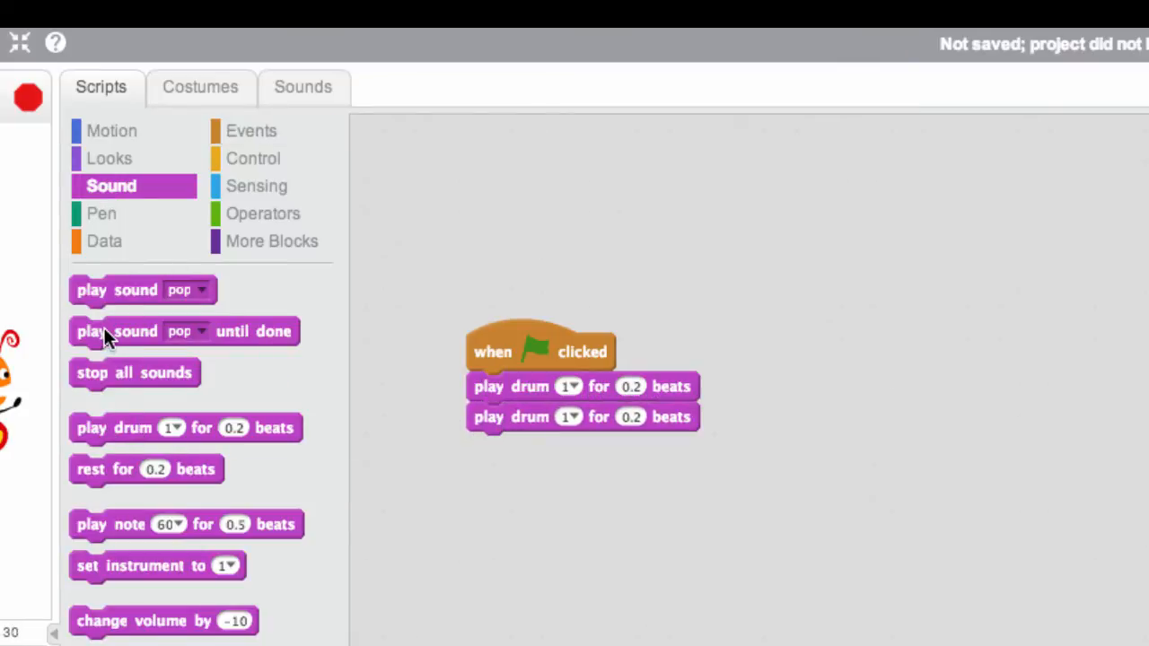
pyautogui.moveTo(186, 427); pyautogui.dragTo(583, 447)
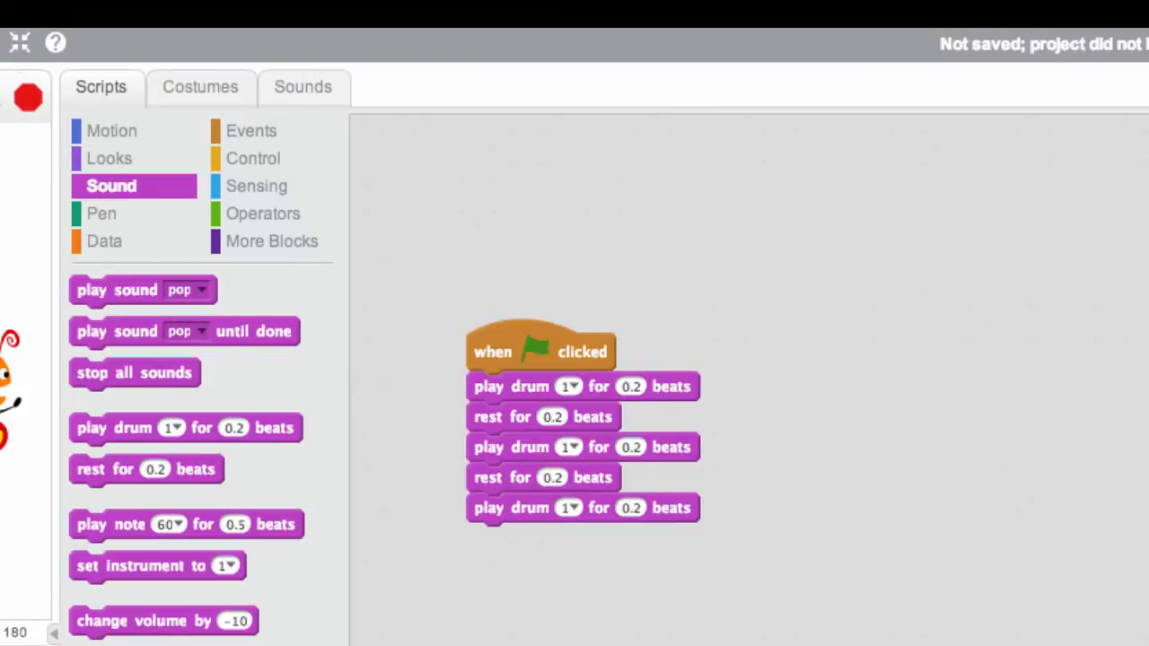
pyautogui.click(539, 351)
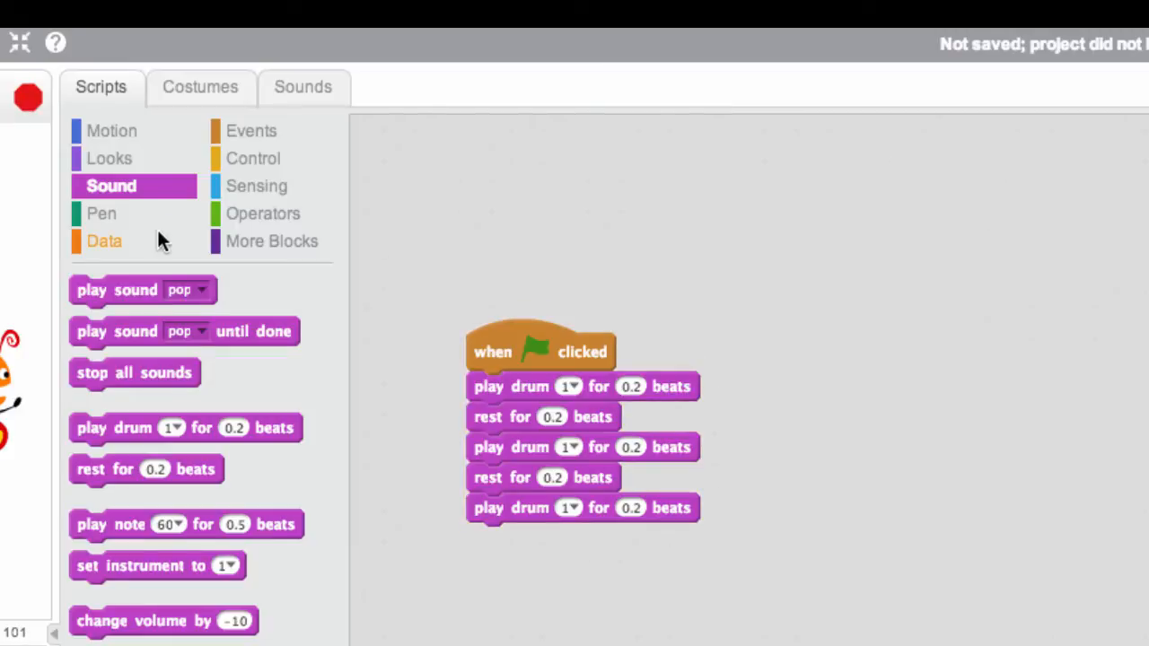
pyautogui.moveTo(252, 228)
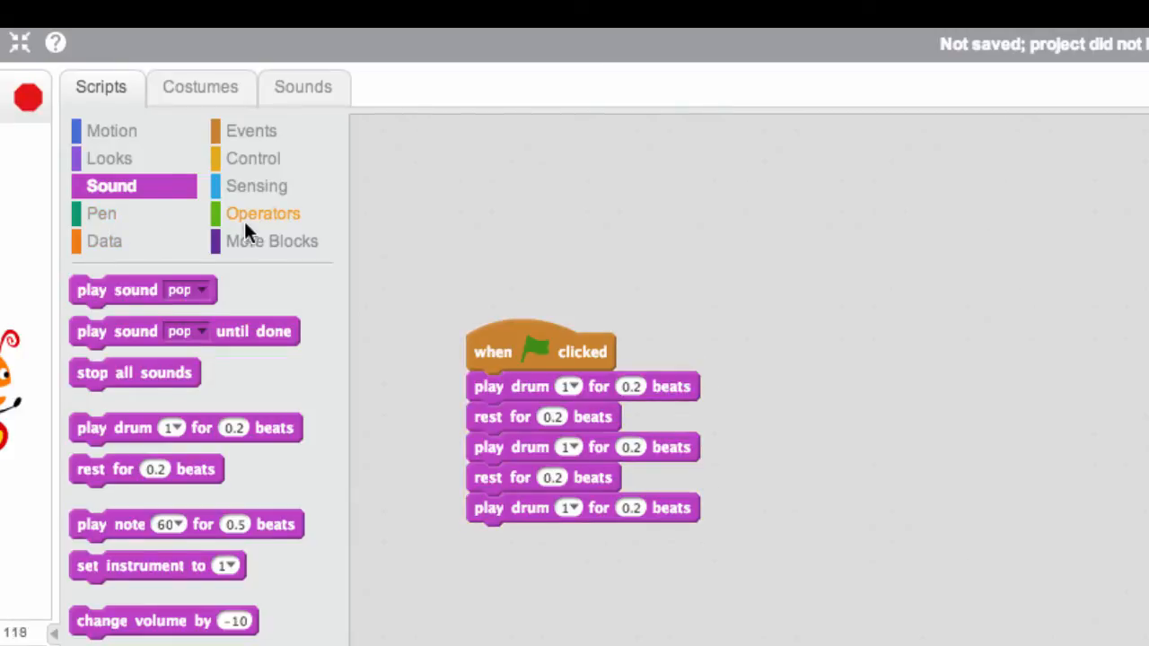
pyautogui.moveTo(368, 355)
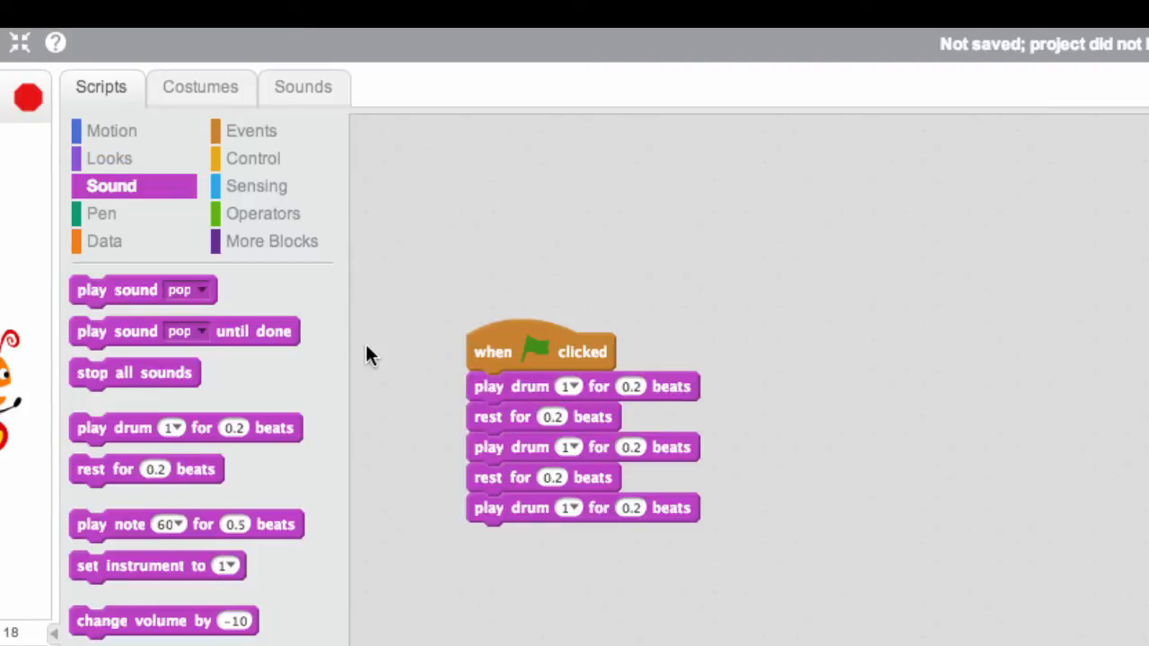
pyautogui.moveTo(541, 351); pyautogui.dragTo(500, 236)
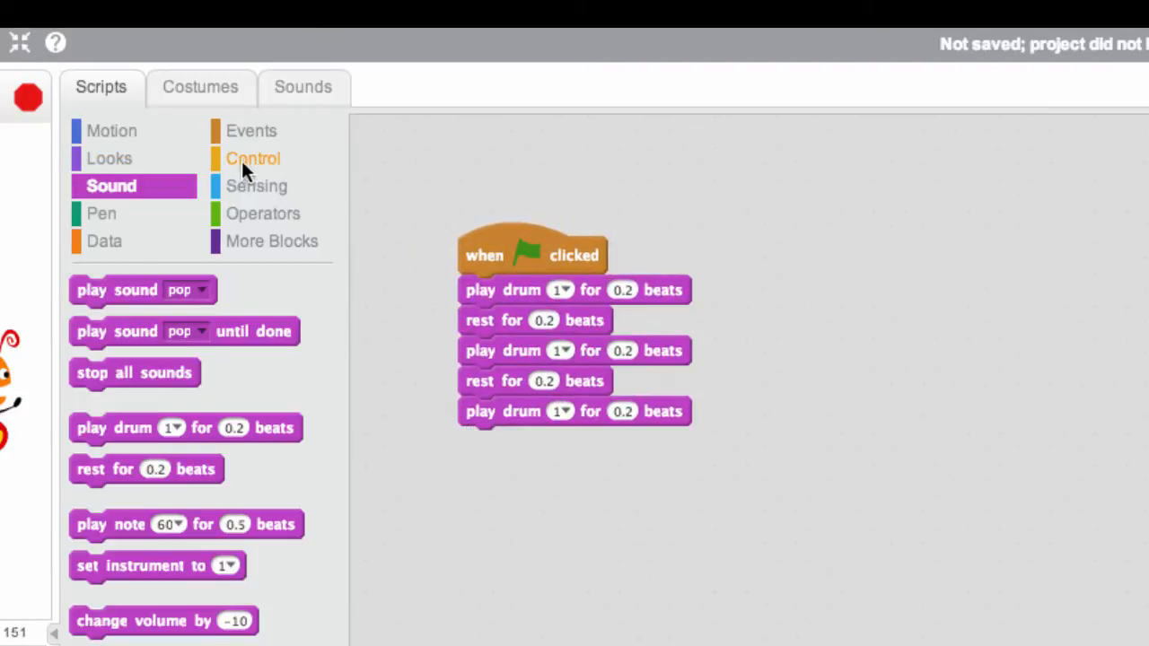
pyautogui.click(252, 158)
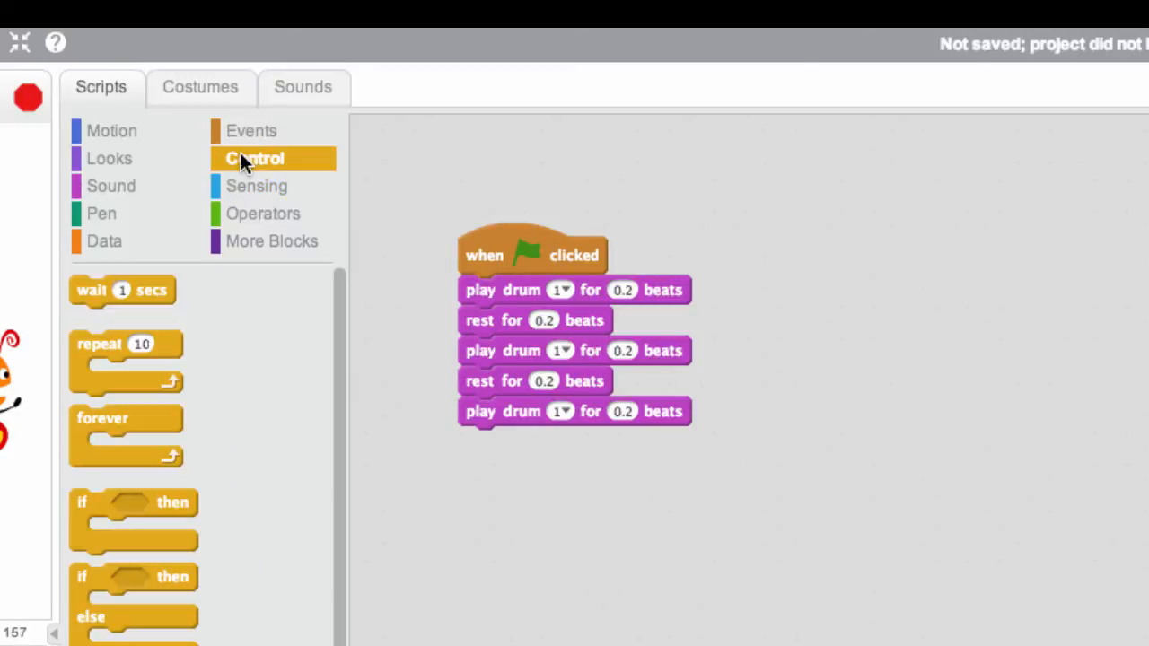
pyautogui.moveTo(103, 360)
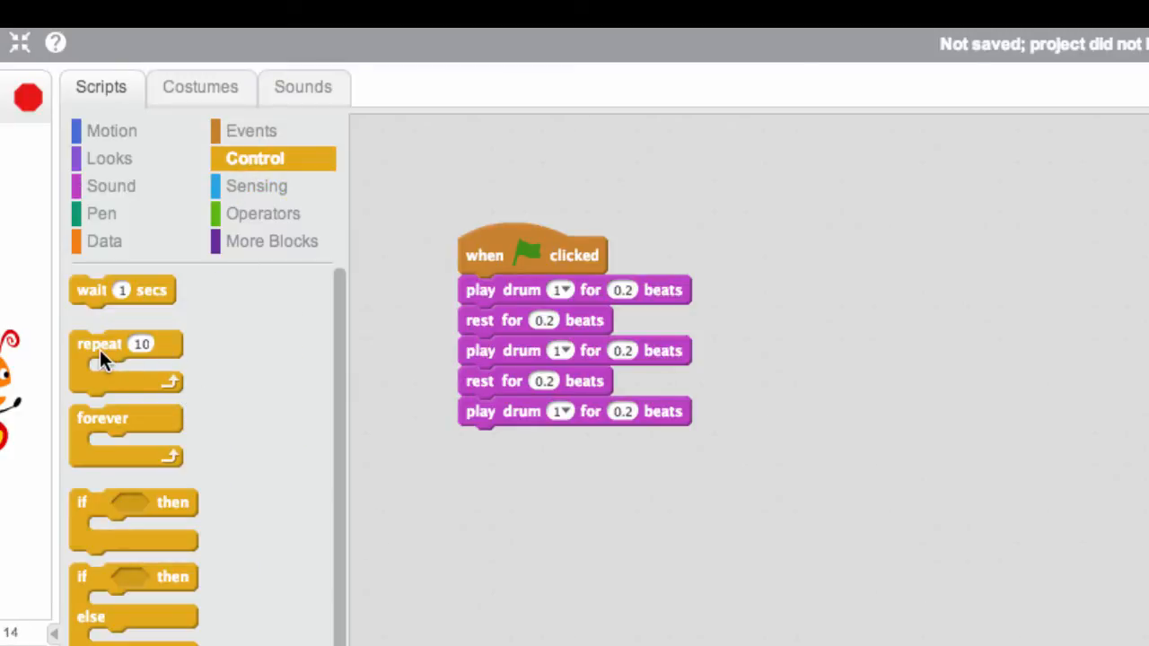
# Wrap the drum-and-rest blocks in a repeat loop set to 5.
pyautogui.moveTo(99, 344); pyautogui.dragTo(485, 296)
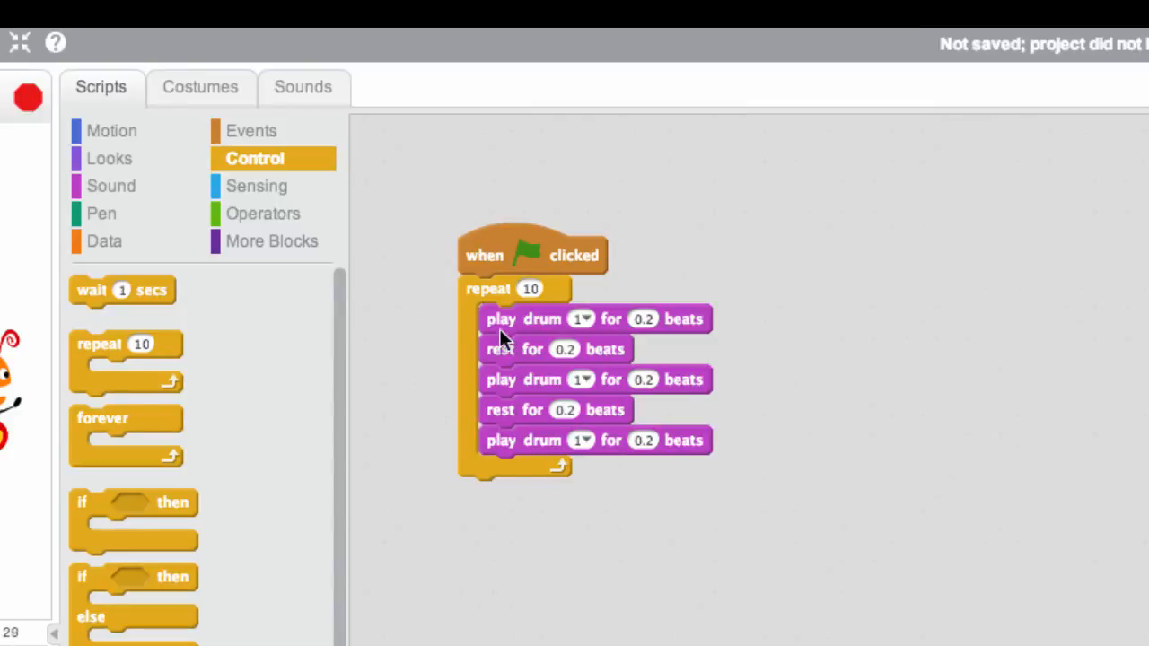
pyautogui.moveTo(538, 292)
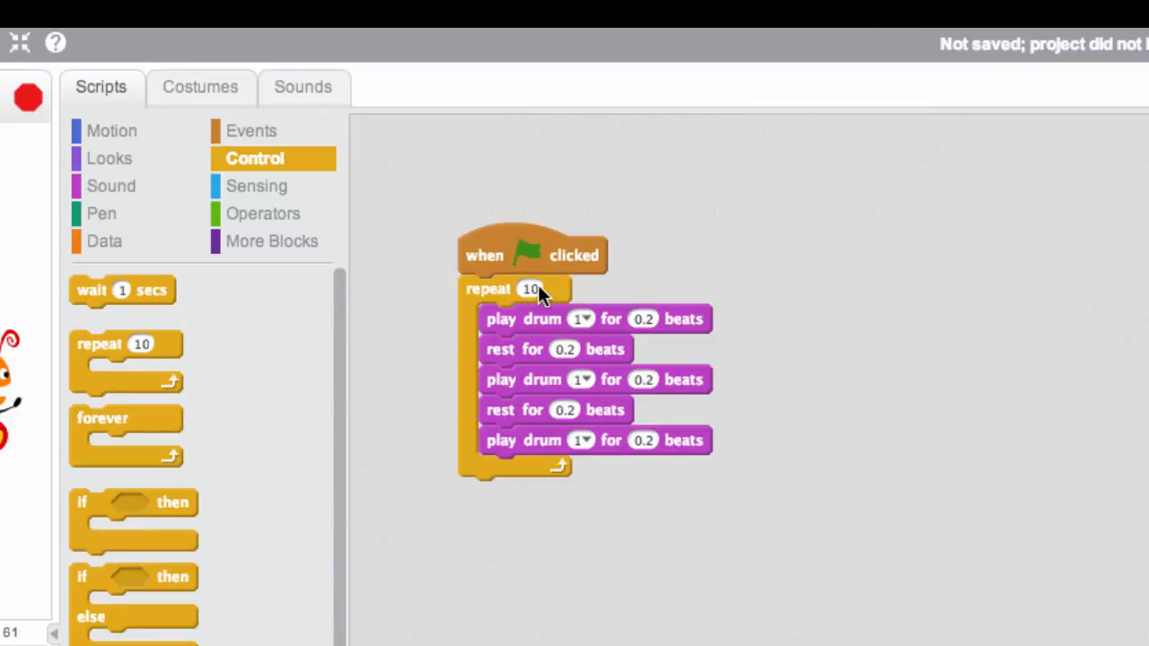
pyautogui.write('5')
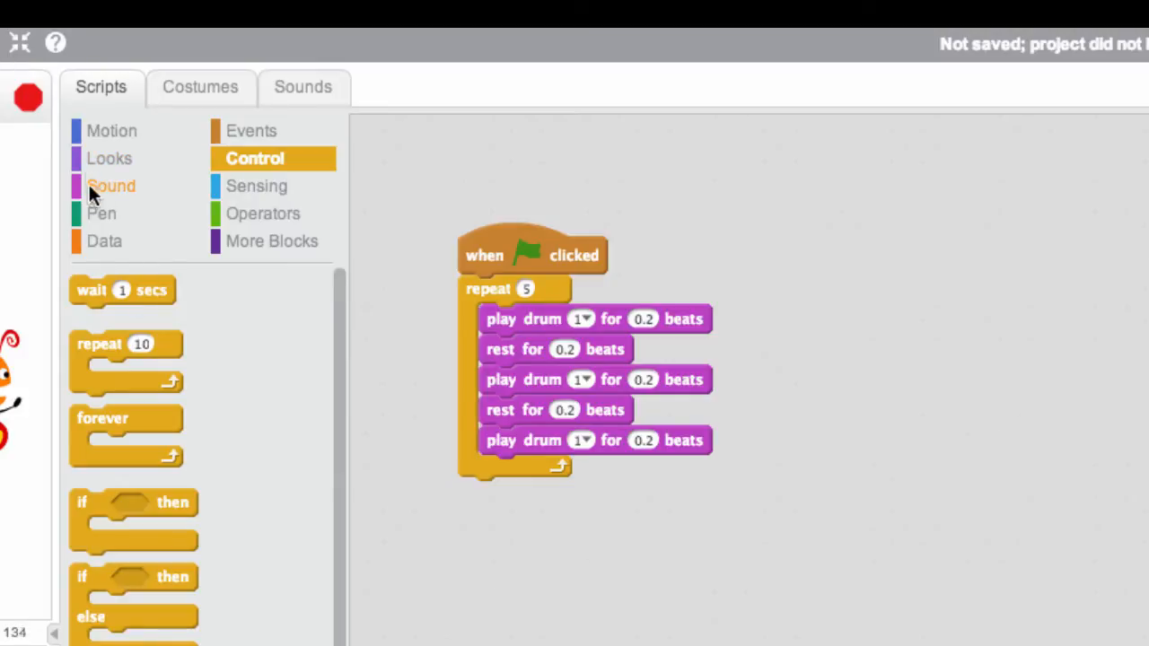
# Add a 0.2-beat rest at the bottom of the repeat loop and reposition the script.
pyautogui.click(111, 186)
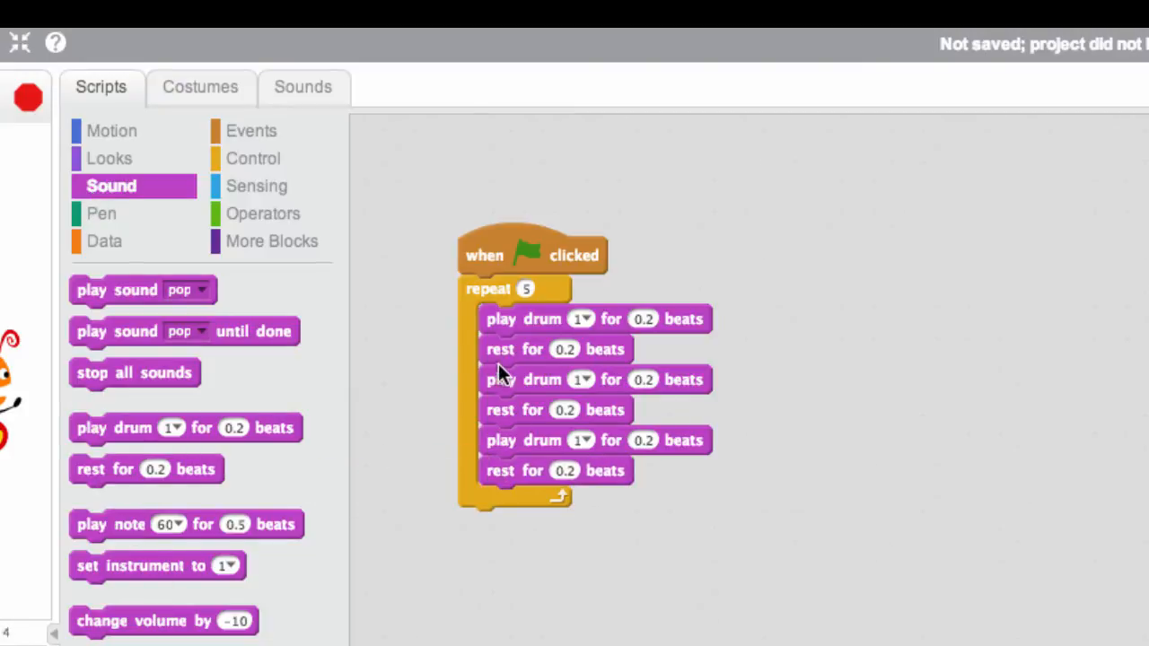
pyautogui.moveTo(494, 488)
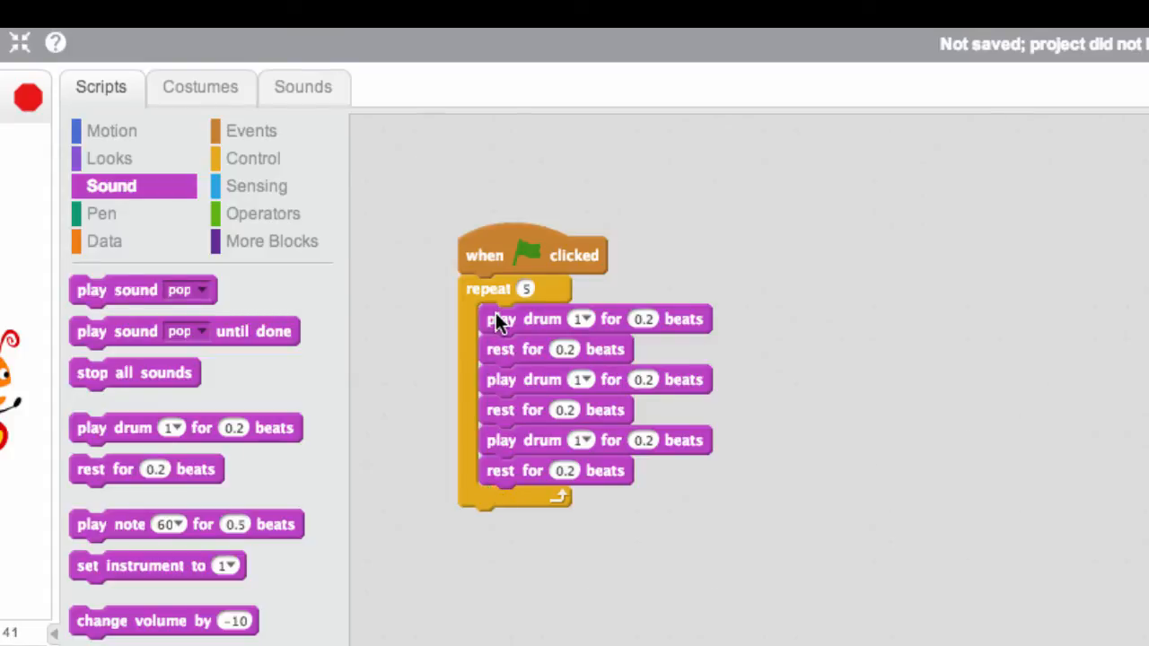
pyautogui.moveTo(501, 434)
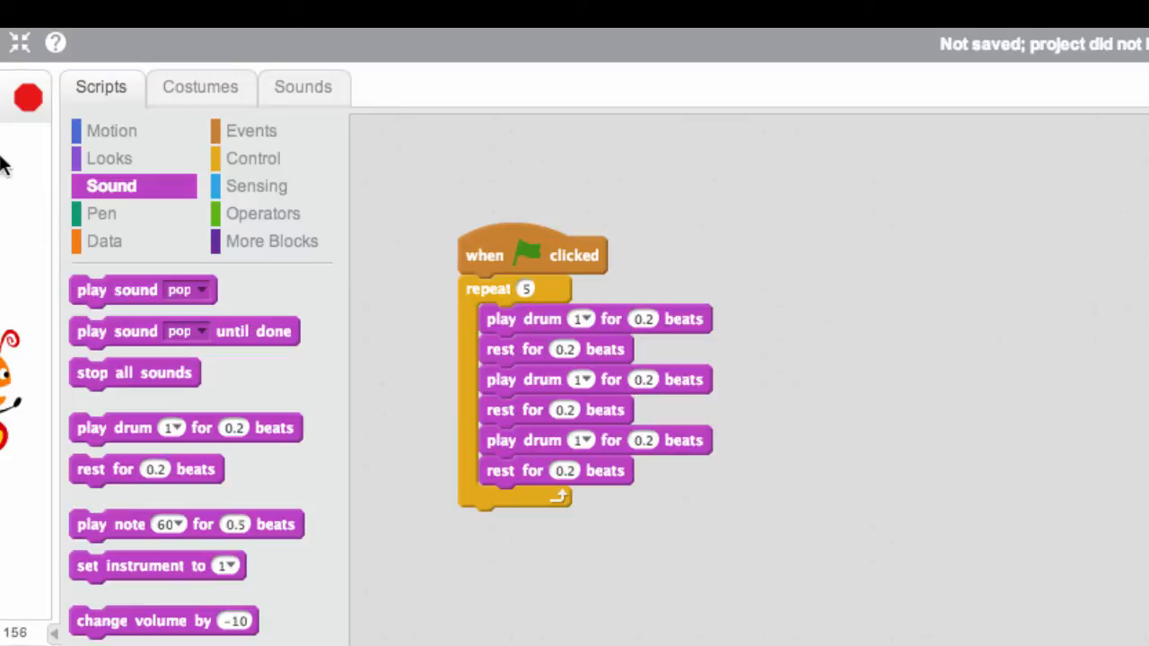
pyautogui.click(530, 255)
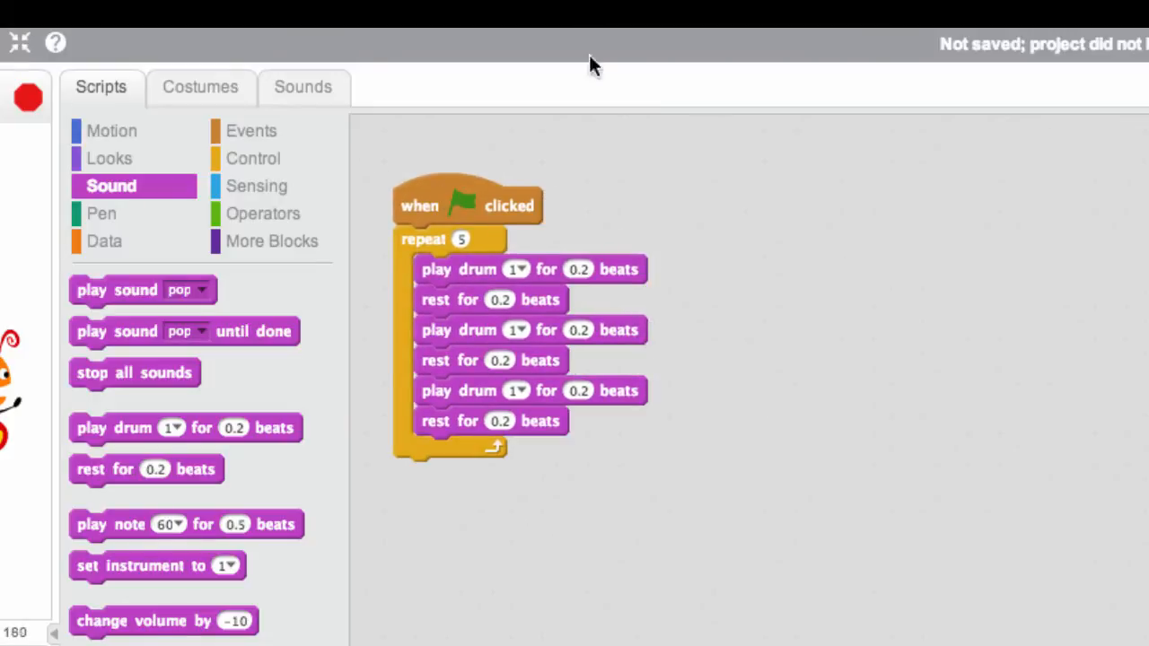
pyautogui.moveTo(462, 346)
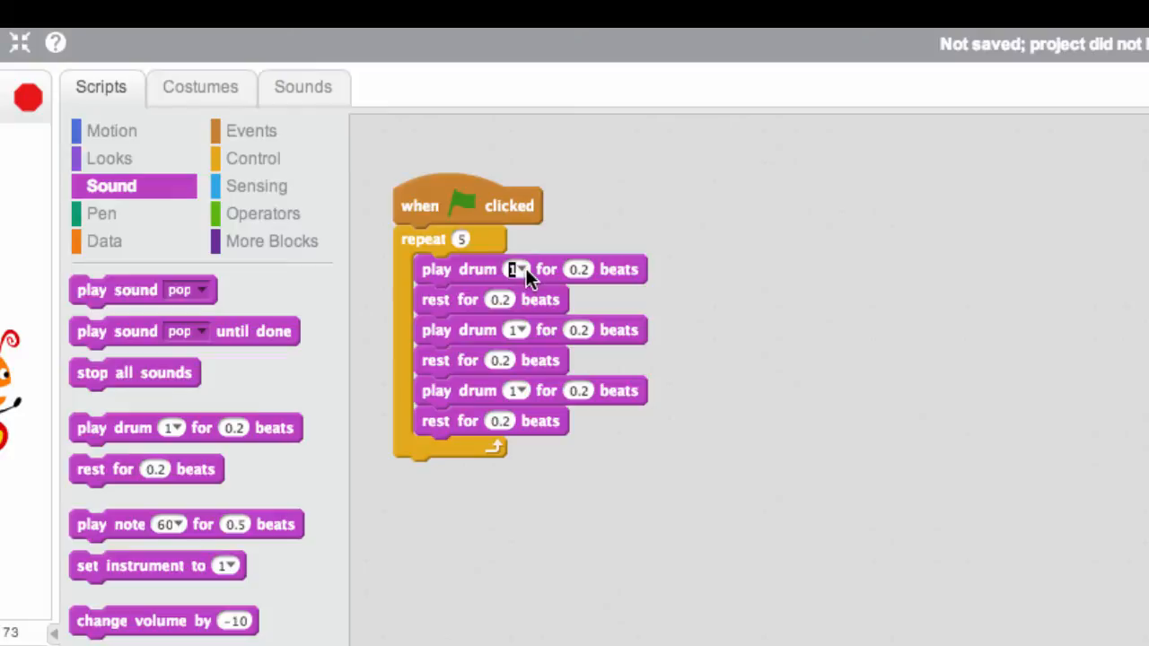
# Switch the three drum hits to Wood Block and change their beats to .5.
pyautogui.click(518, 270)
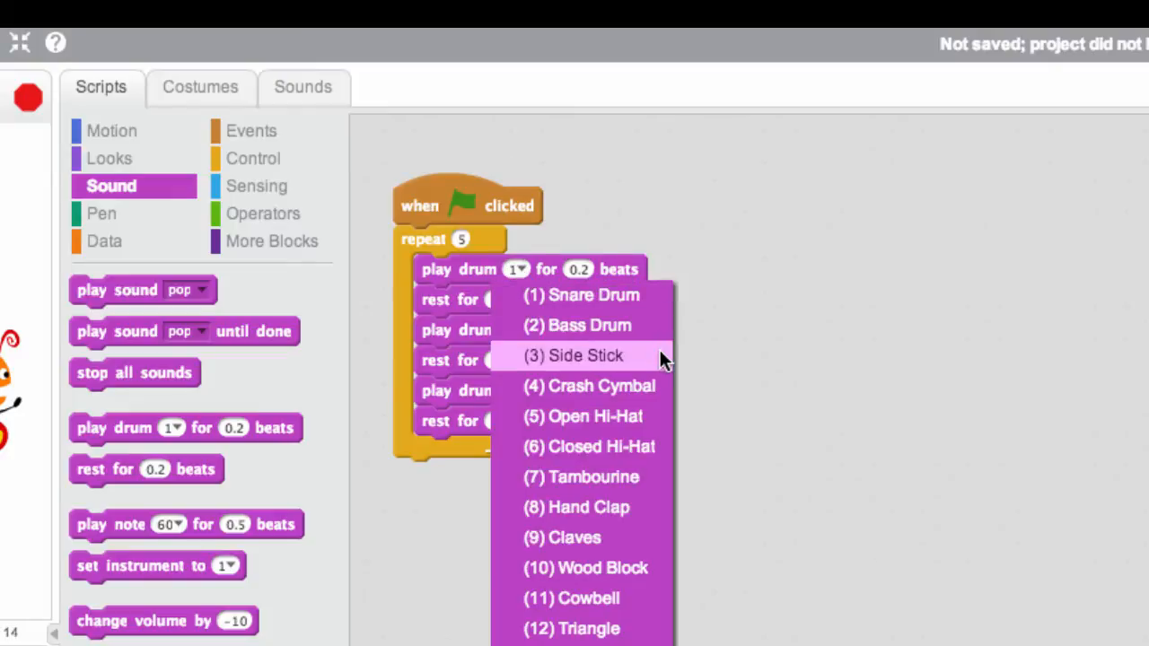
pyautogui.moveTo(651, 567)
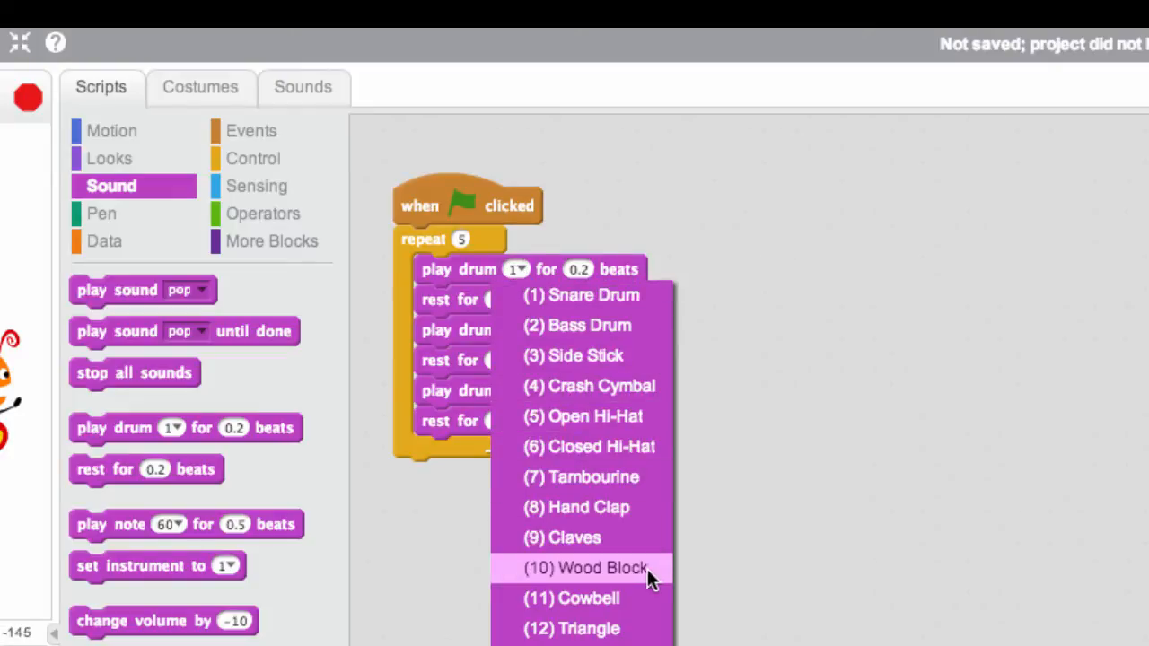
pyautogui.click(584, 567)
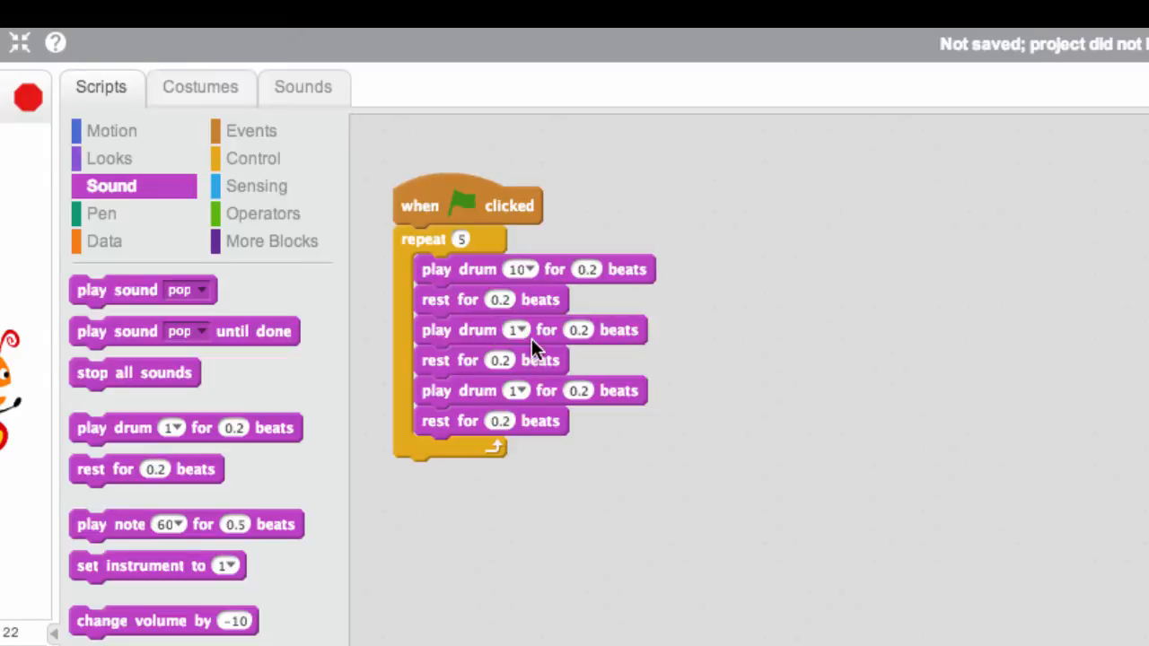
pyautogui.click(516, 329)
pyautogui.write('0')
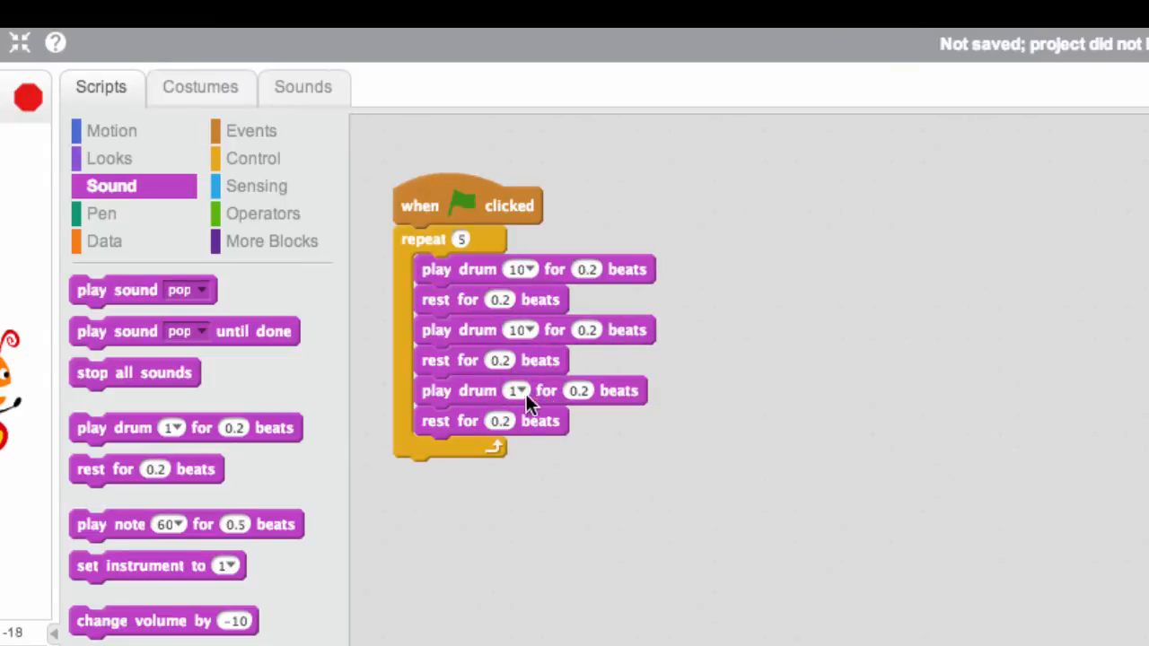
pyautogui.click(518, 391)
pyautogui.write('0')
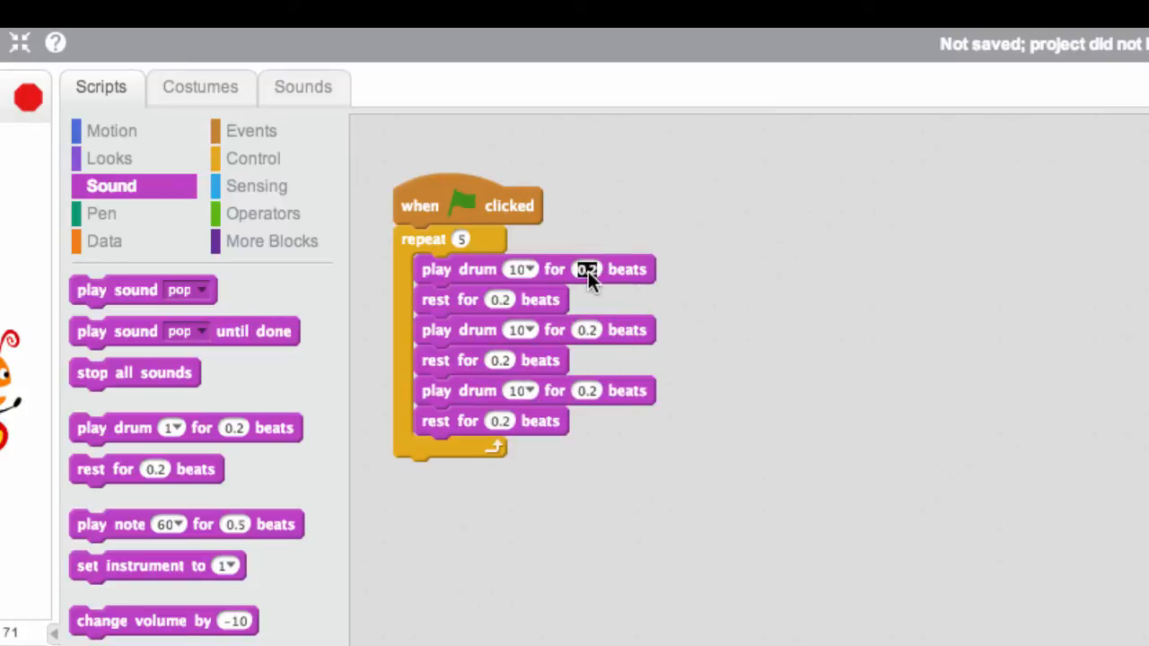
pyautogui.write('.5')
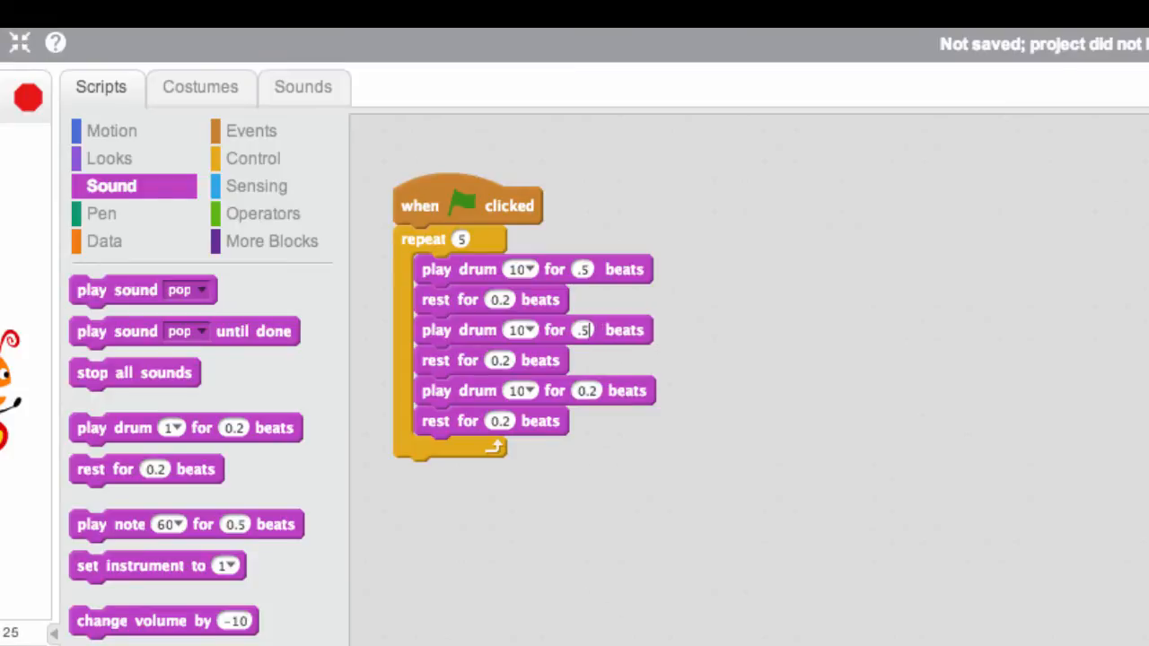
pyautogui.click(587, 391)
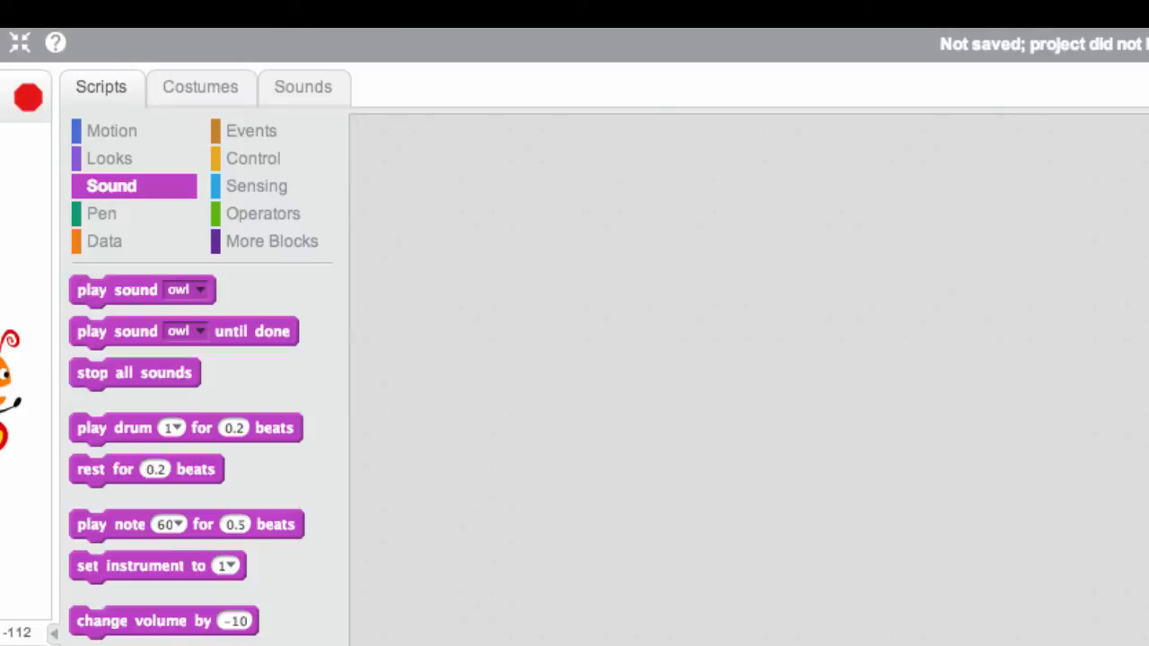
pyautogui.moveTo(252, 131)
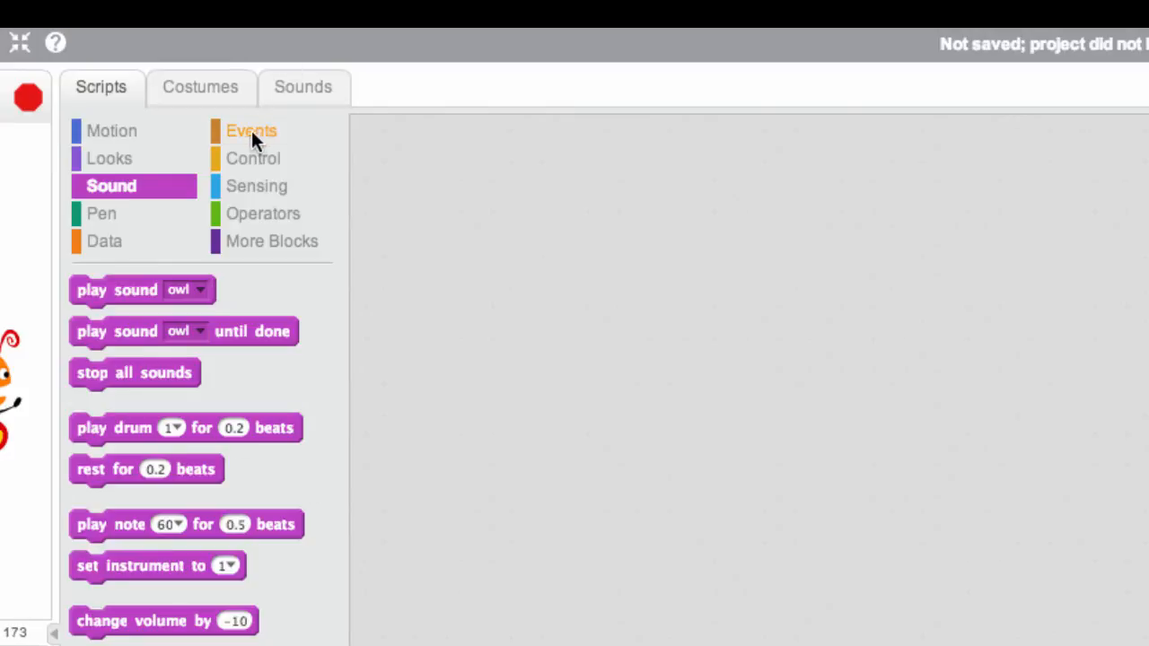
# Build a green-flag hat on the penguin with 'set instrument to 15' beneath it.
pyautogui.click(252, 131)
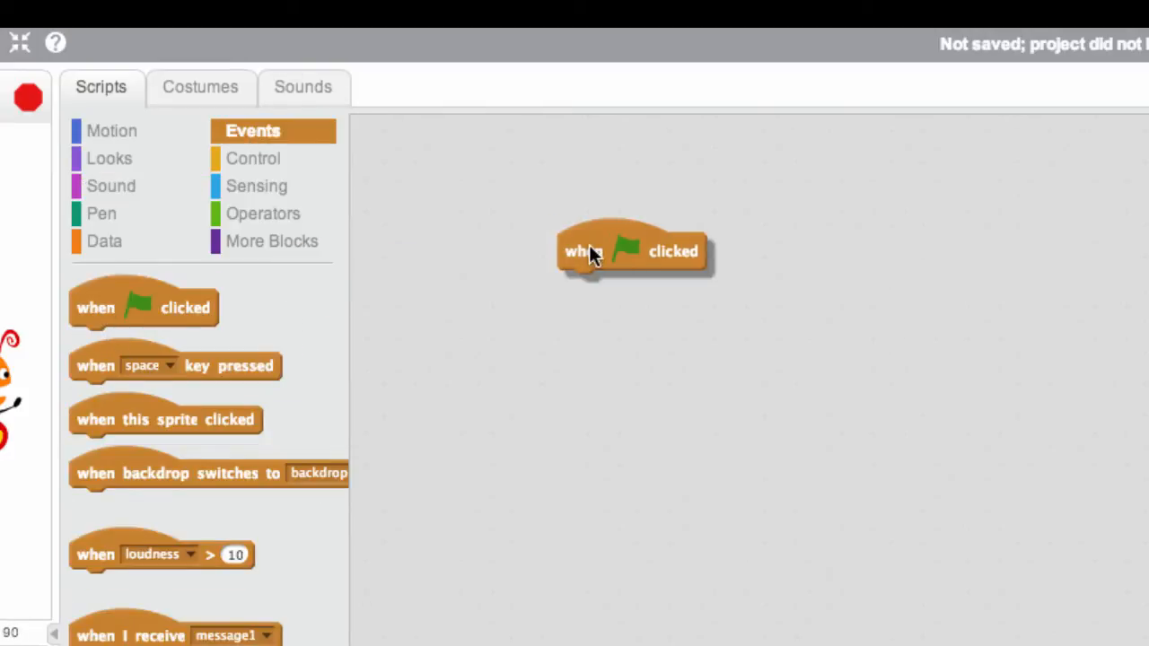
pyautogui.click(111, 186)
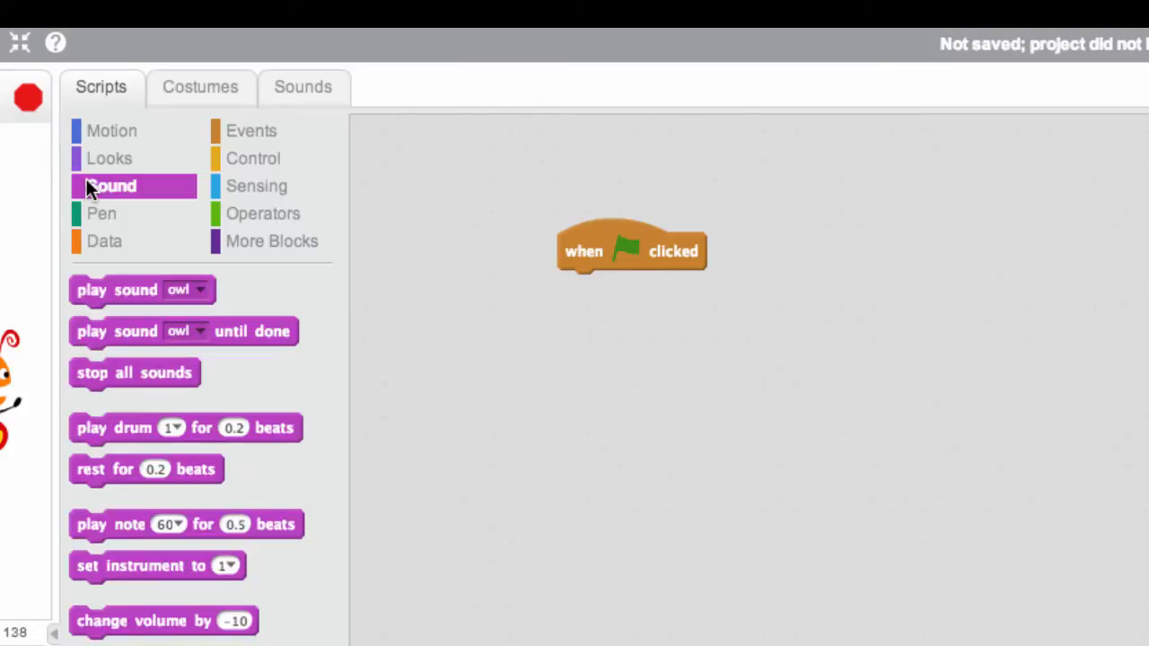
pyautogui.moveTo(157, 566); pyautogui.dragTo(597, 340)
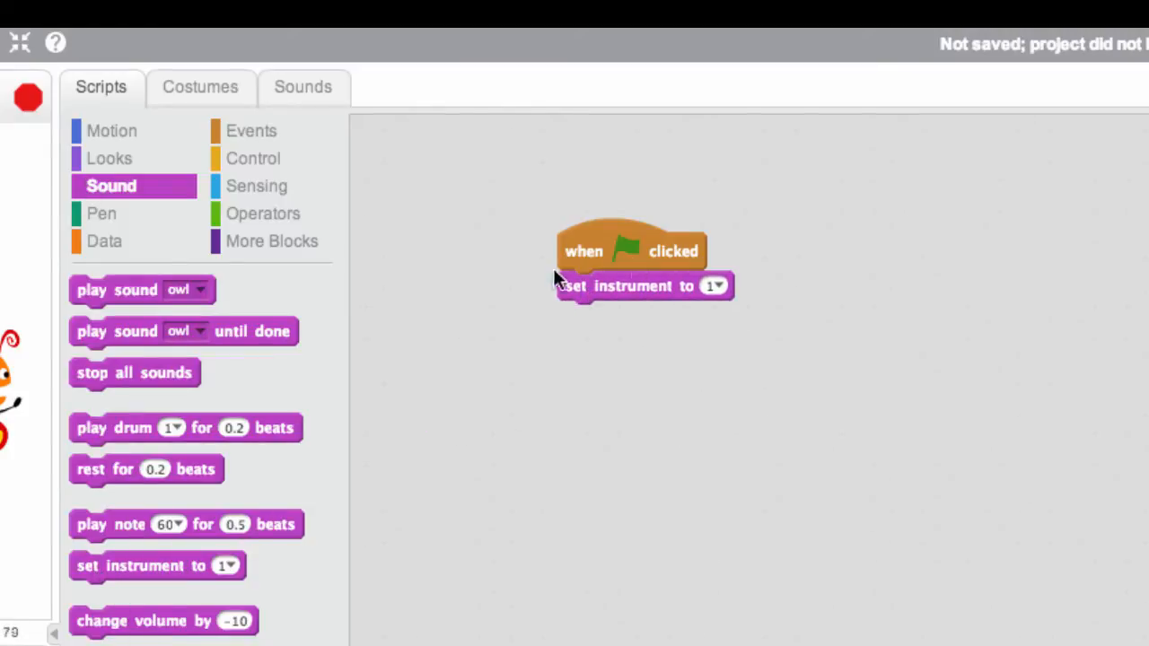
pyautogui.click(714, 285)
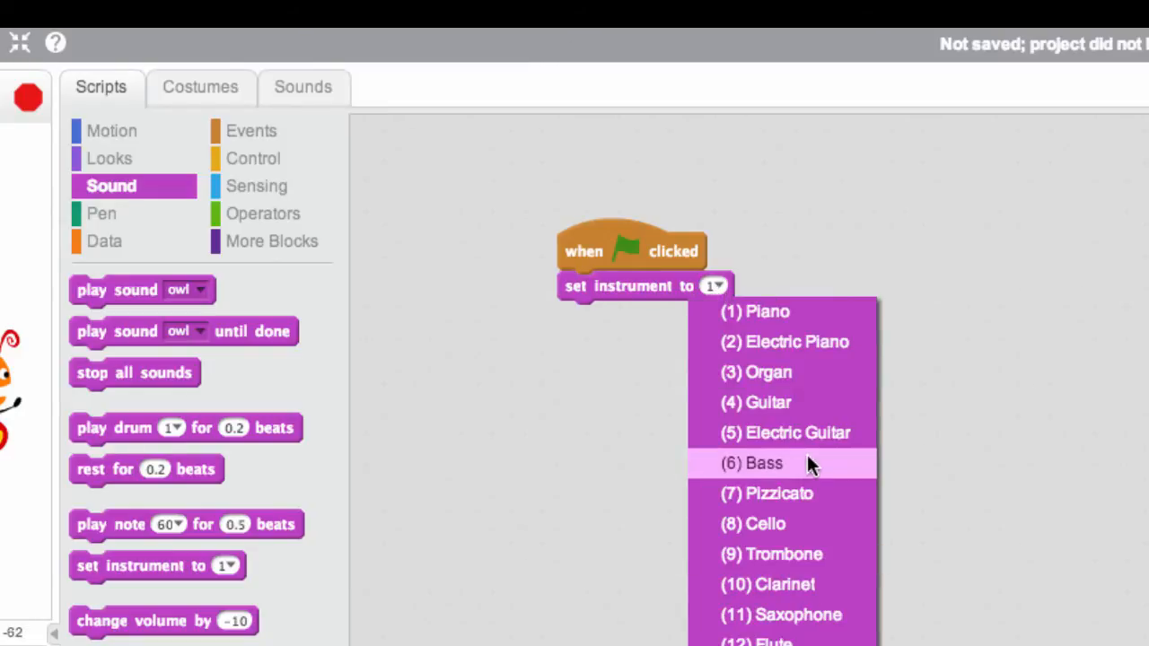
pyautogui.moveTo(813, 312)
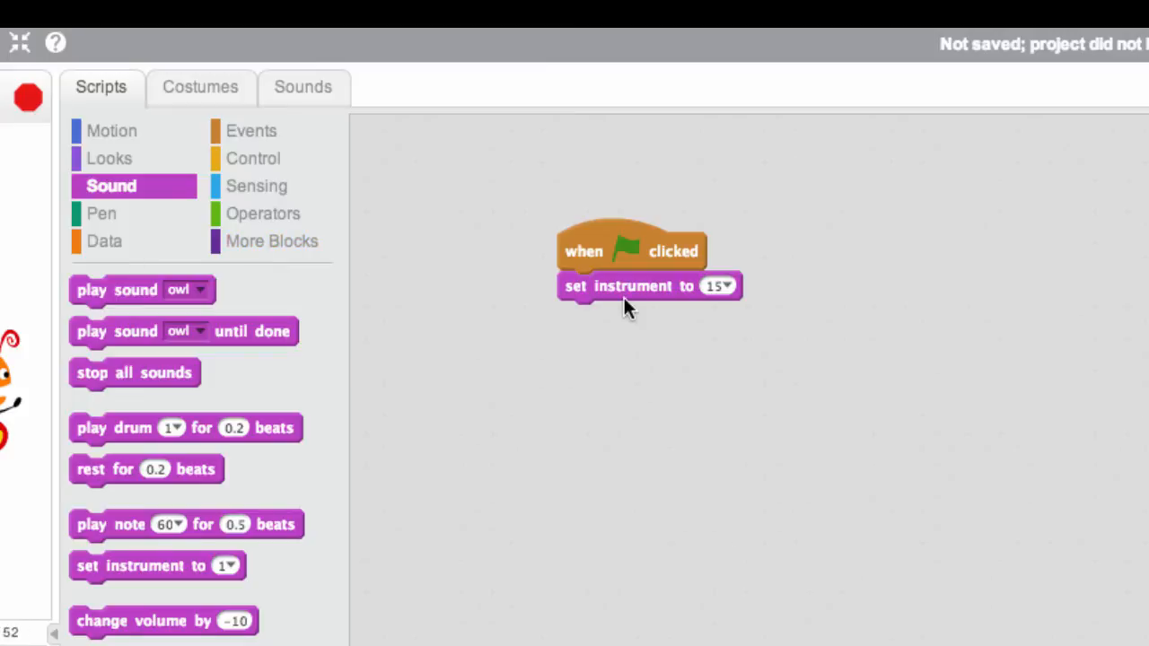
pyautogui.click(718, 286)
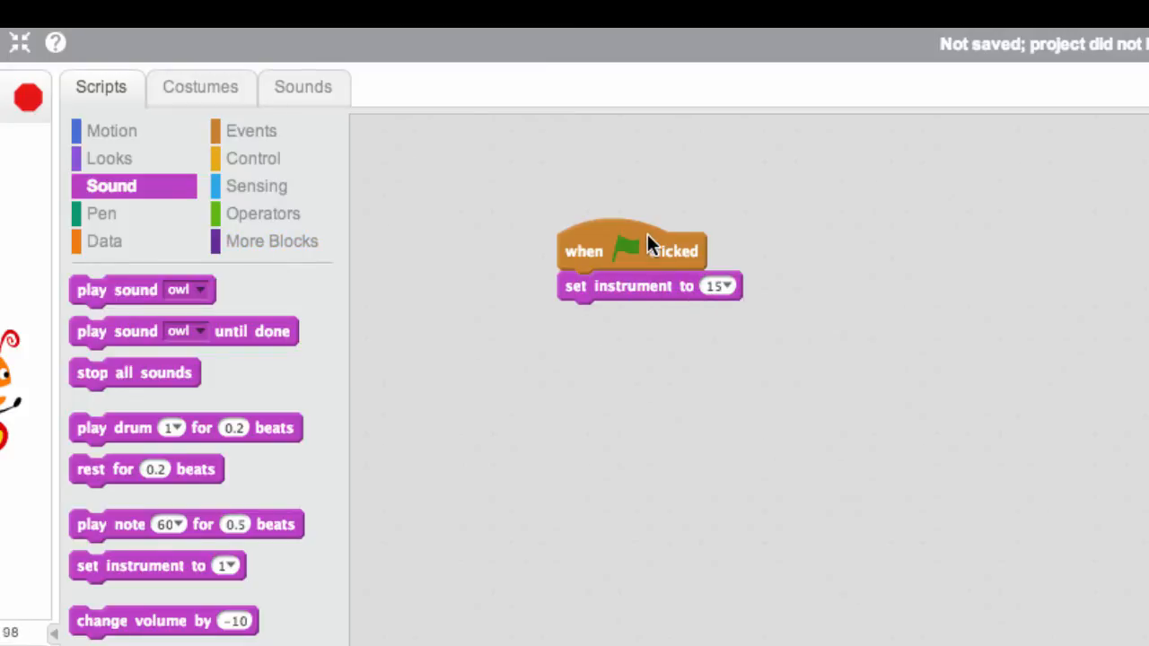
# Add four 0.5-beat 'play note' blocks with pitches 60, 60, 67, 67.
pyautogui.moveTo(186, 524); pyautogui.dragTo(683, 335)
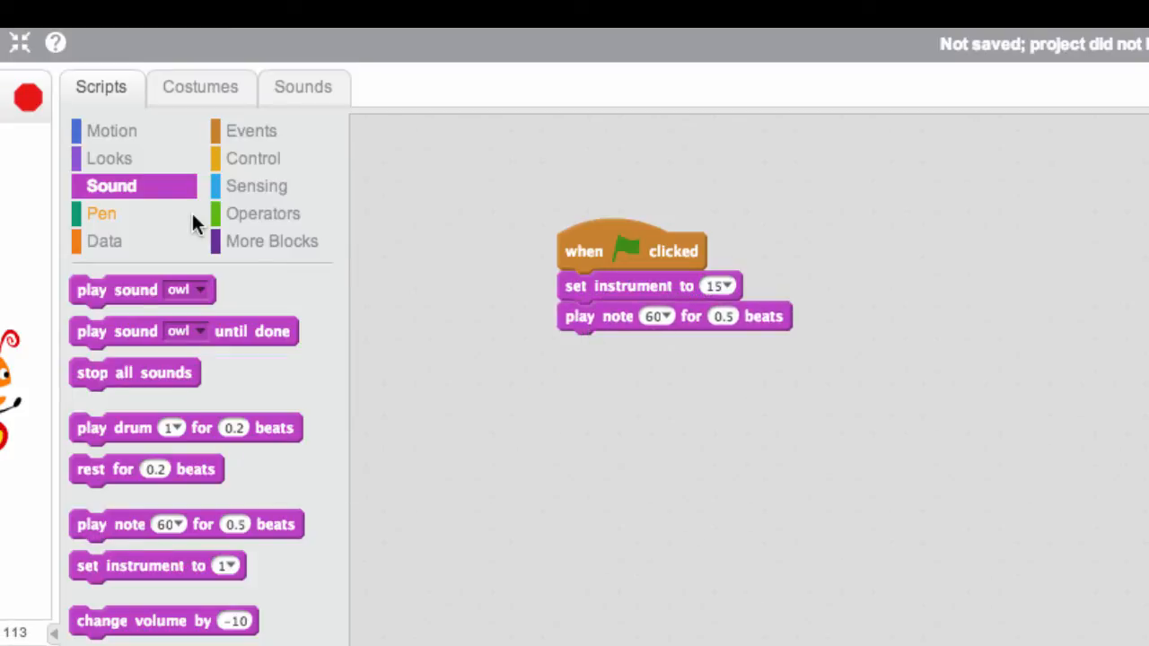
pyautogui.click(658, 316)
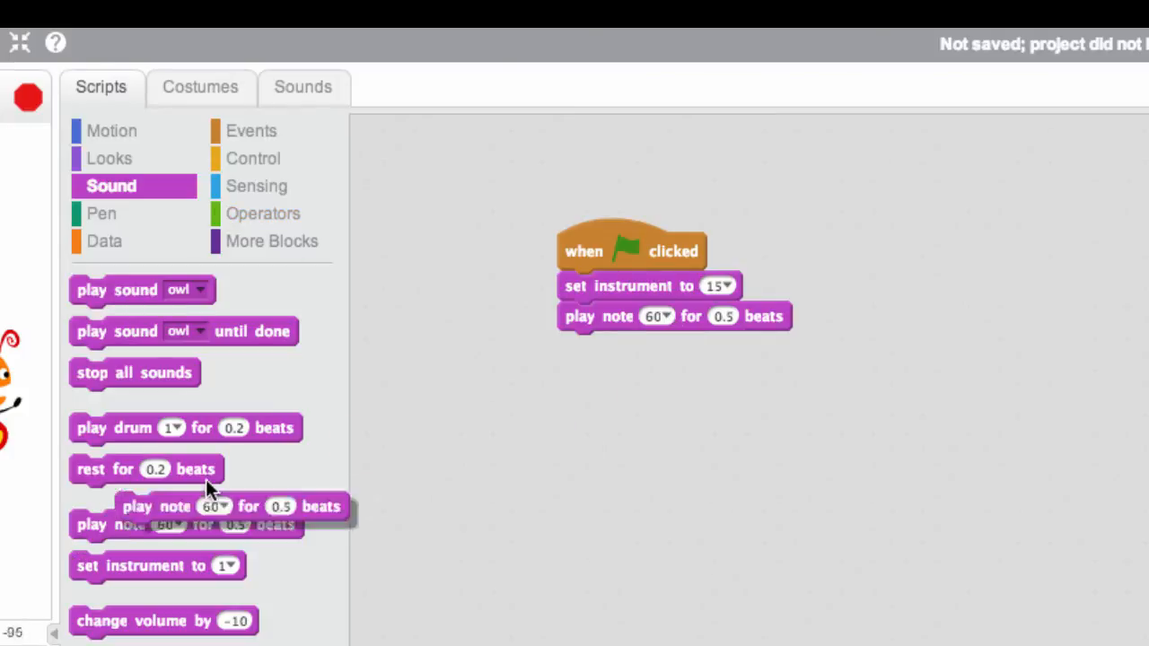
pyautogui.click(658, 347)
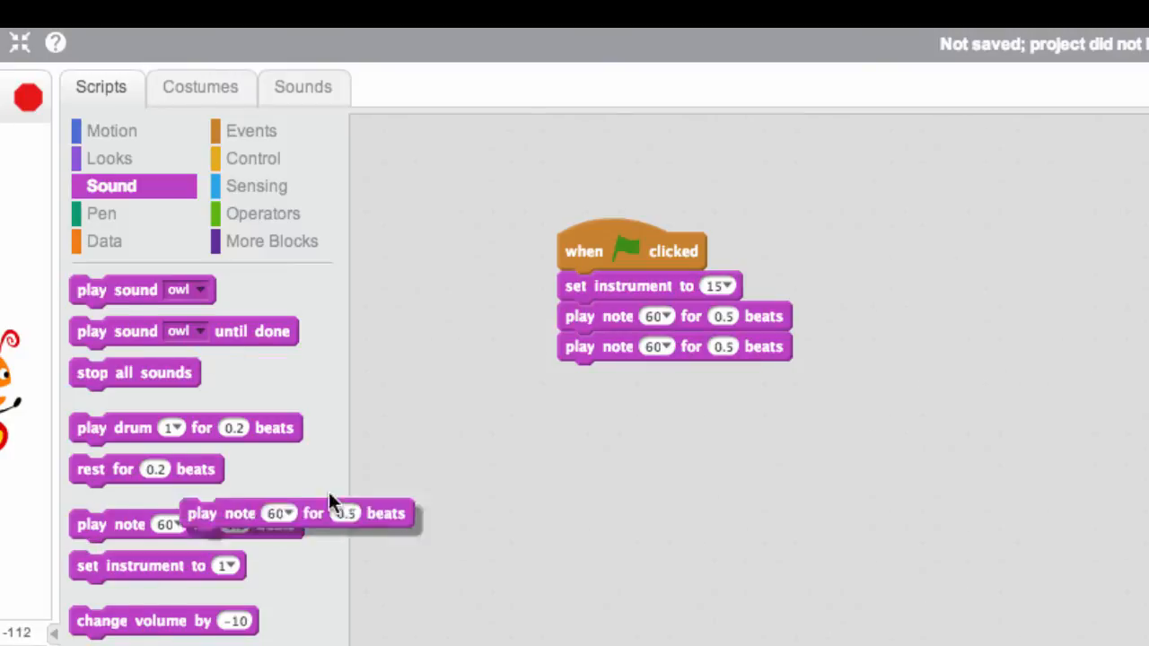
pyautogui.click(656, 377)
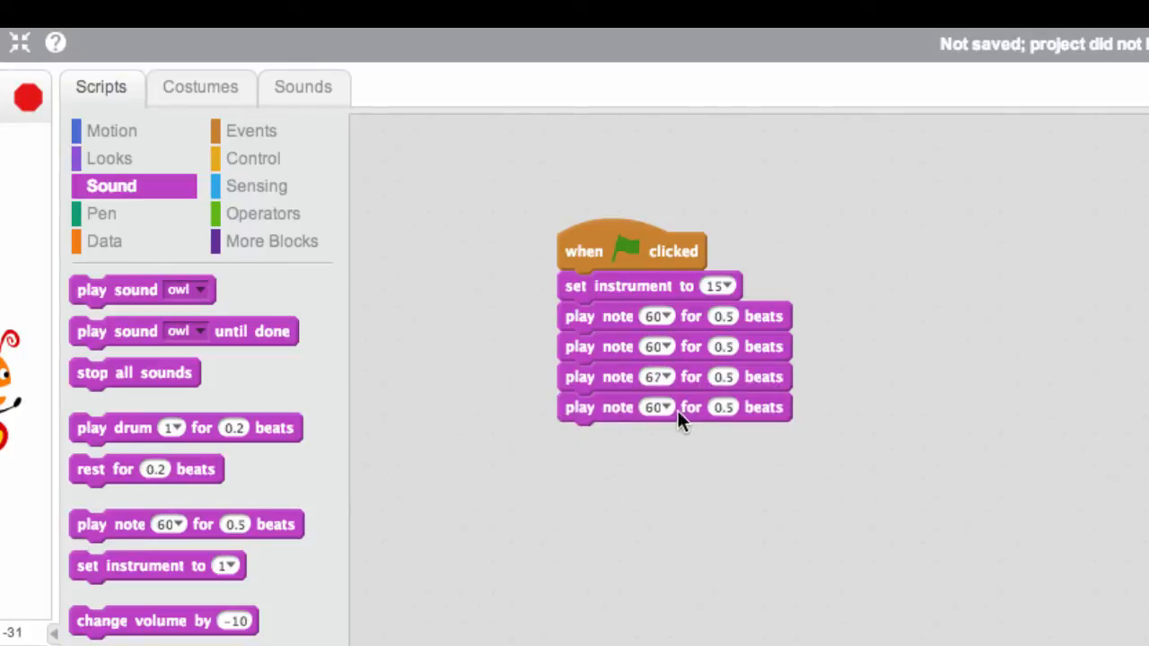
pyautogui.click(656, 407)
pyautogui.write('67')
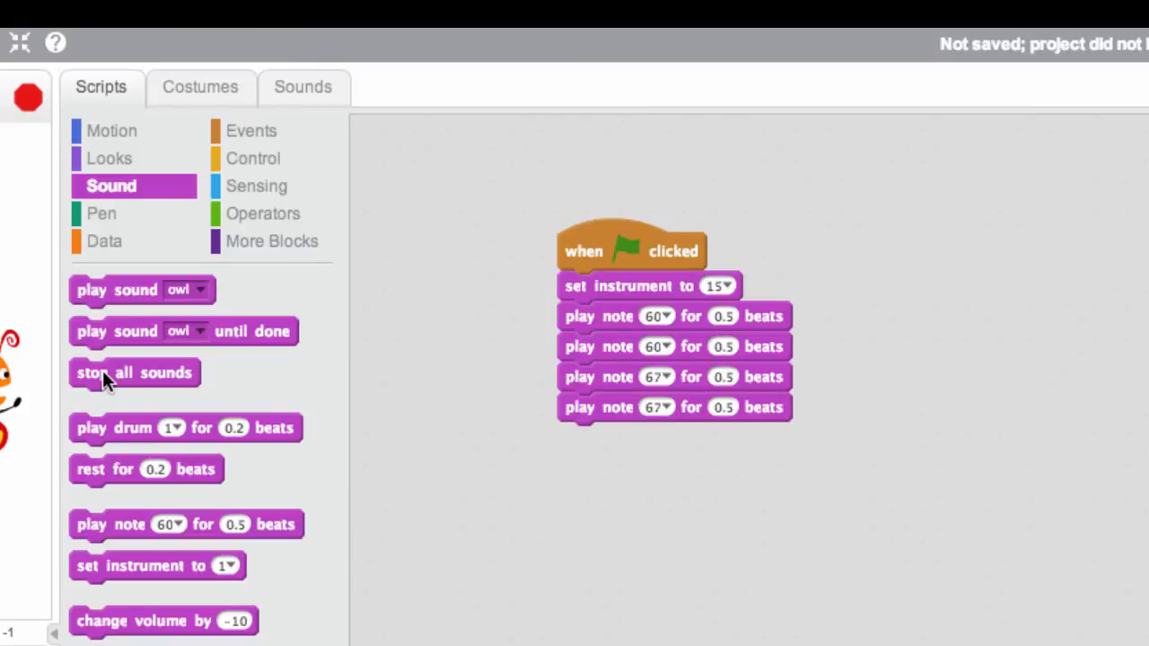
pyautogui.click(646, 251)
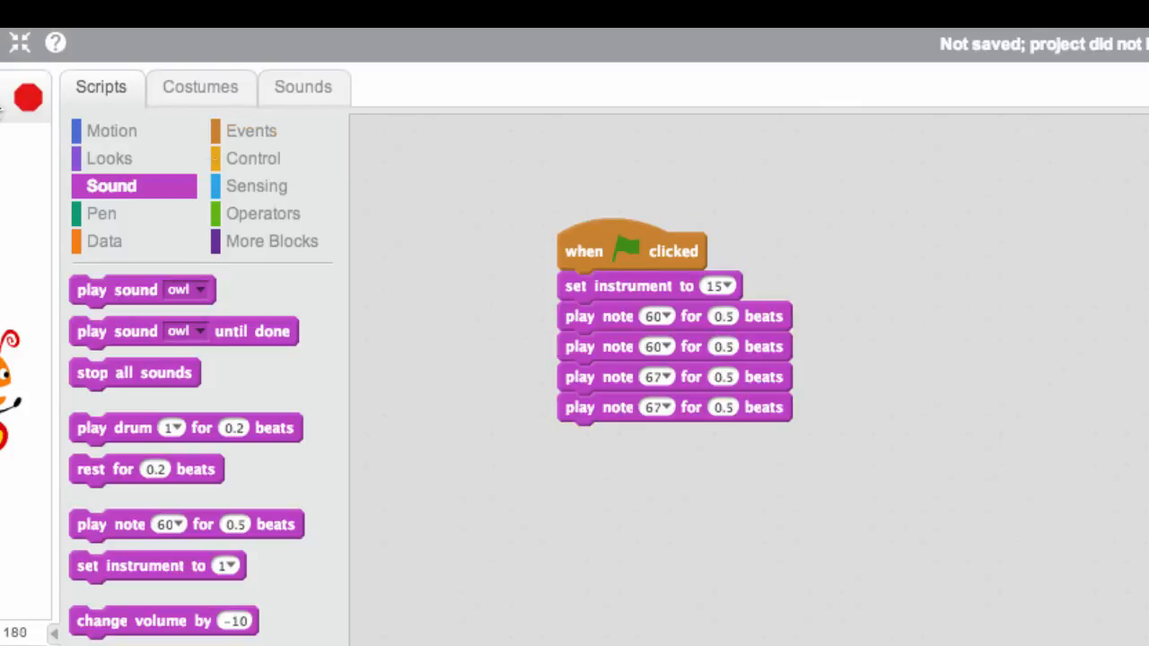
# Switch the penguin's 'set instrument' block from 15 to (4) Guitar.
pyautogui.click(718, 285)
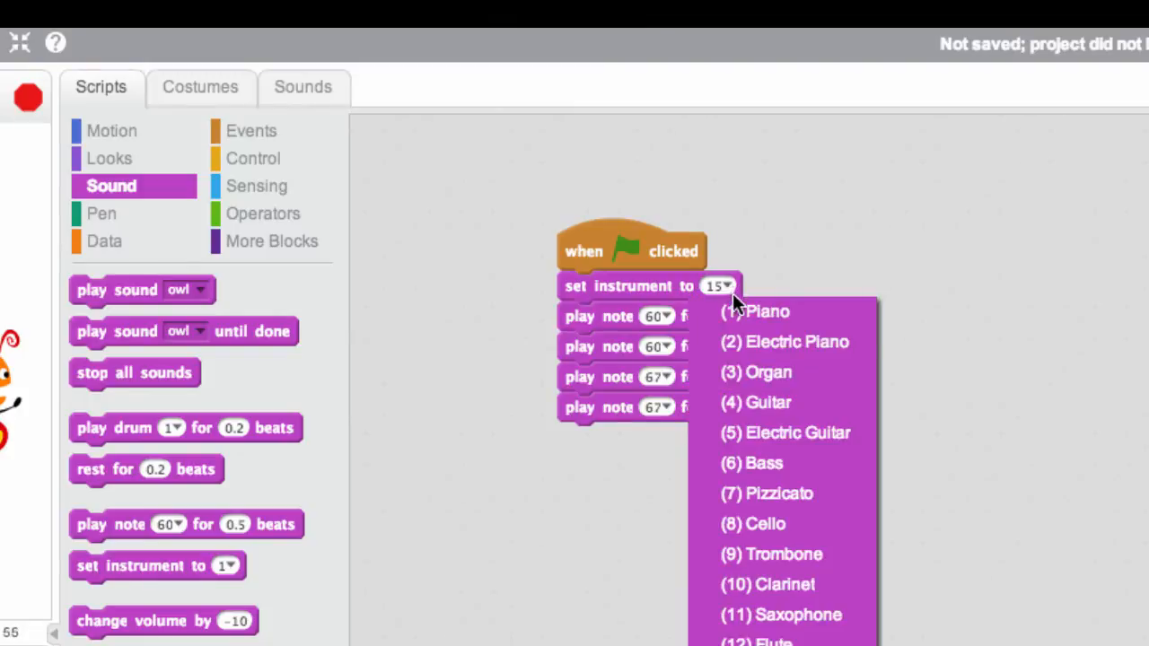
pyautogui.click(767, 402)
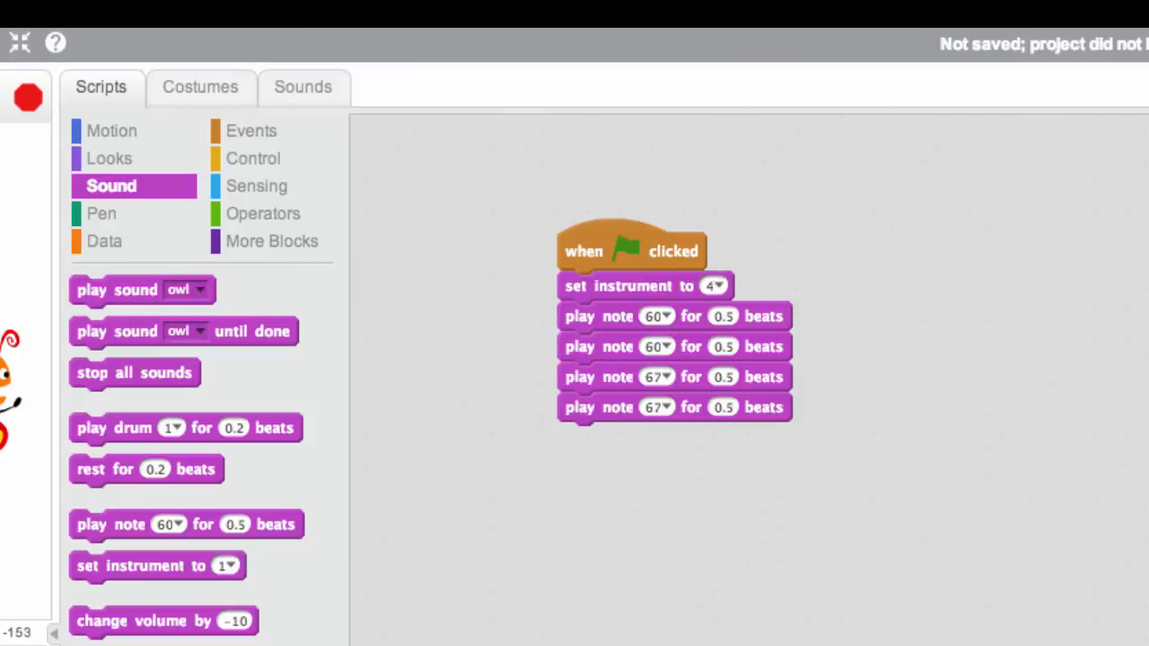
pyautogui.moveTo(600, 292)
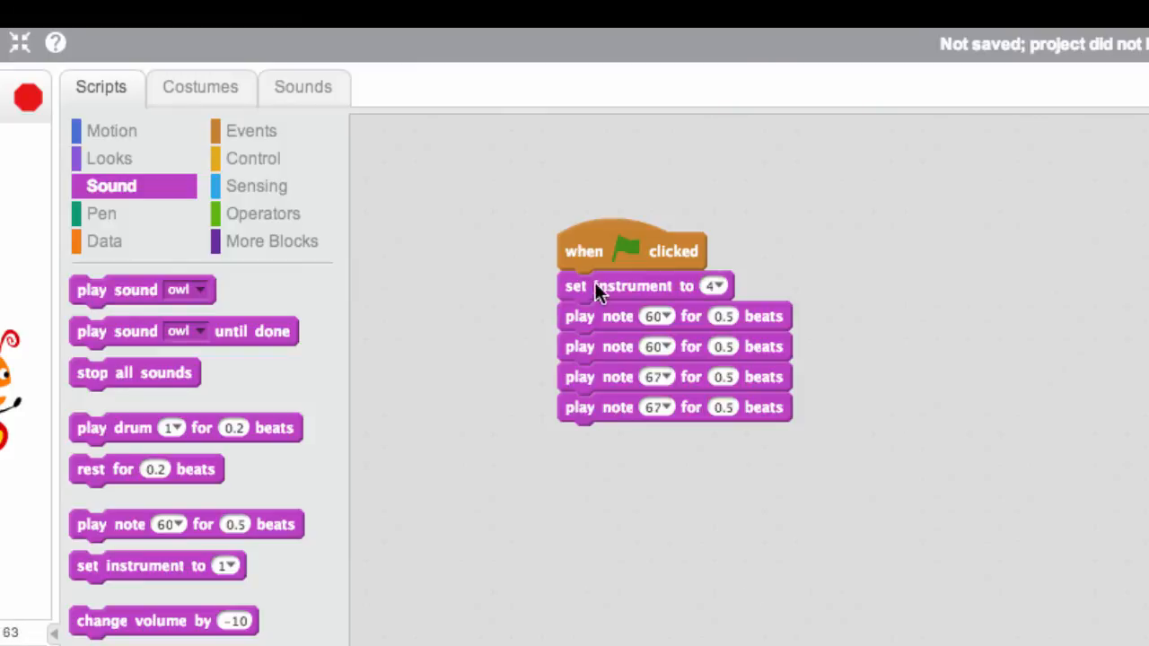
pyautogui.moveTo(599, 292)
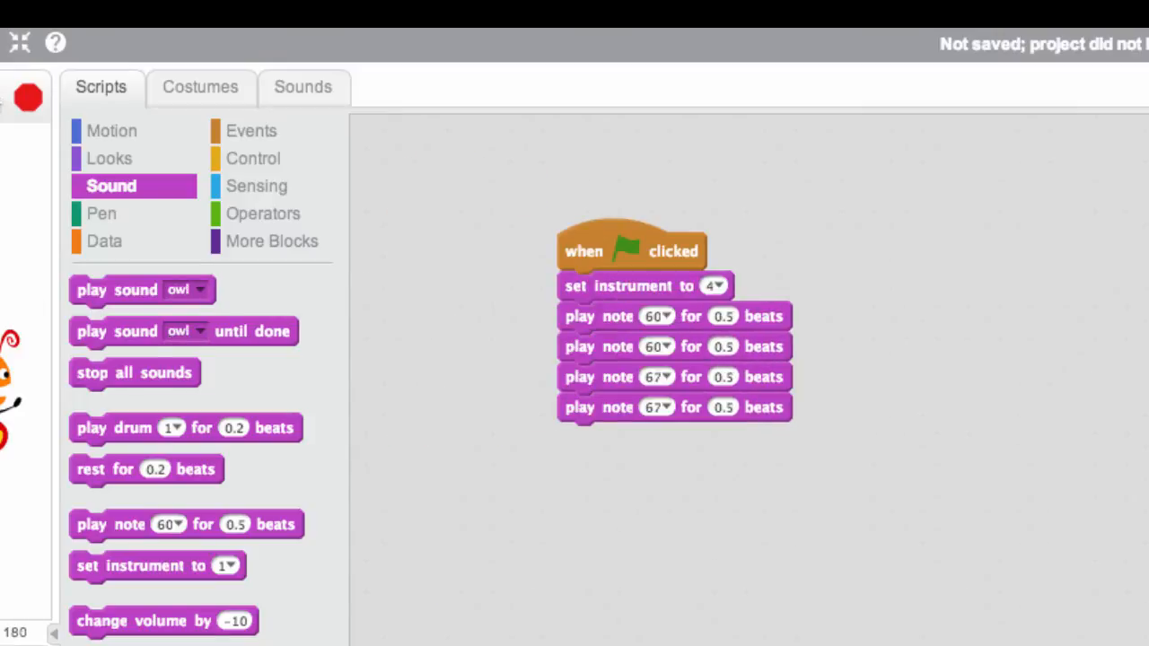
pyautogui.click(632, 250)
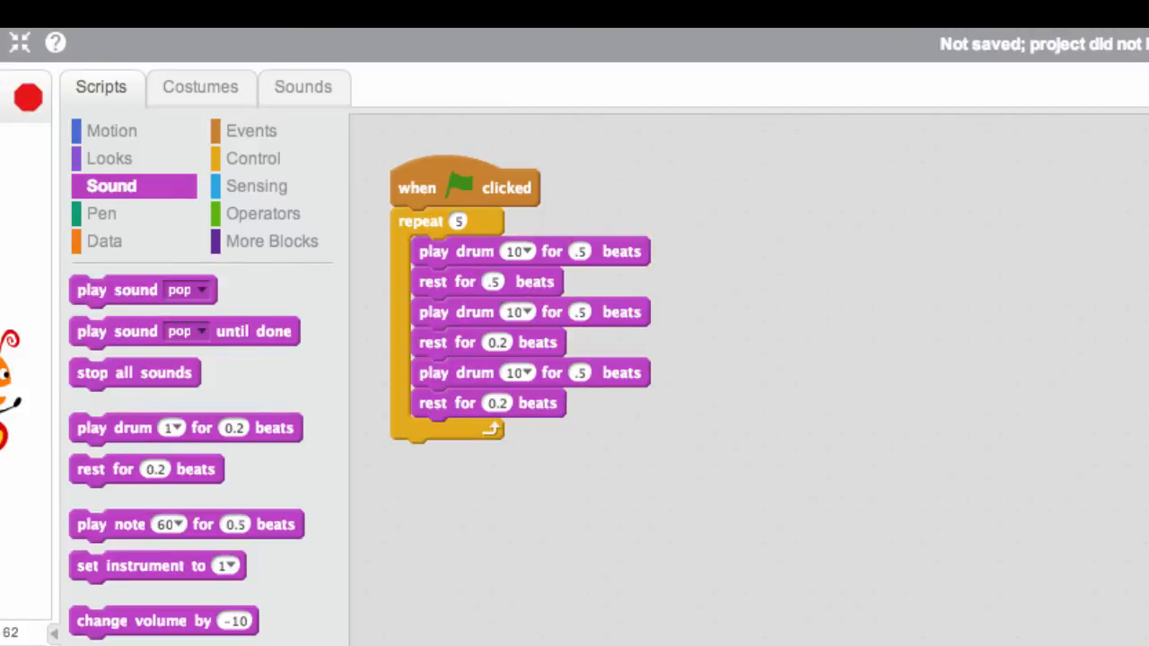
# Set the drum loop's middle rest to .5 beats and run the beat.
pyautogui.click(496, 342)
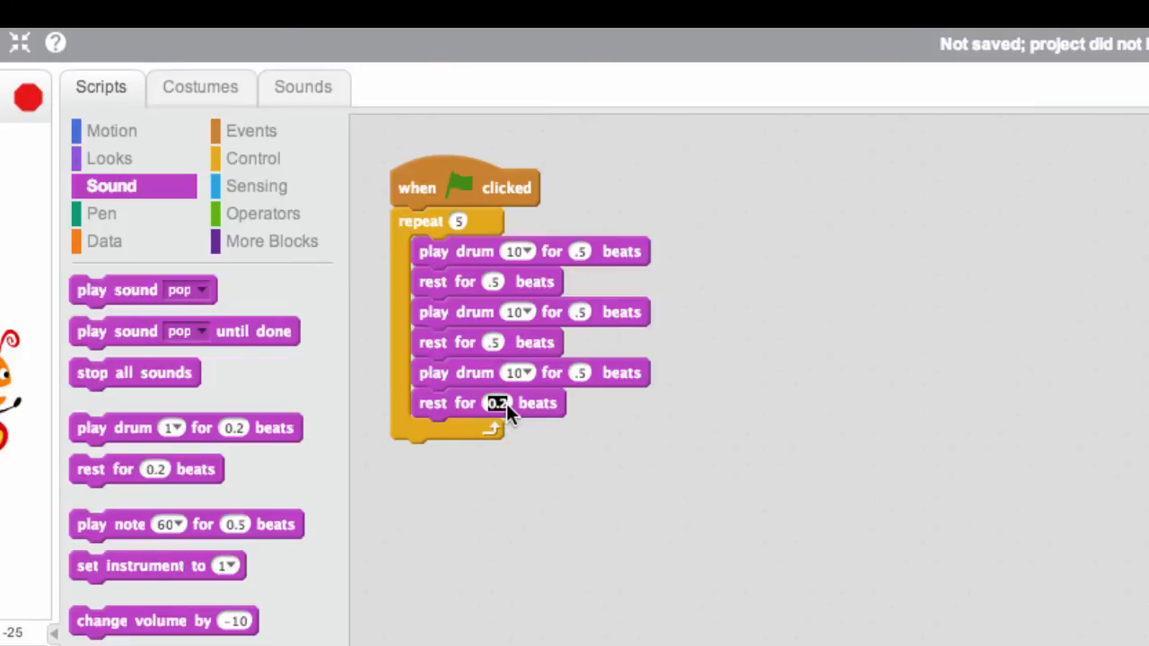
pyautogui.write('.5')
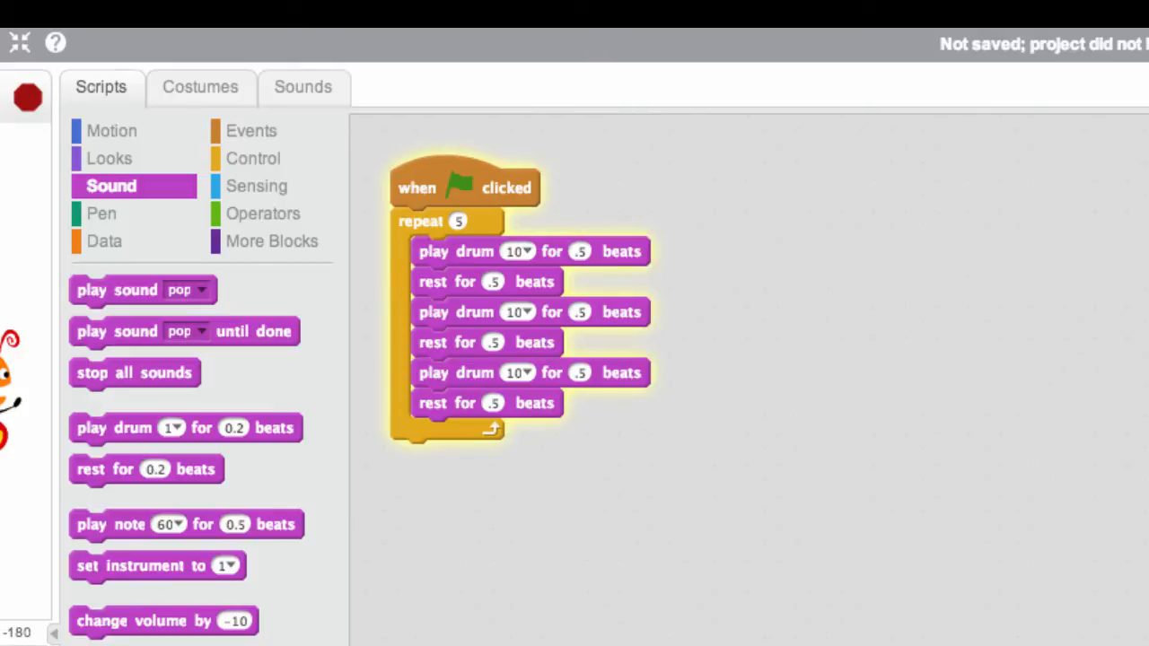
pyautogui.click(27, 99)
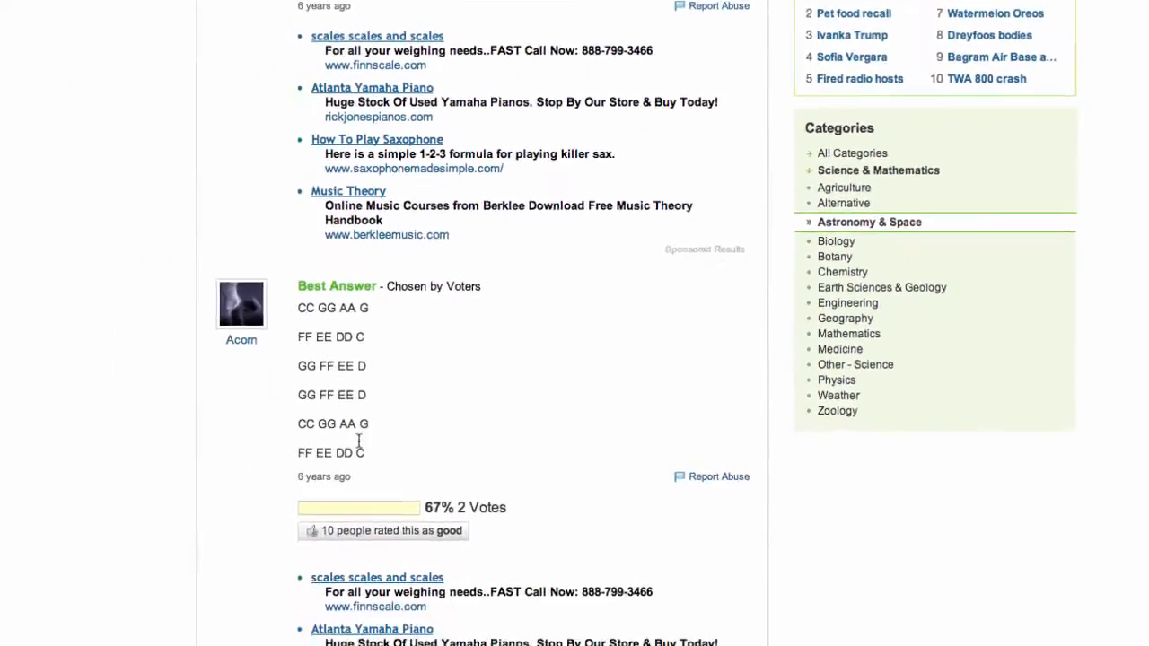
pyautogui.scroll(-3)
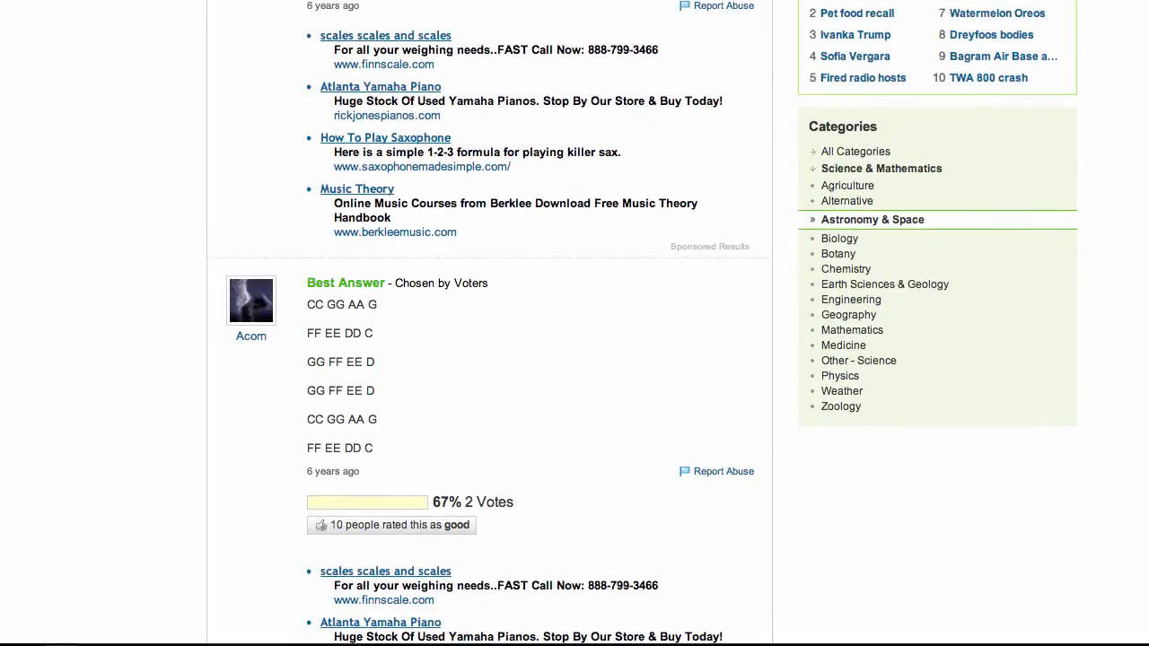
pyautogui.moveTo(319, 292)
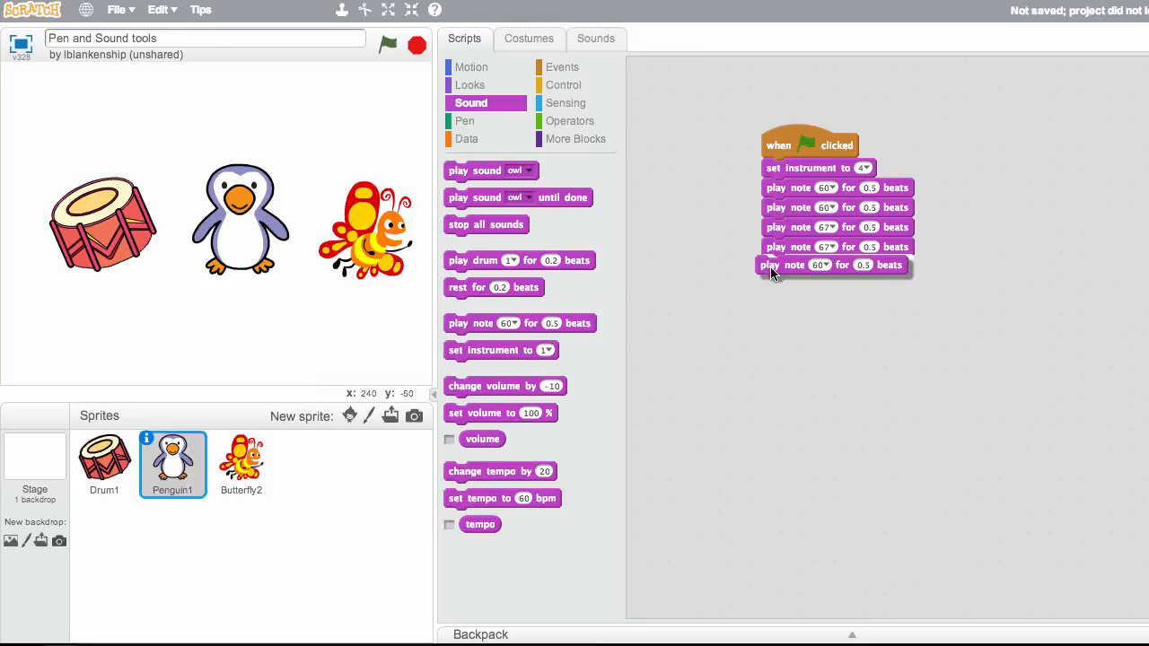
# Append notes 69, 69, 67 to the penguin's tune and click the green flag.
pyautogui.click(825, 265)
pyautogui.write('57')
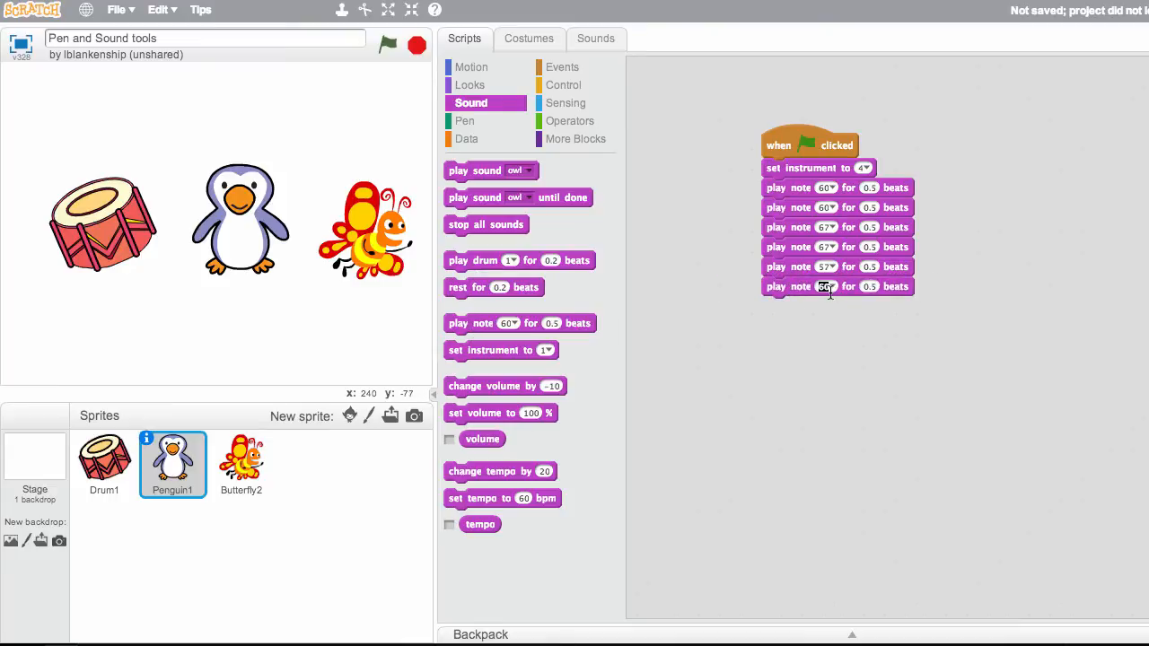
pyautogui.click(824, 287)
pyautogui.write('69')
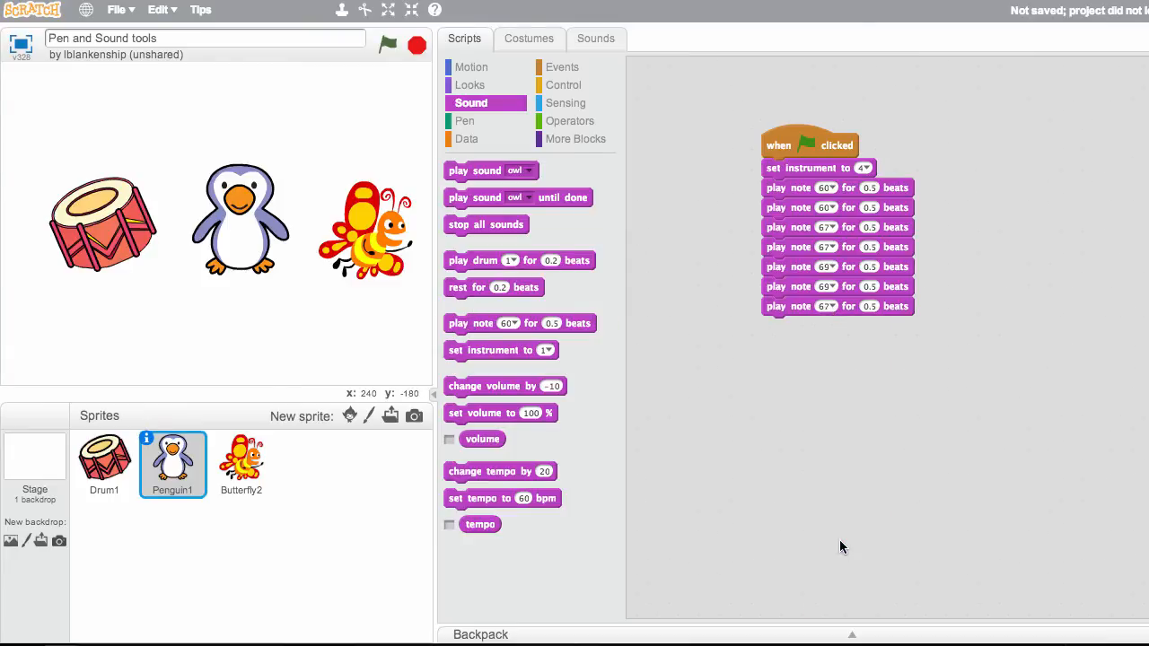
pyautogui.click(388, 45)
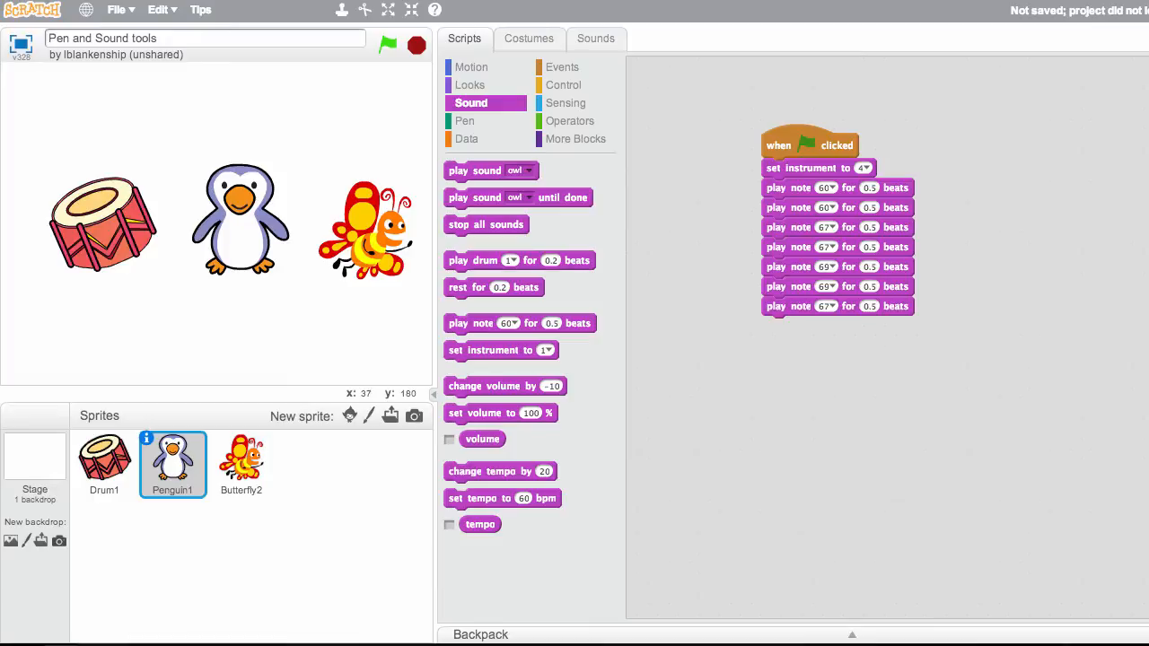
pyautogui.moveTo(947, 266)
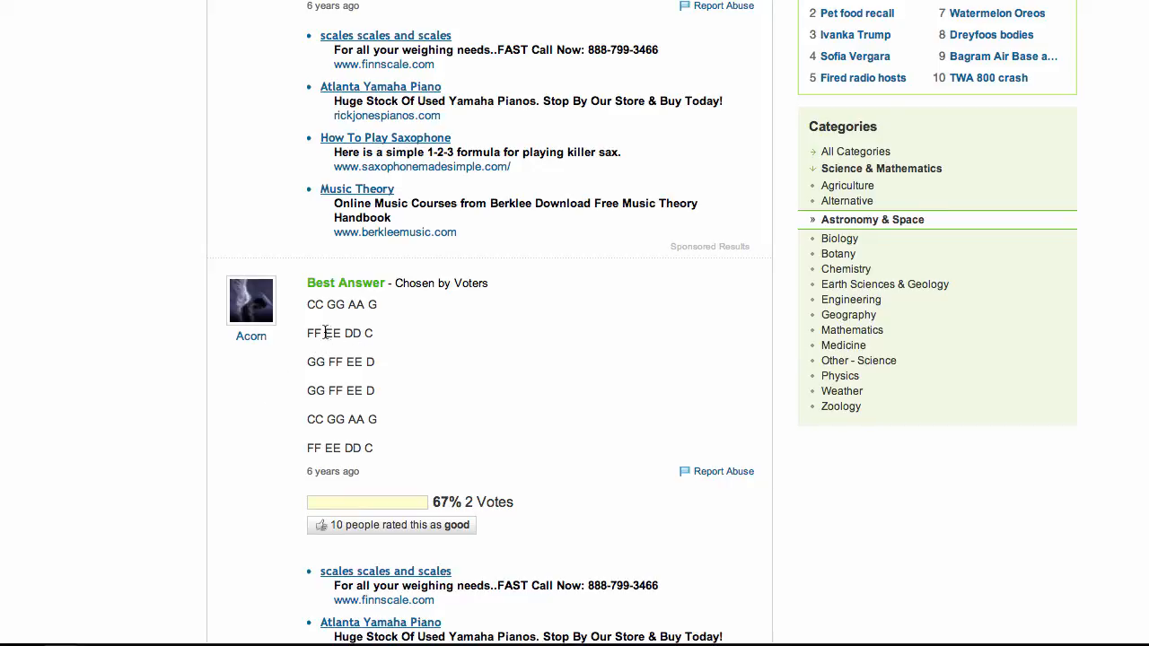
pyautogui.moveTo(214, 5)
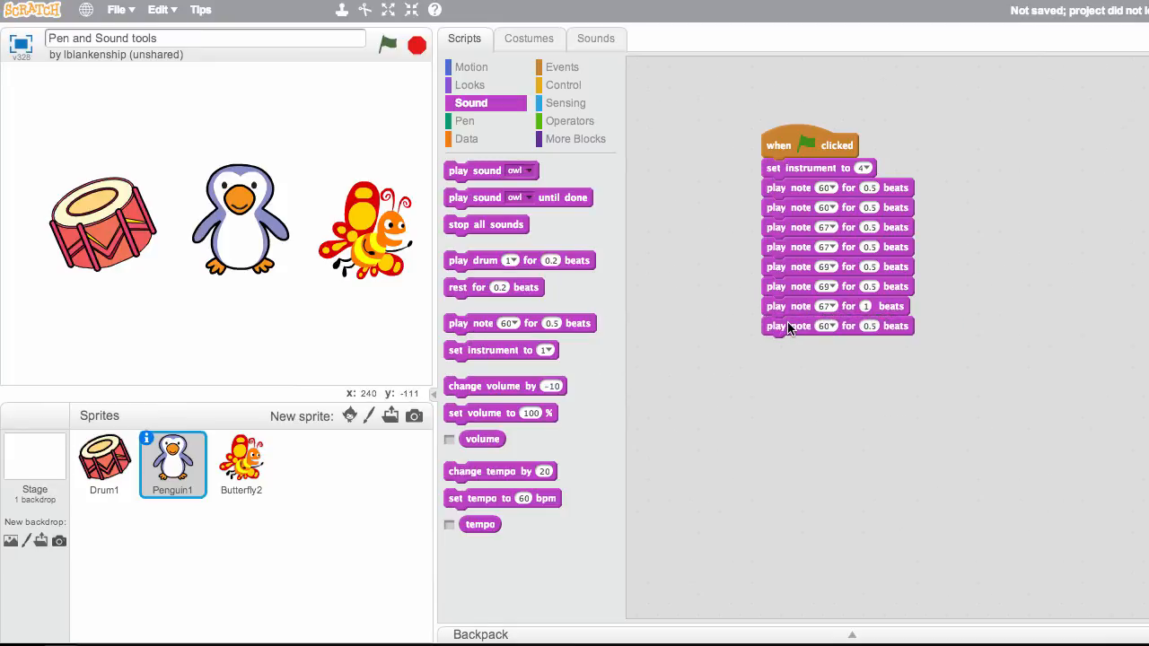
# Add notes 65, 65, 64, 64, 62, 62 and a 1-beat 60, then play and stop.
pyautogui.click(826, 326)
pyautogui.write('64')
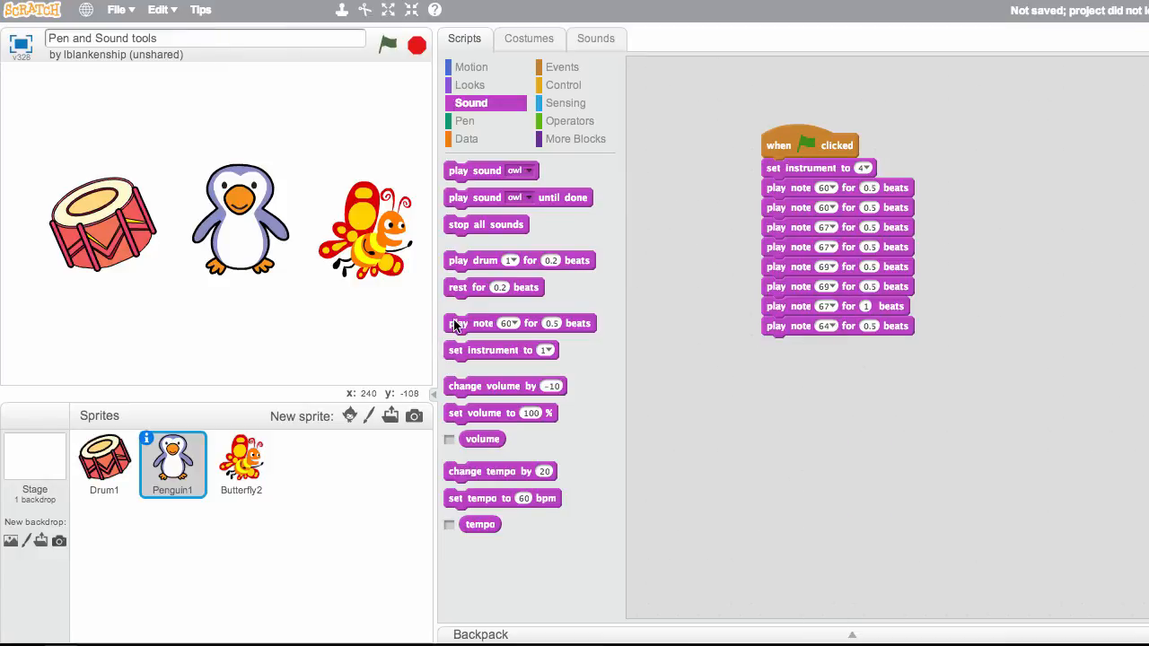
pyautogui.click(826, 346)
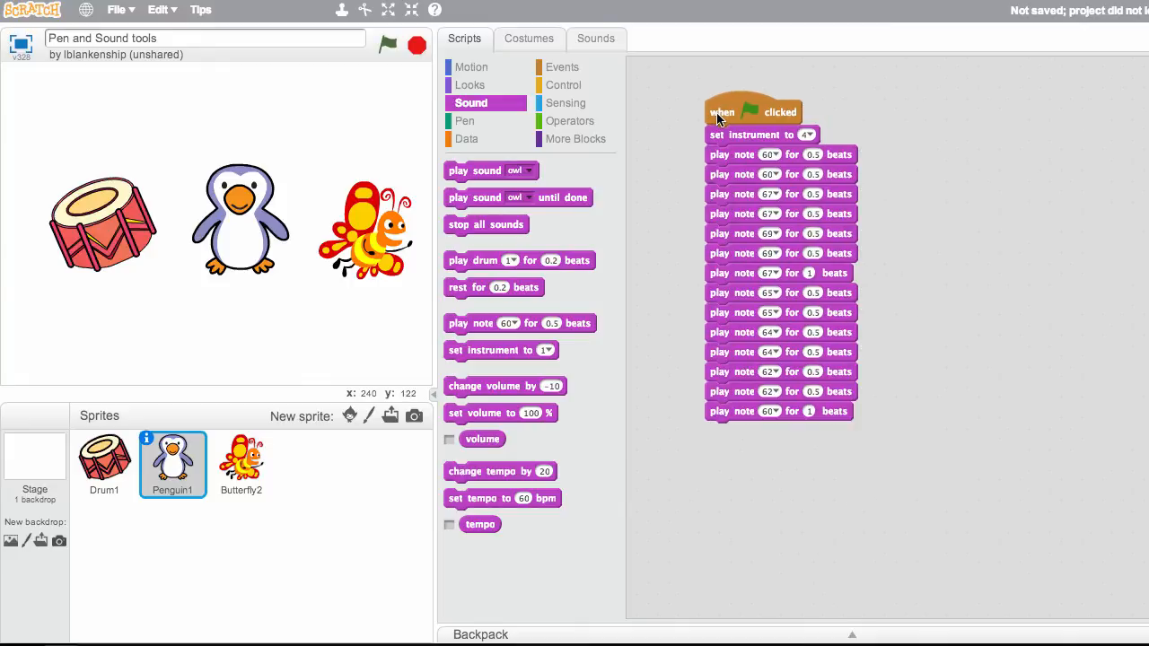
pyautogui.click(388, 45)
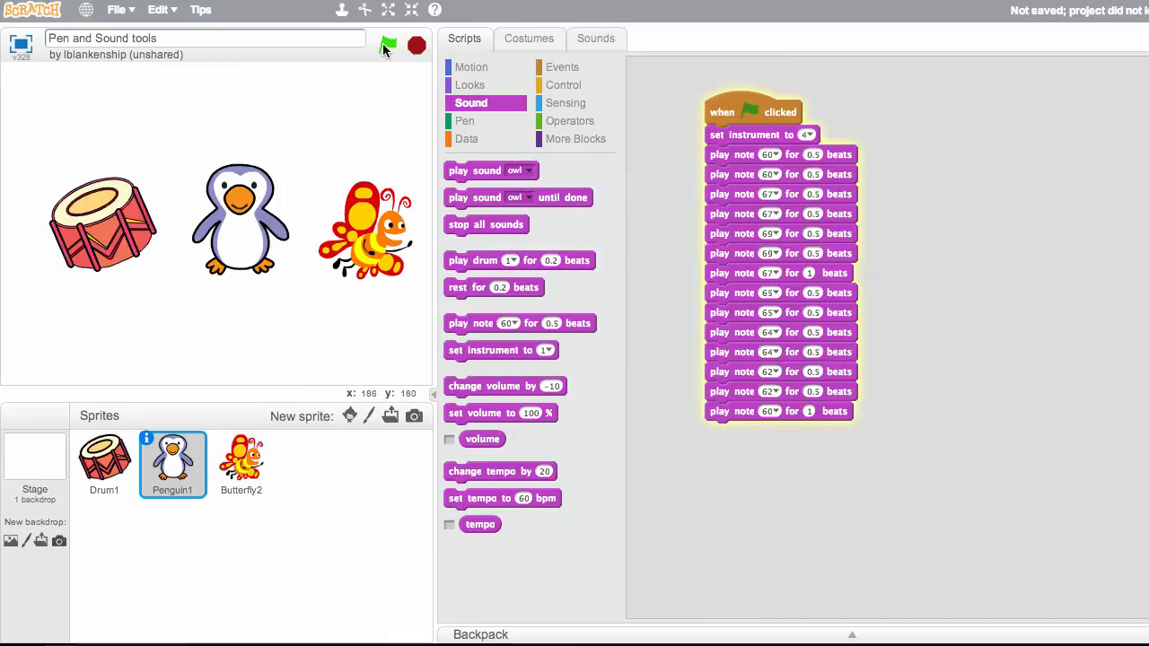
pyautogui.click(388, 45)
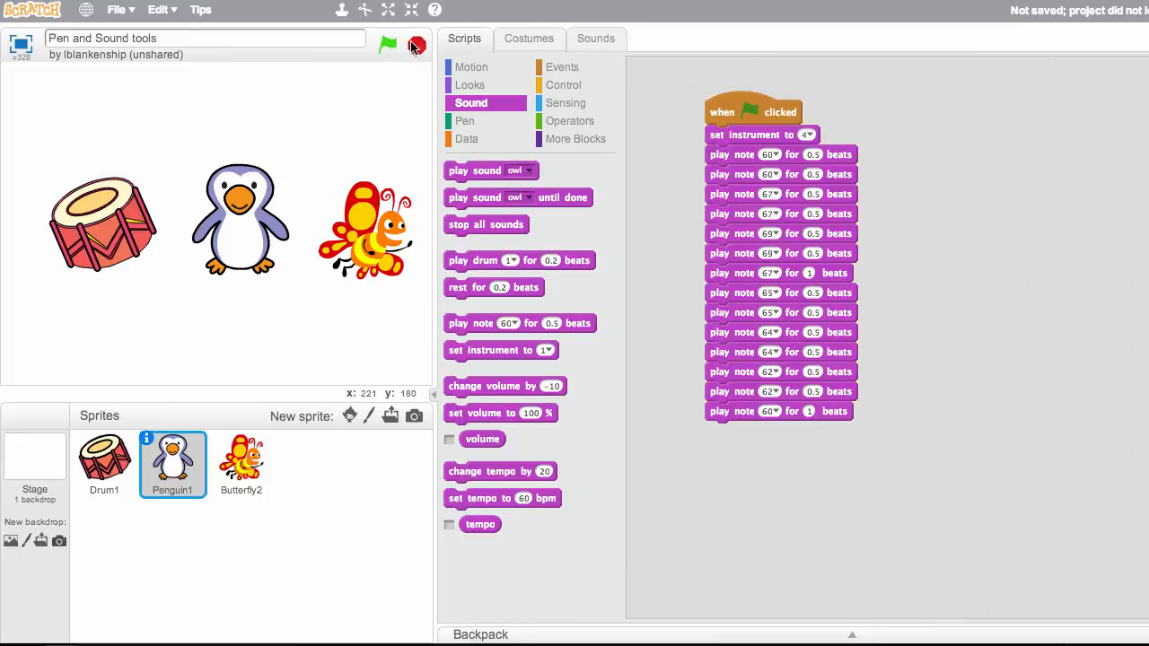
pyautogui.click(416, 45)
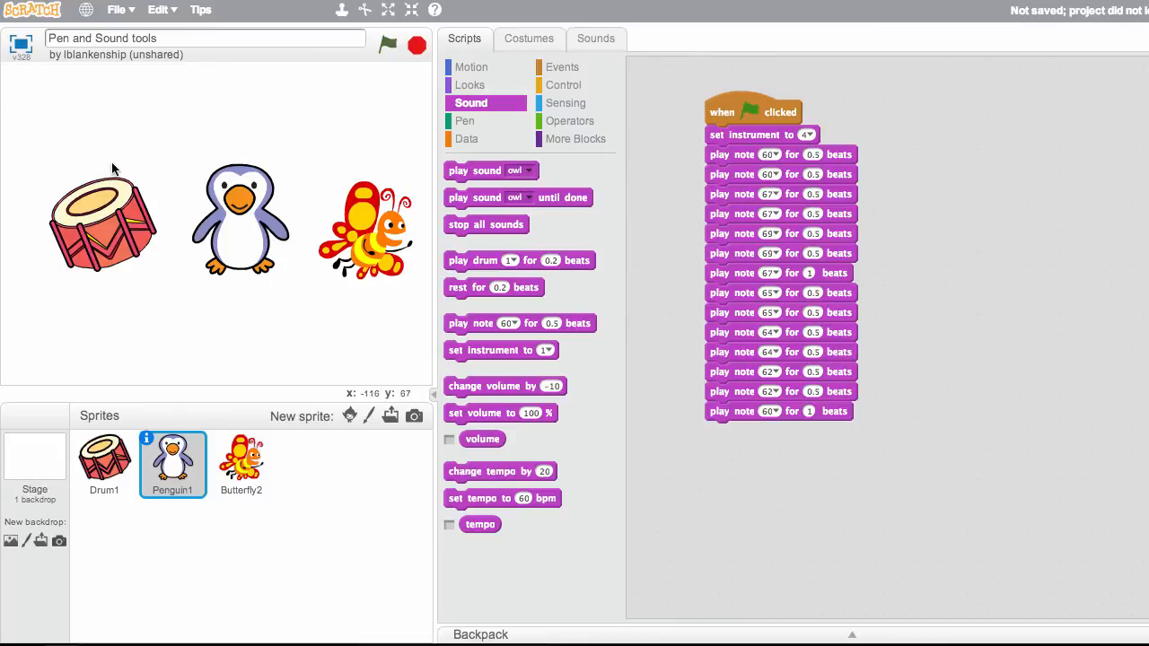
pyautogui.moveTo(499, 399)
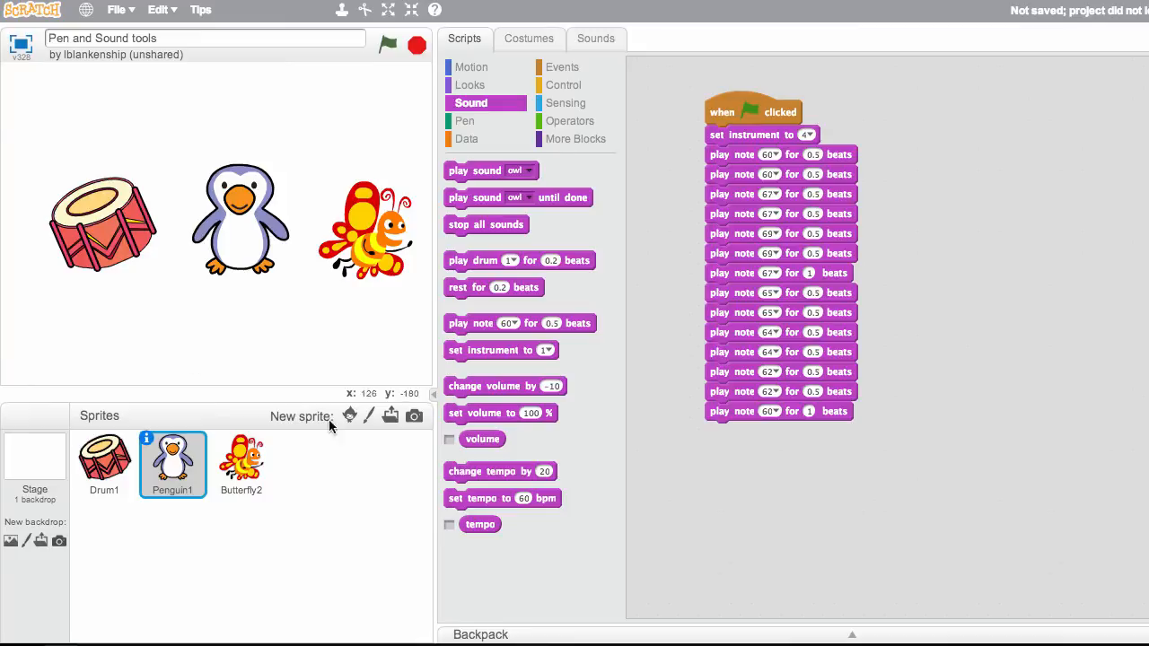
pyautogui.moveTo(175, 449)
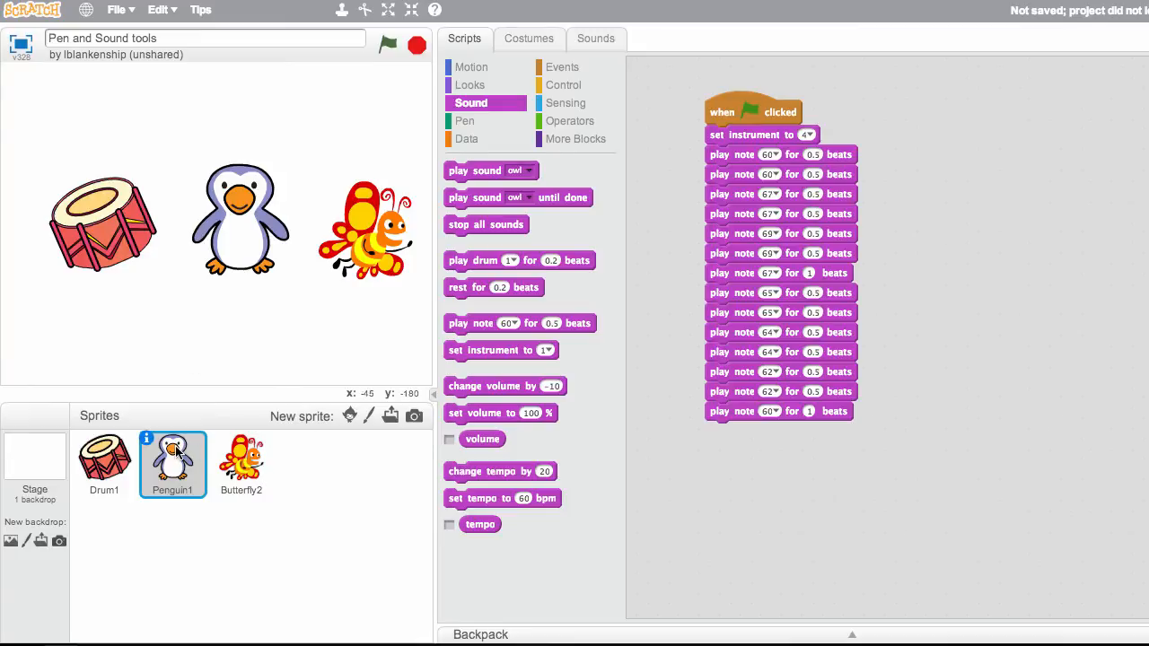
pyautogui.moveTo(227, 495)
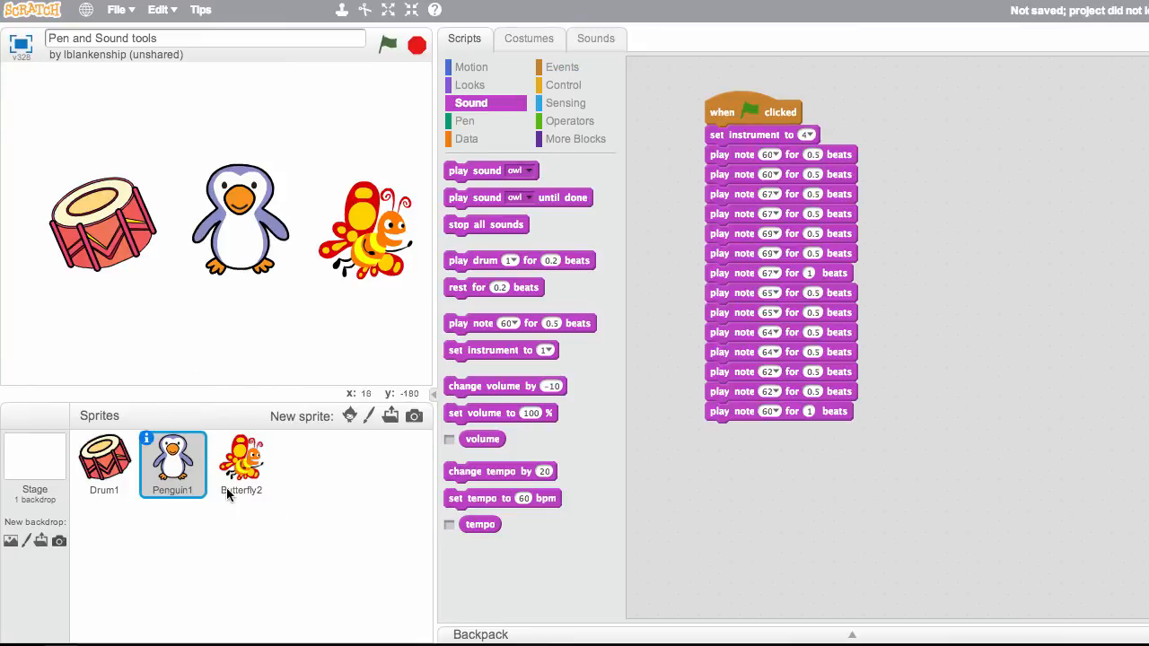
# Select the butterfly, browse the sound library categories, and add the zoop sound.
pyautogui.click(240, 464)
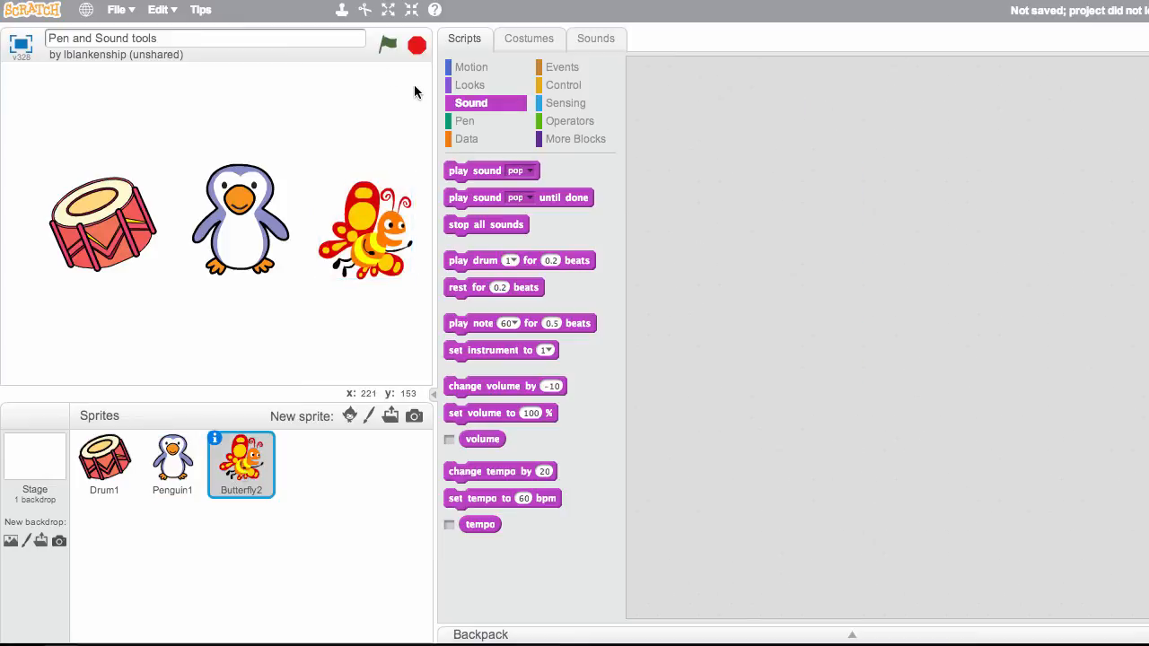
pyautogui.moveTo(384, 214)
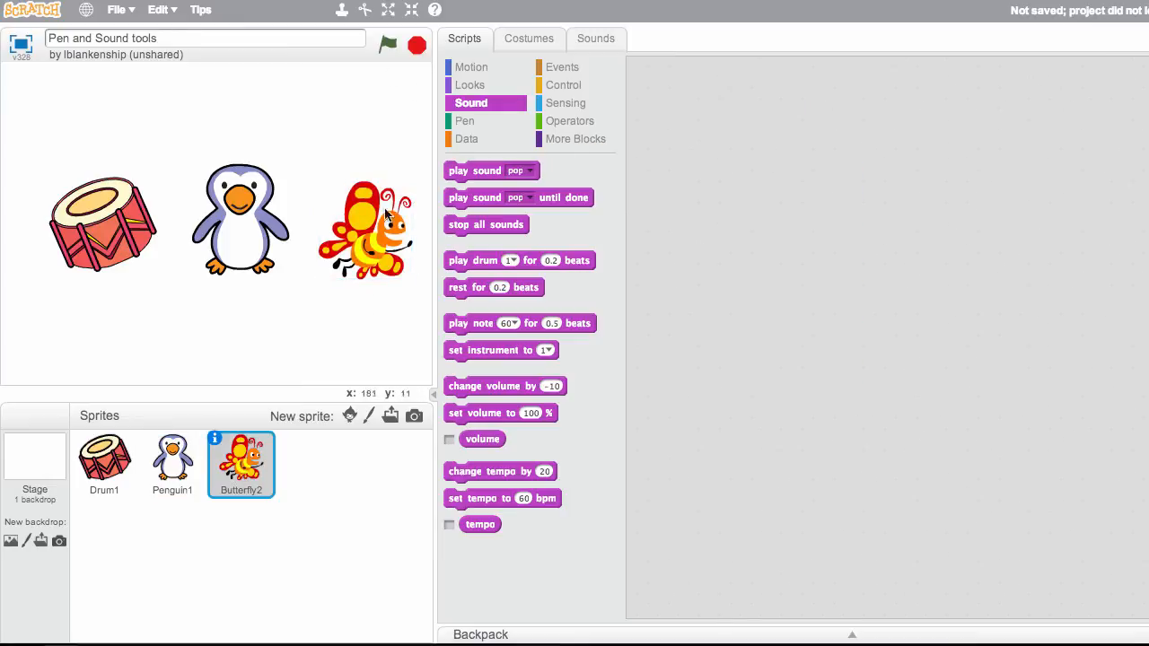
pyautogui.moveTo(532, 56)
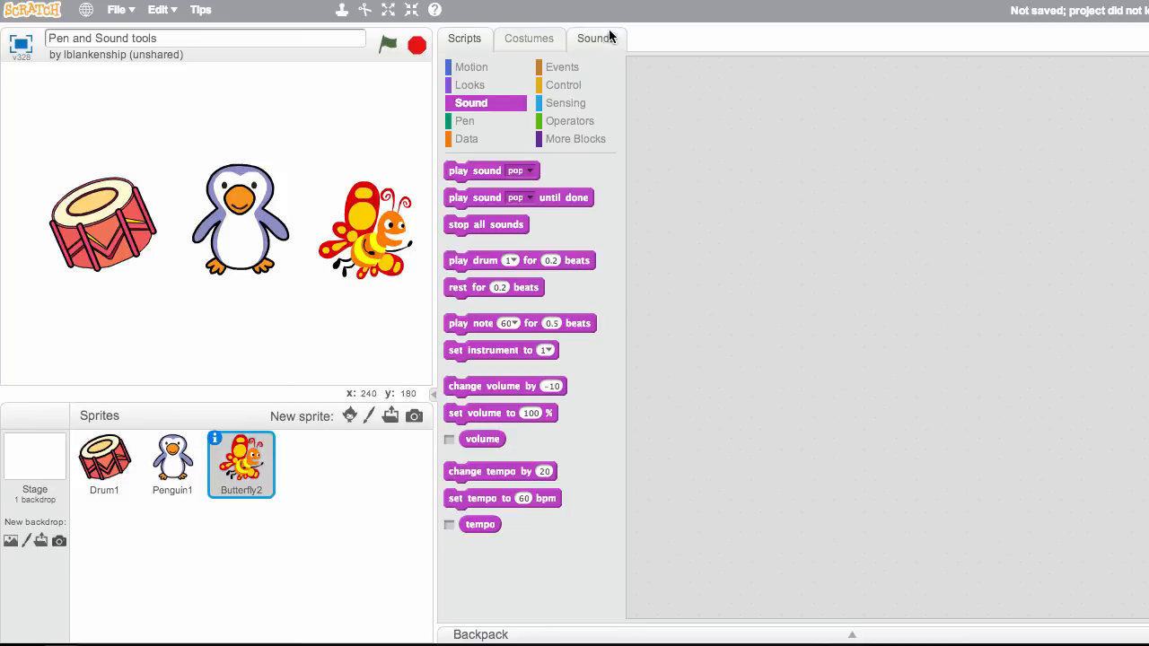
pyautogui.click(595, 38)
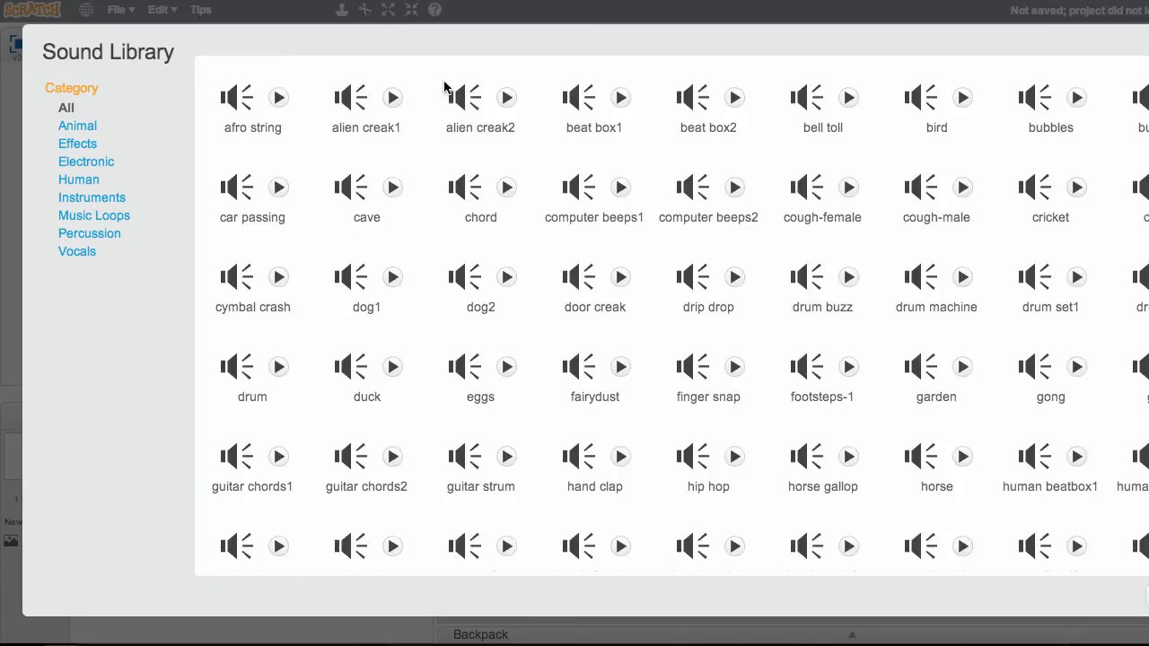
pyautogui.click(77, 144)
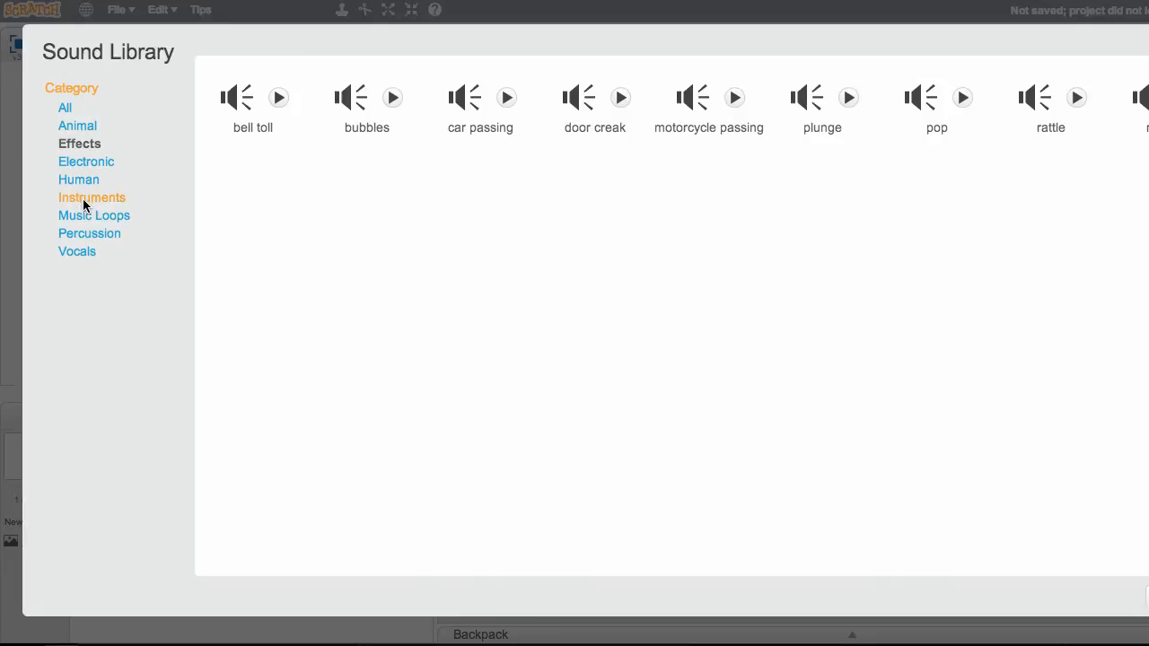
pyautogui.click(77, 252)
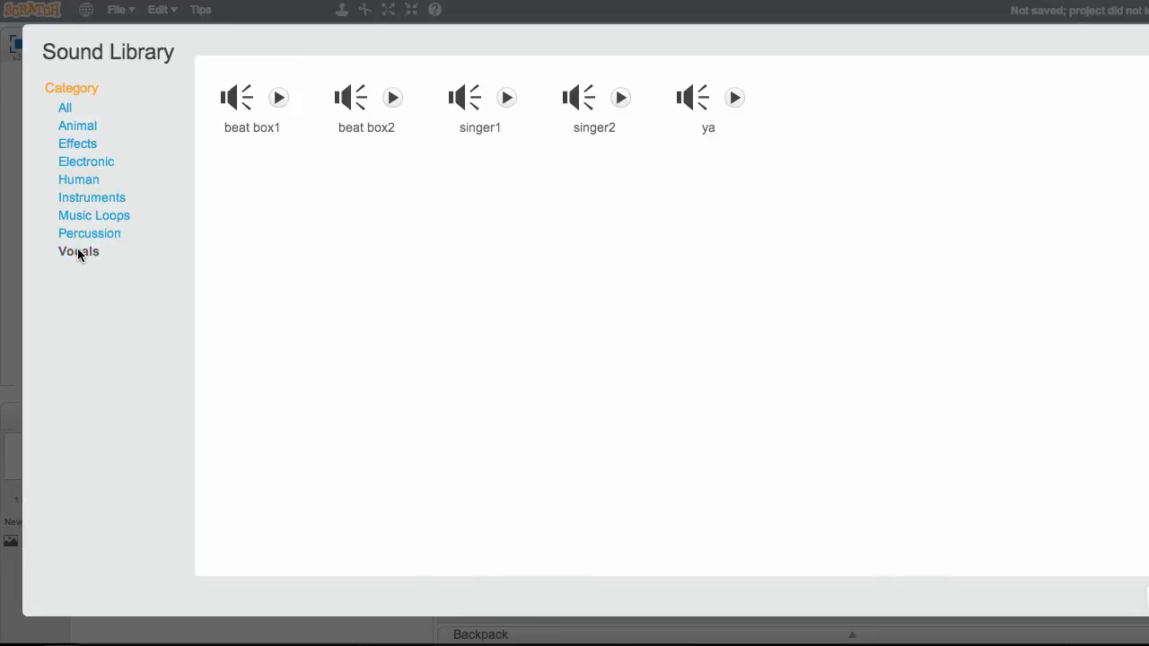
pyautogui.moveTo(77, 126)
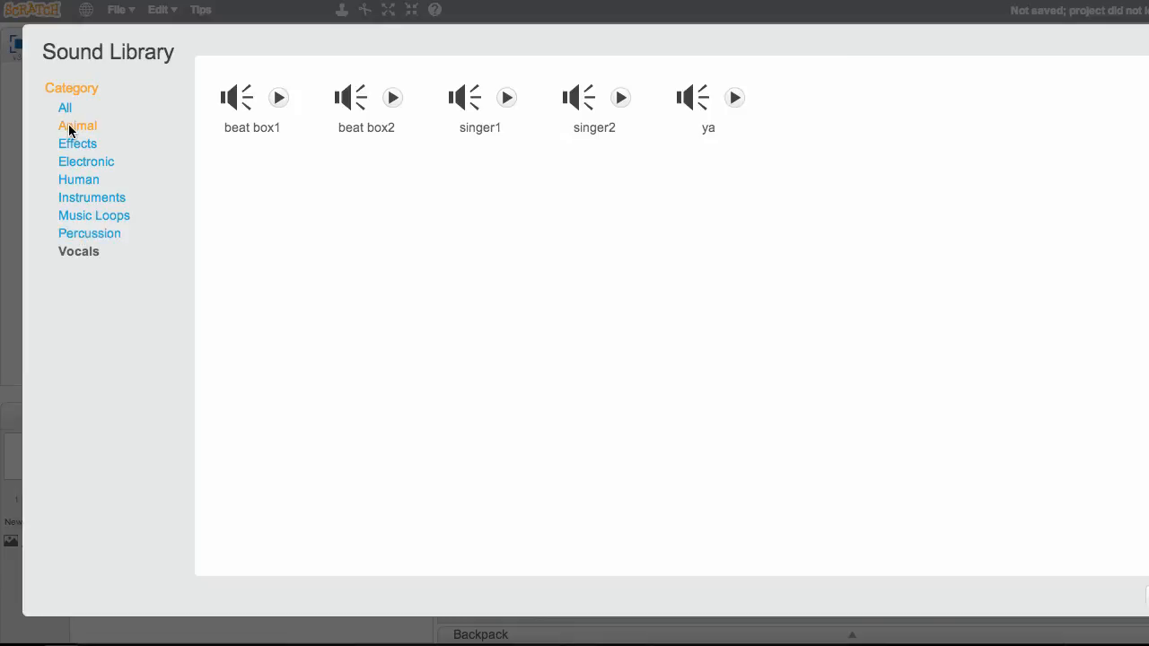
pyautogui.click(88, 162)
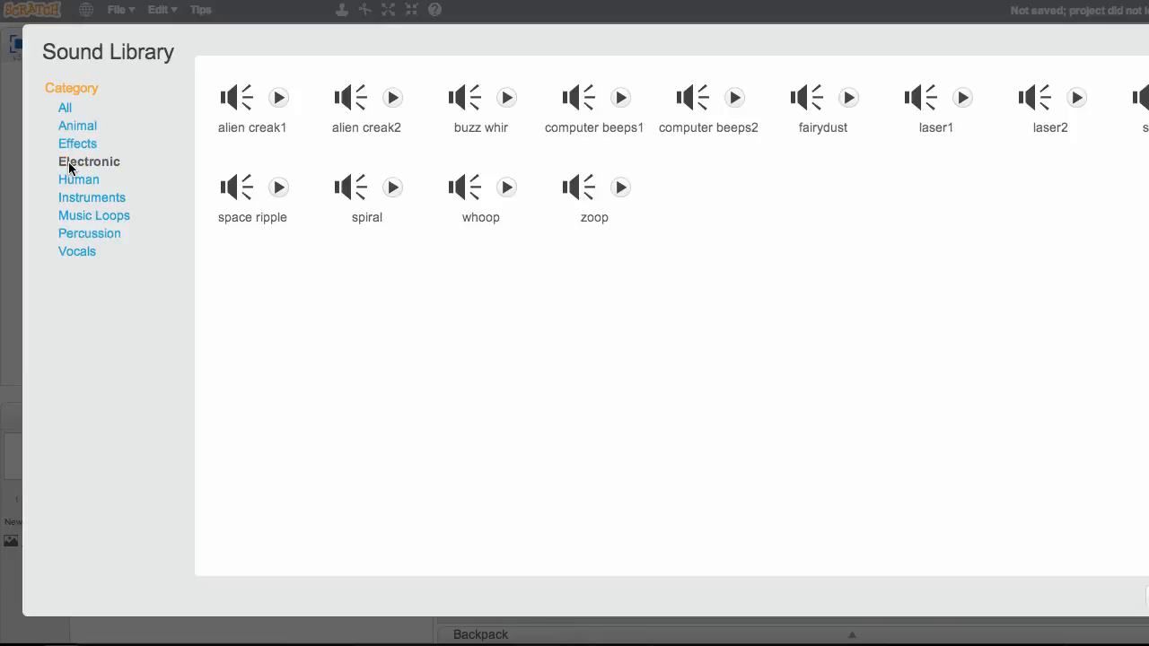
pyautogui.moveTo(256, 182)
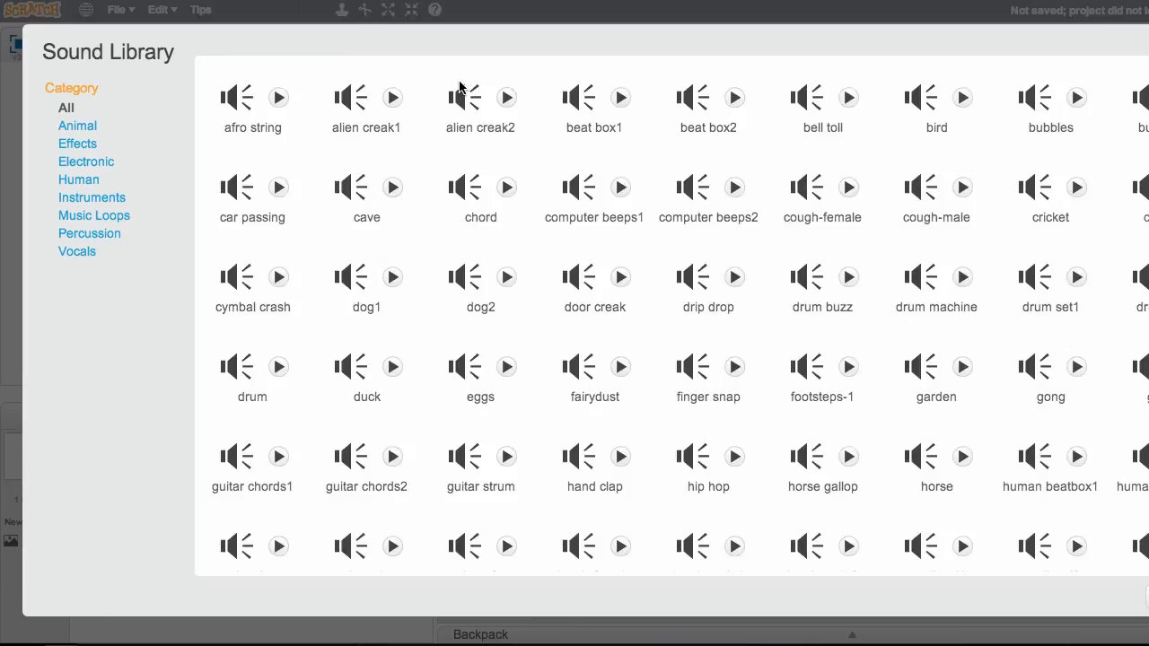
pyautogui.click(85, 162)
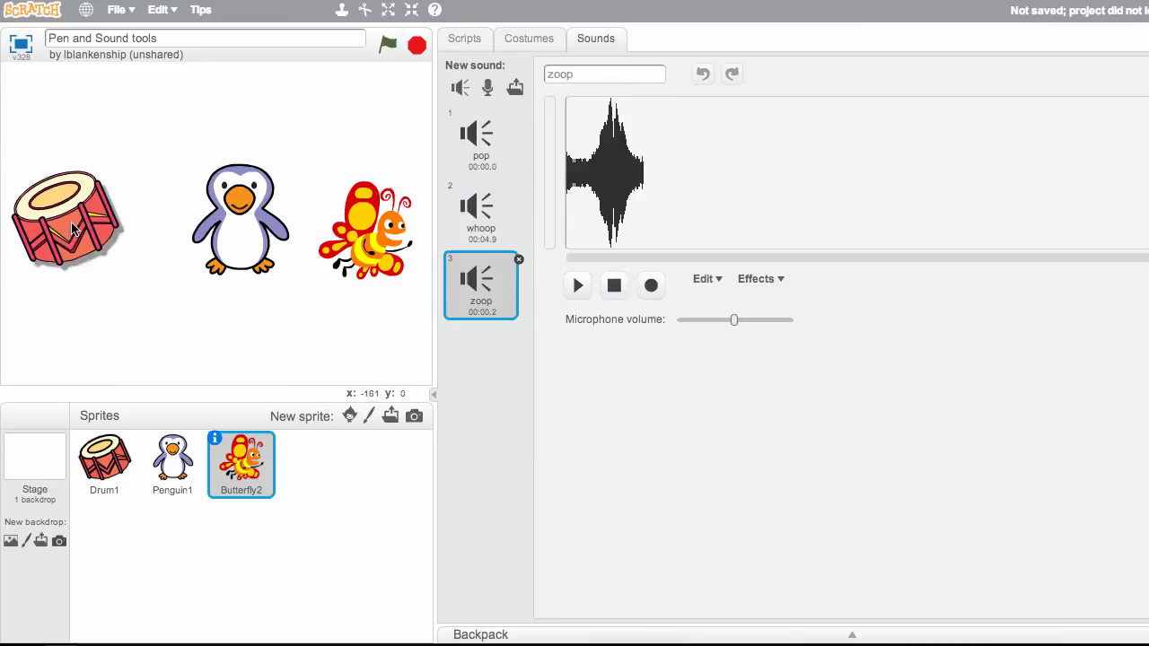
# Give Butterfly2 a 'when this sprite clicked' hat with 'play sound zoop' snapped beneath.
pyautogui.click(171, 464)
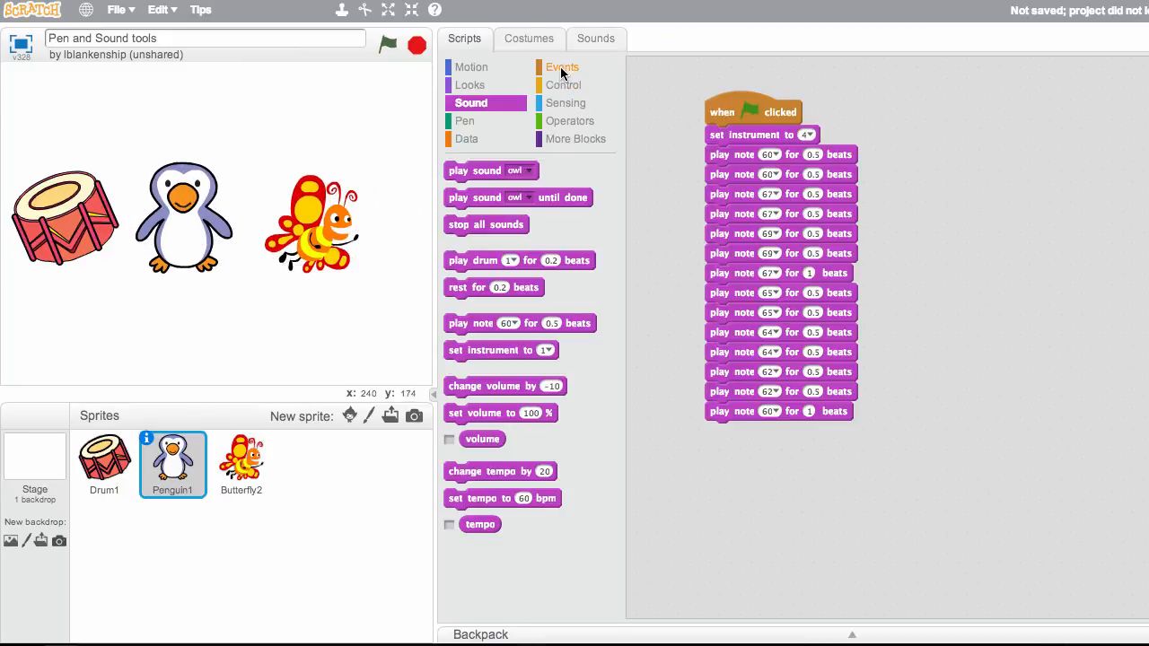
pyautogui.click(563, 67)
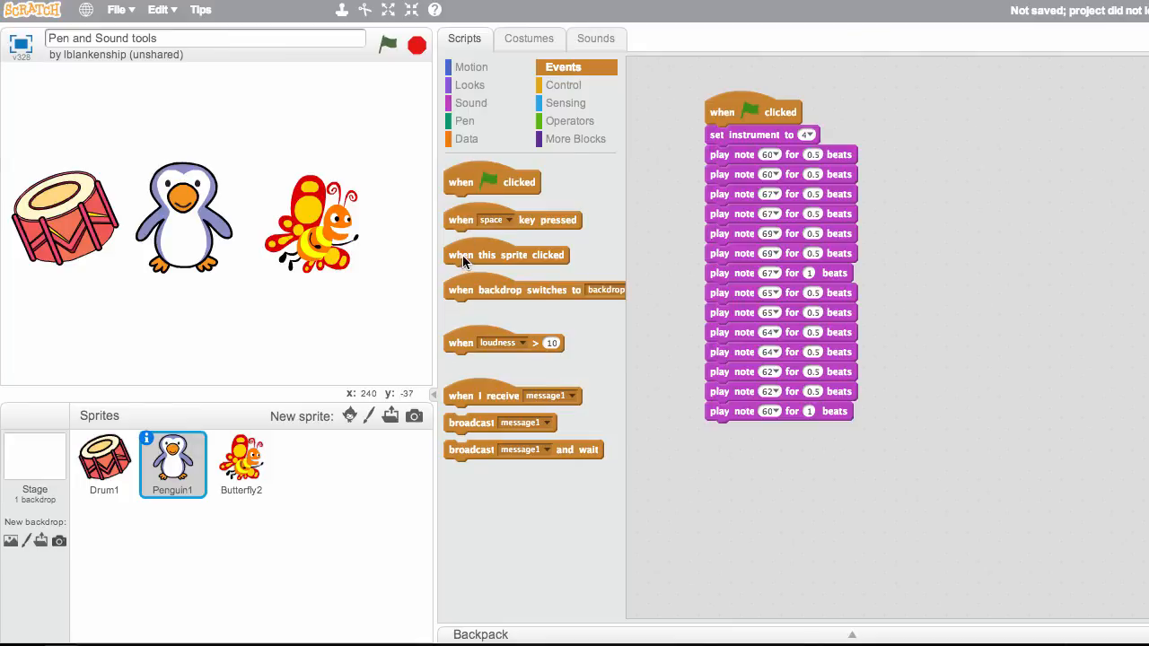
pyautogui.click(241, 464)
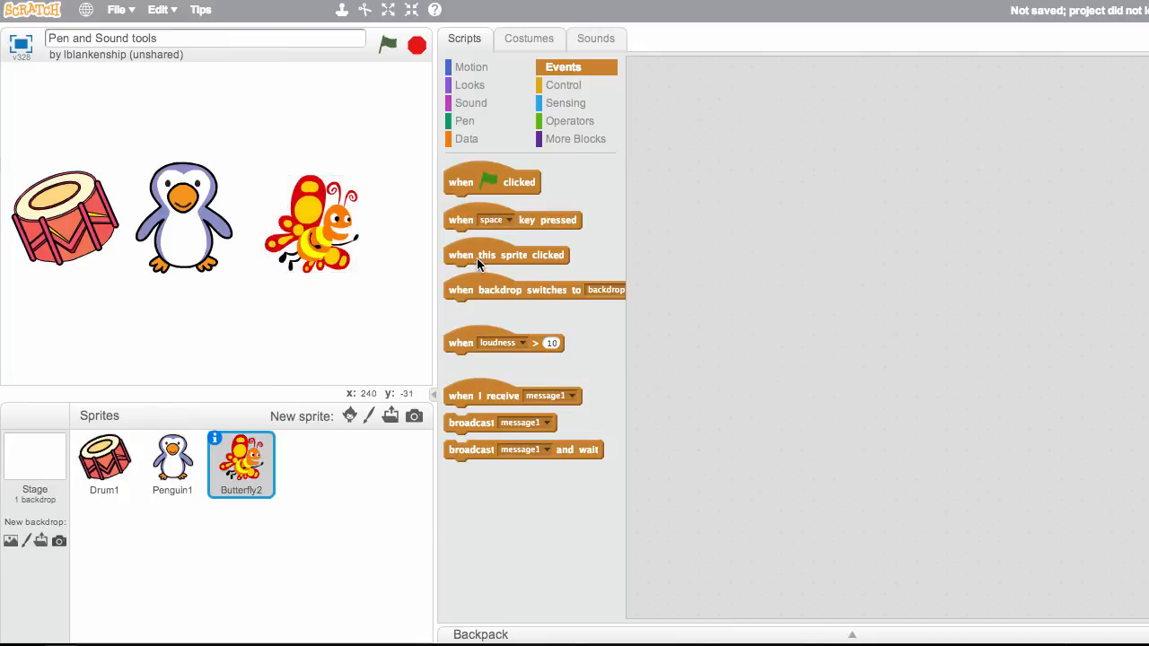
pyautogui.moveTo(506, 255); pyautogui.dragTo(797, 149)
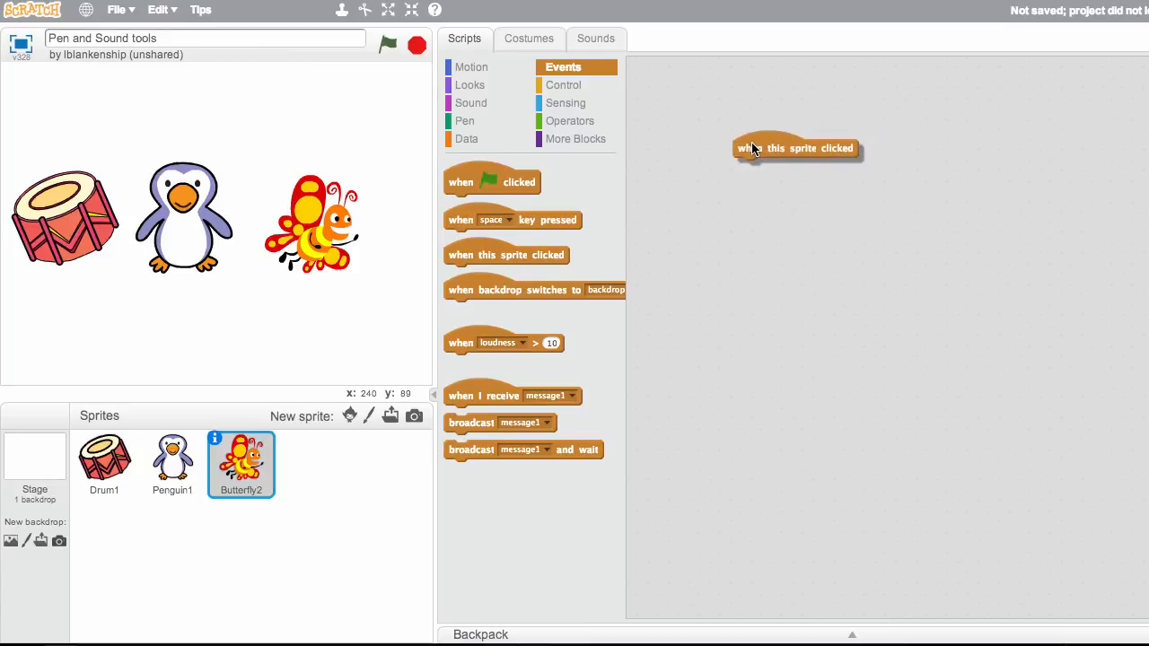
pyautogui.click(470, 102)
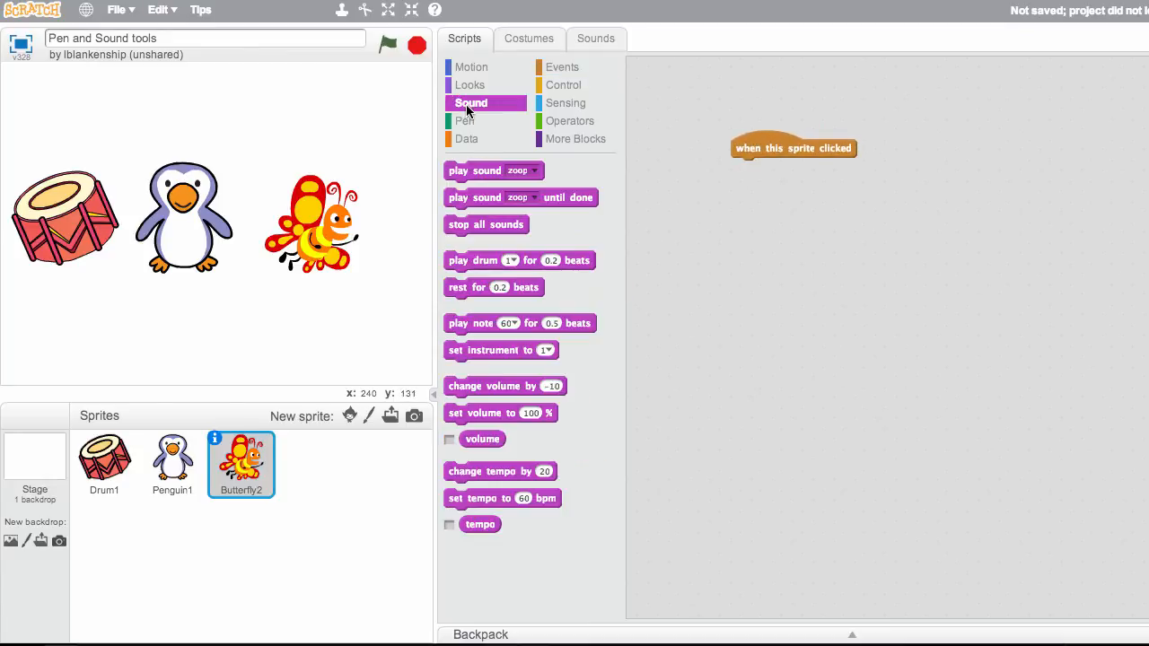
pyautogui.moveTo(493, 171); pyautogui.dragTo(790, 159)
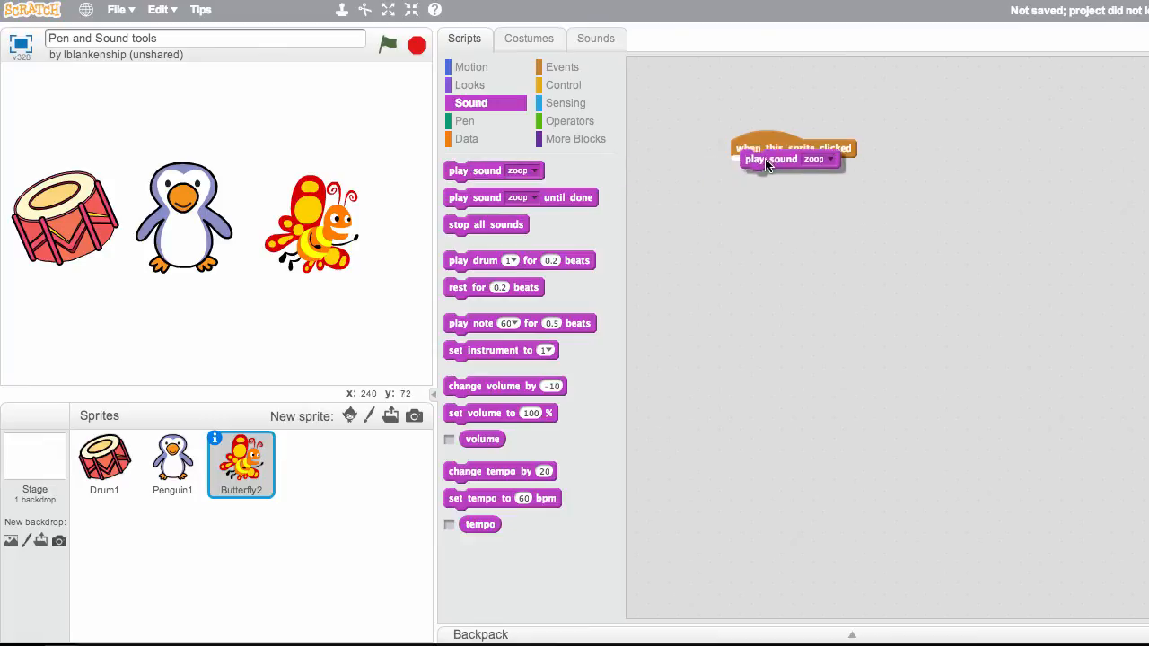
pyautogui.moveTo(791, 159); pyautogui.dragTo(781, 168)
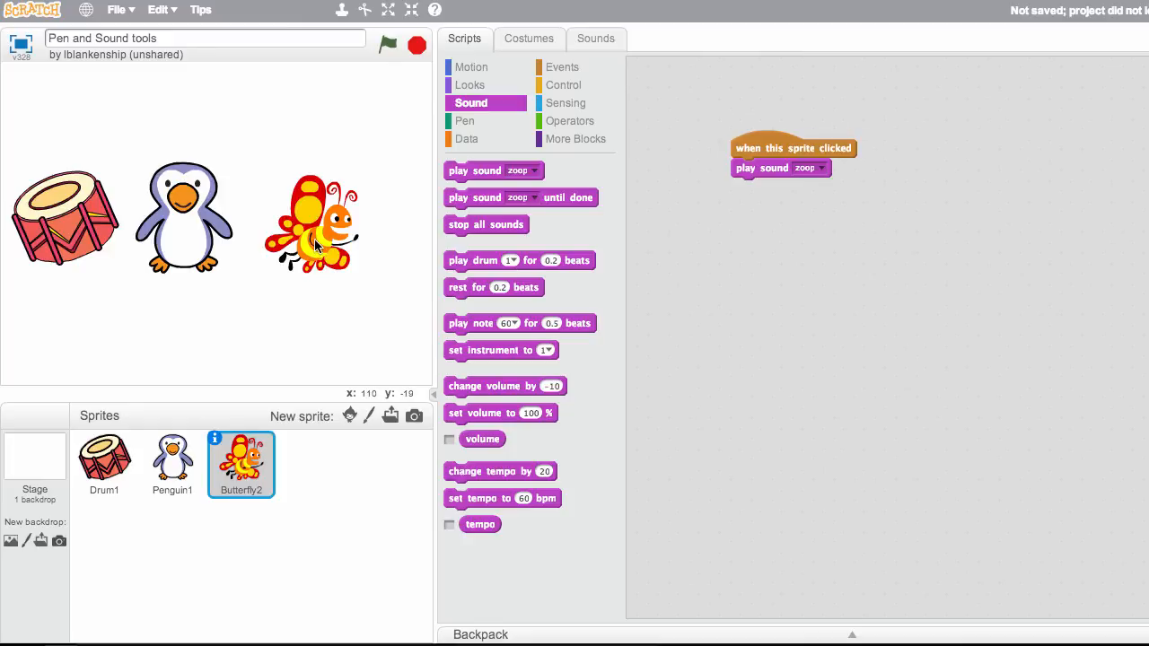
pyautogui.moveTo(456, 207)
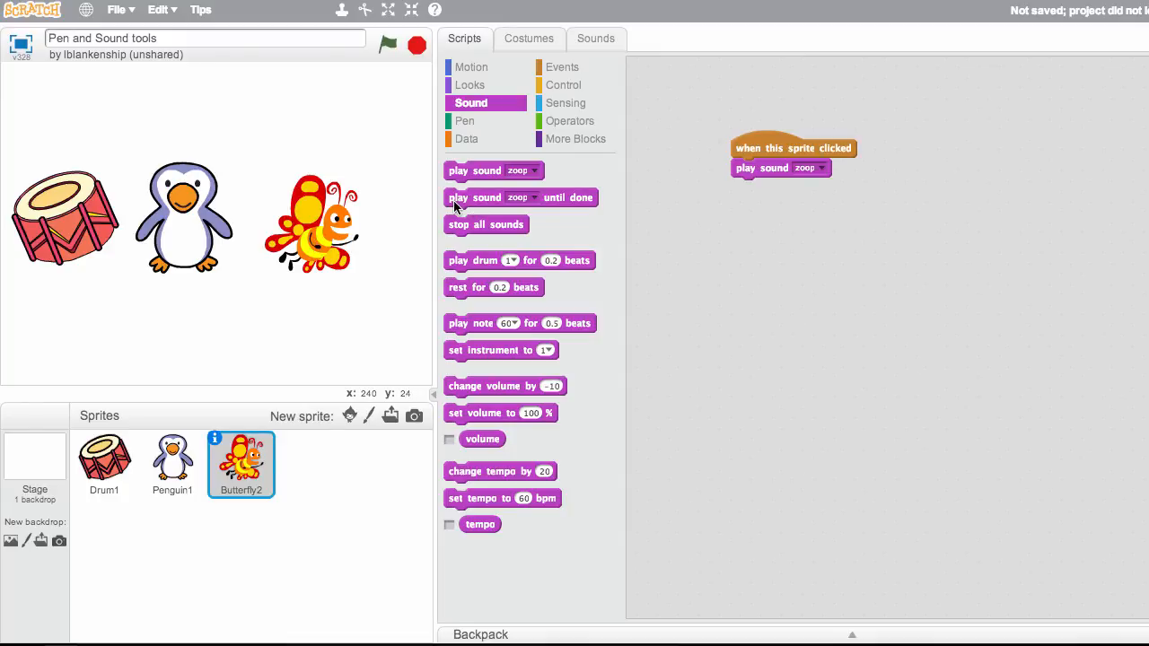
pyautogui.moveTo(516, 157)
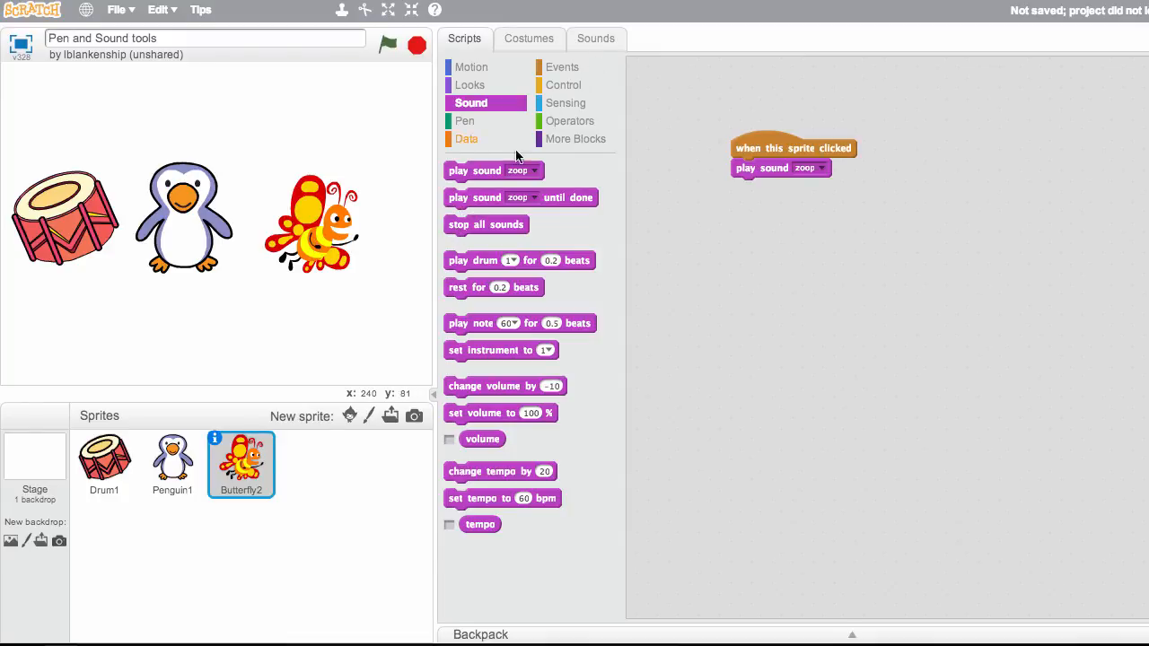
# Build a 'when space key pressed' script that plays the whoop sound.
pyautogui.click(562, 66)
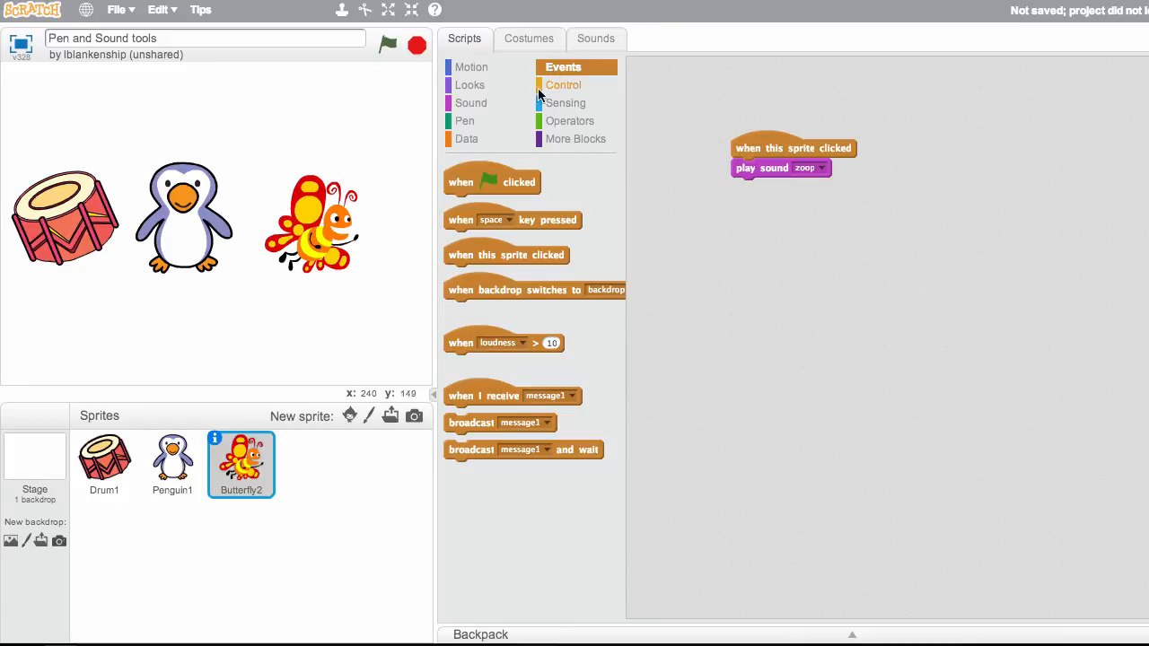
pyautogui.moveTo(467, 299)
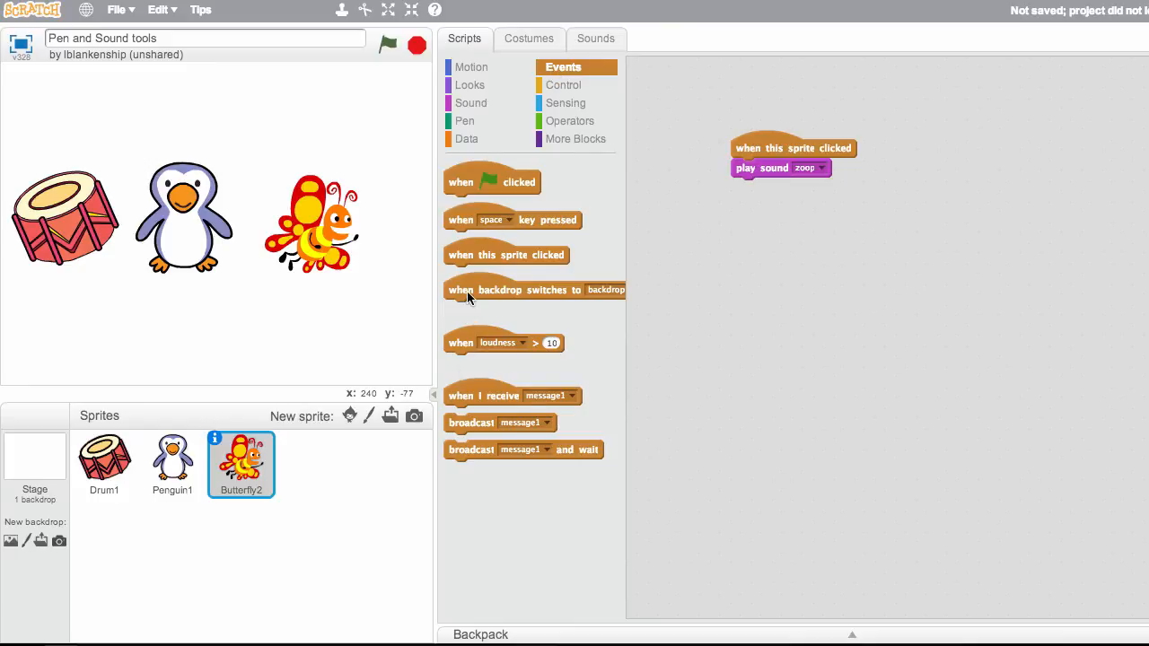
pyautogui.moveTo(469, 297)
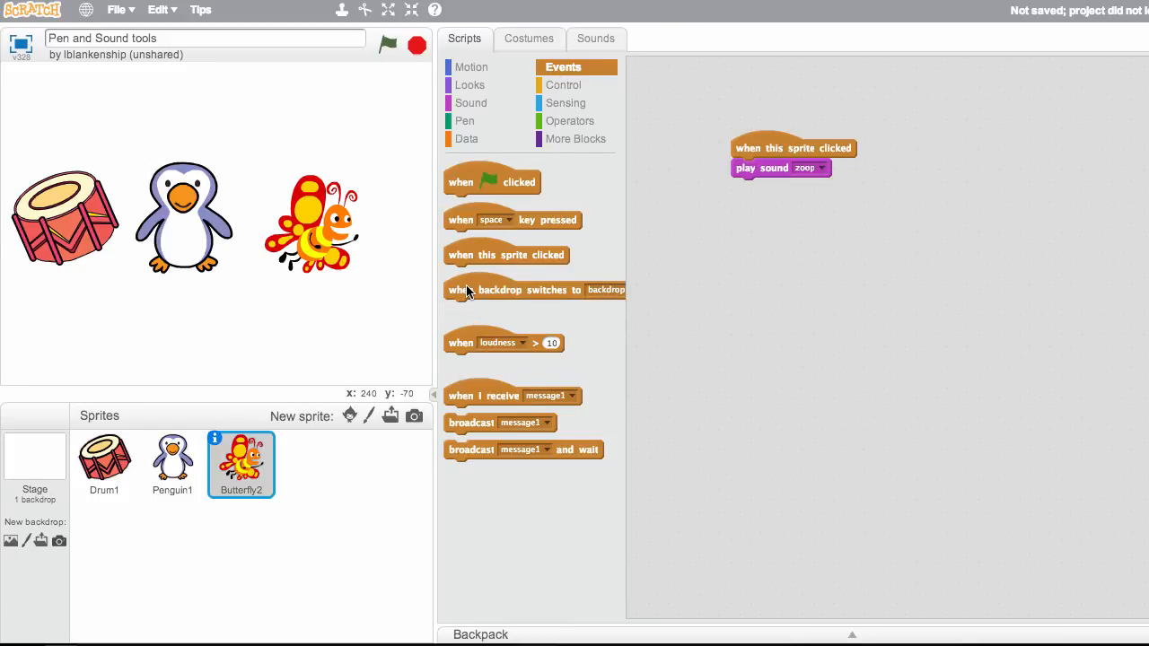
pyautogui.moveTo(512, 220); pyautogui.dragTo(785, 260)
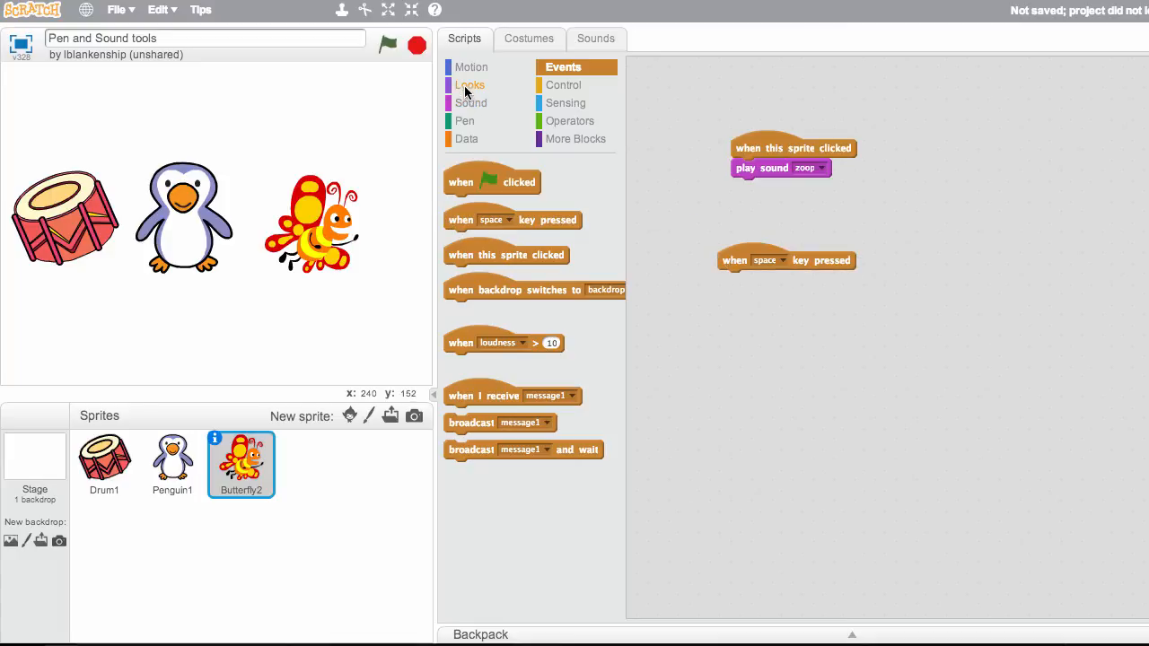
pyautogui.click(470, 103)
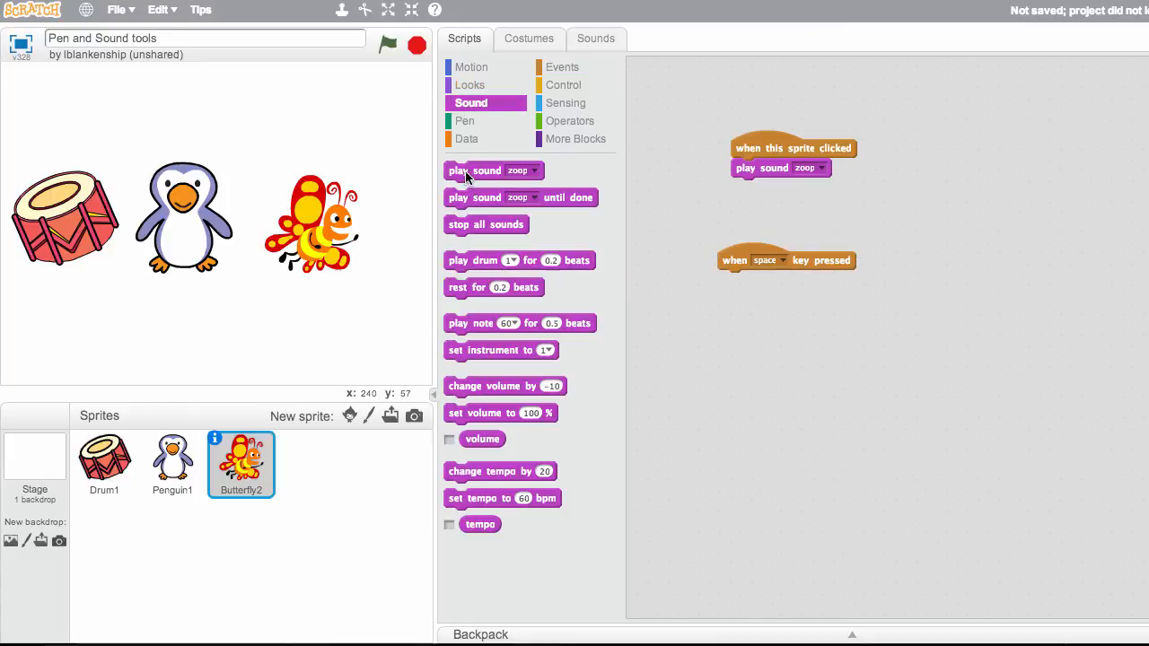
pyautogui.moveTo(493, 171); pyautogui.dragTo(763, 280)
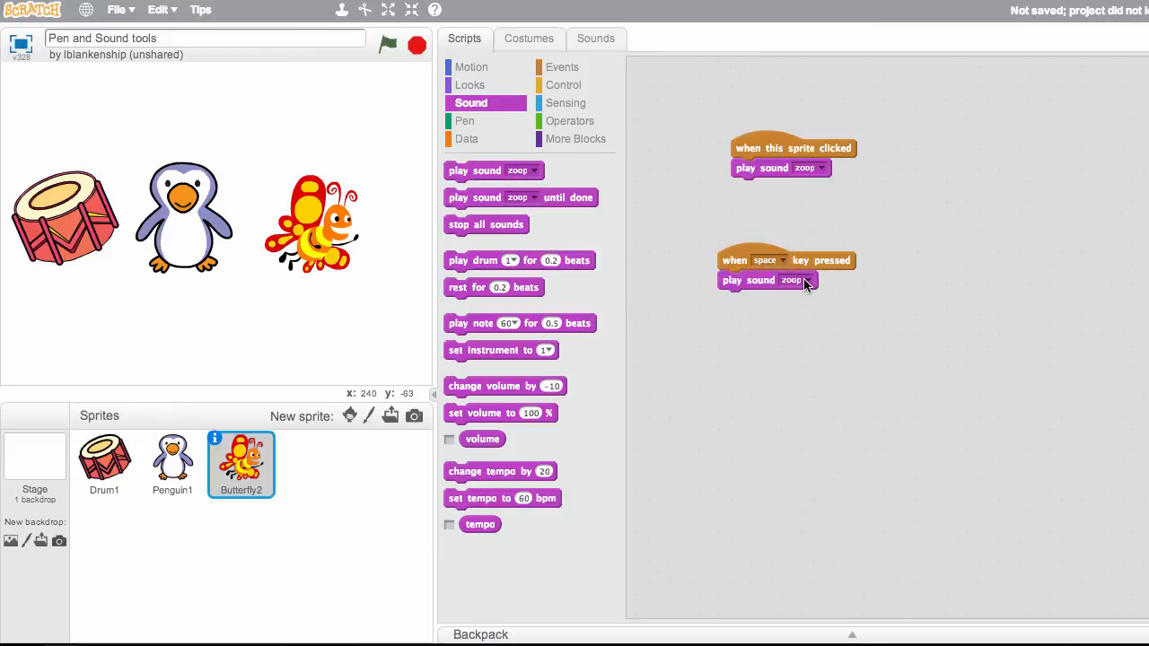
pyautogui.click(806, 279)
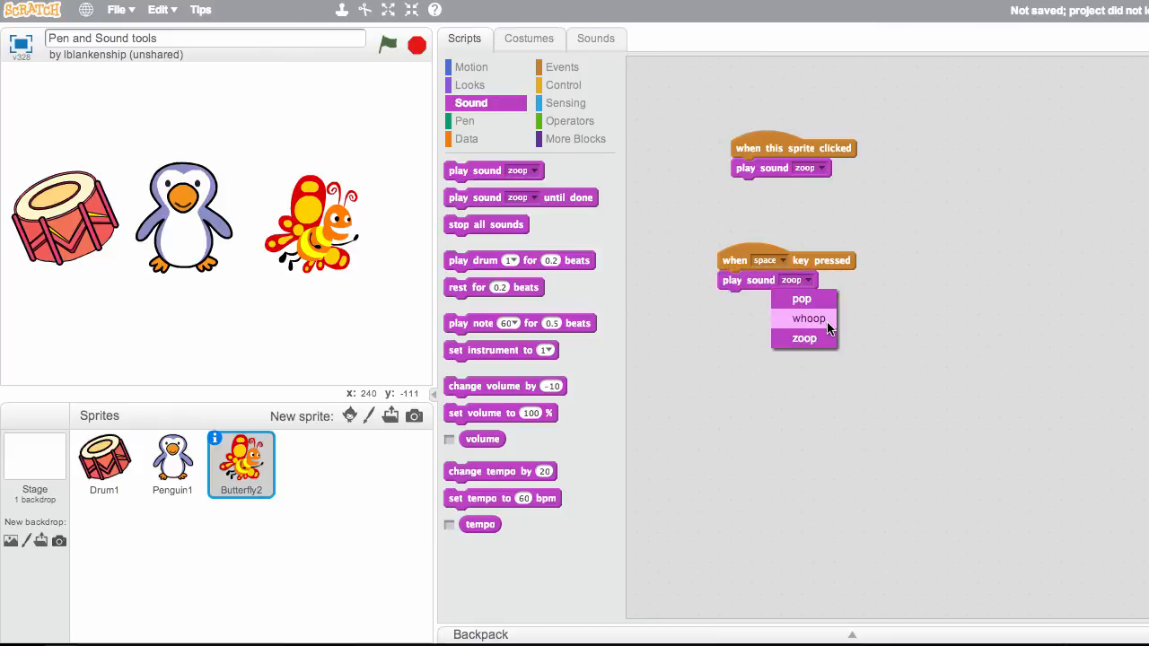
pyautogui.click(808, 318)
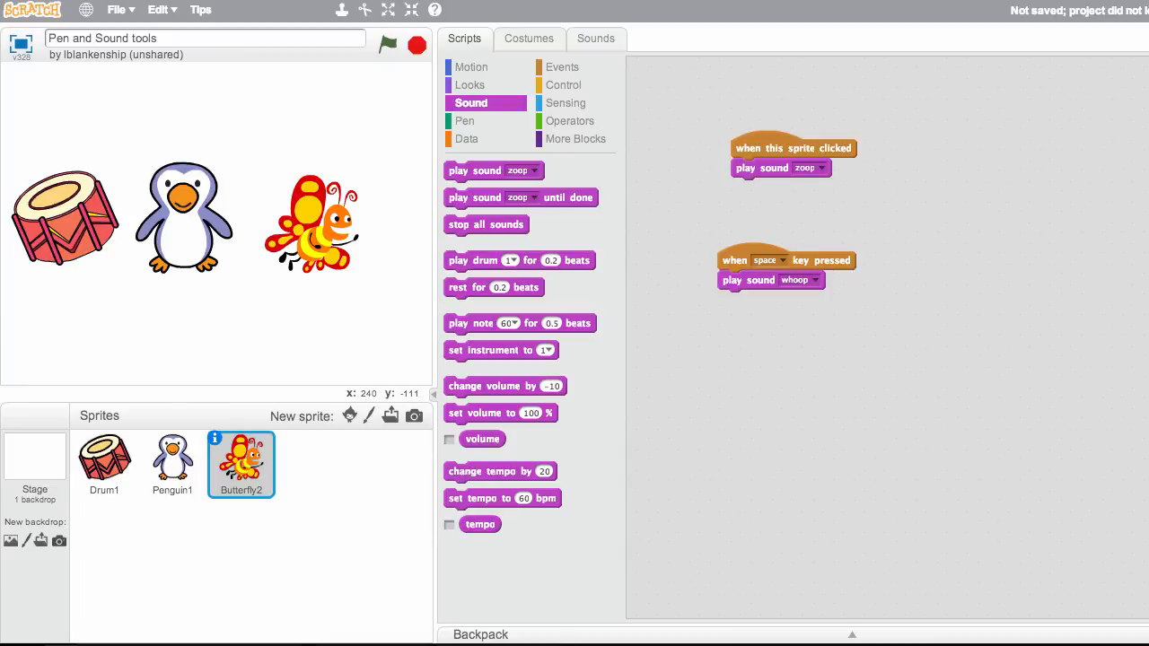
pyautogui.moveTo(727, 263)
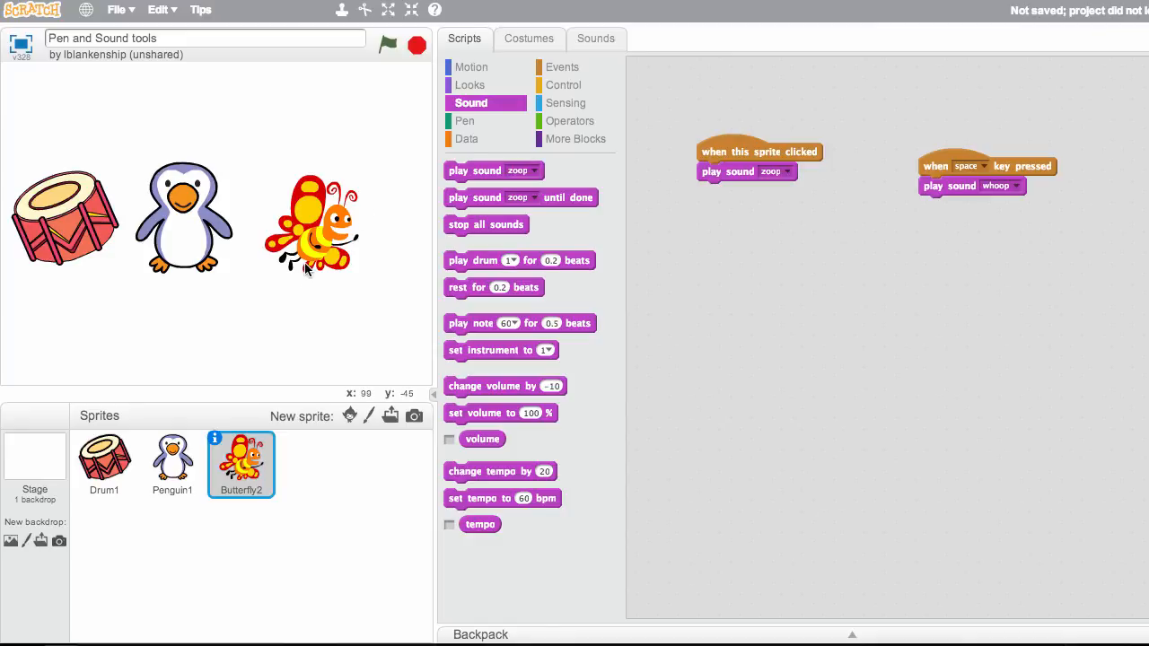
pyautogui.moveTo(314, 243)
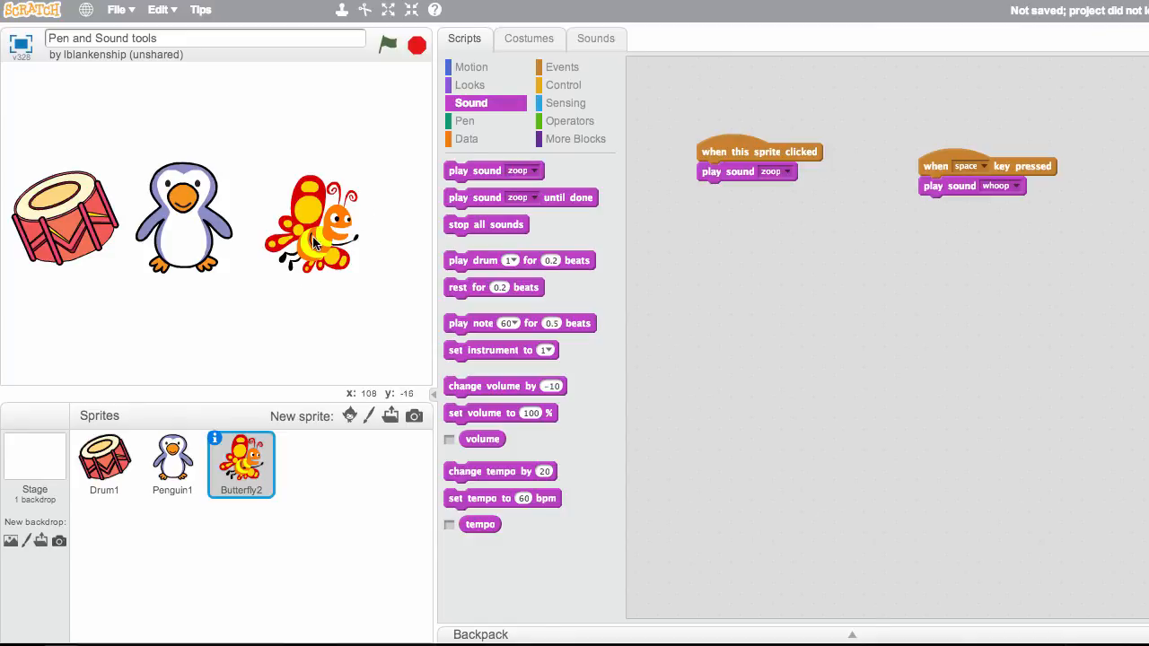
pyautogui.moveTo(337, 249)
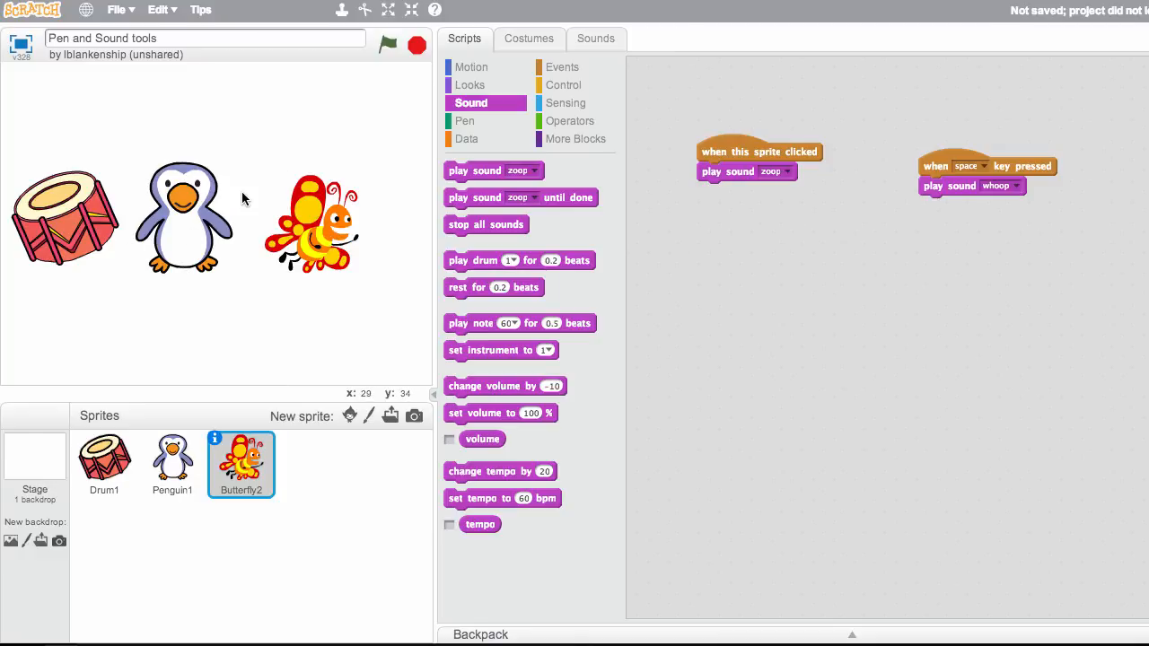
pyautogui.moveTo(272, 210)
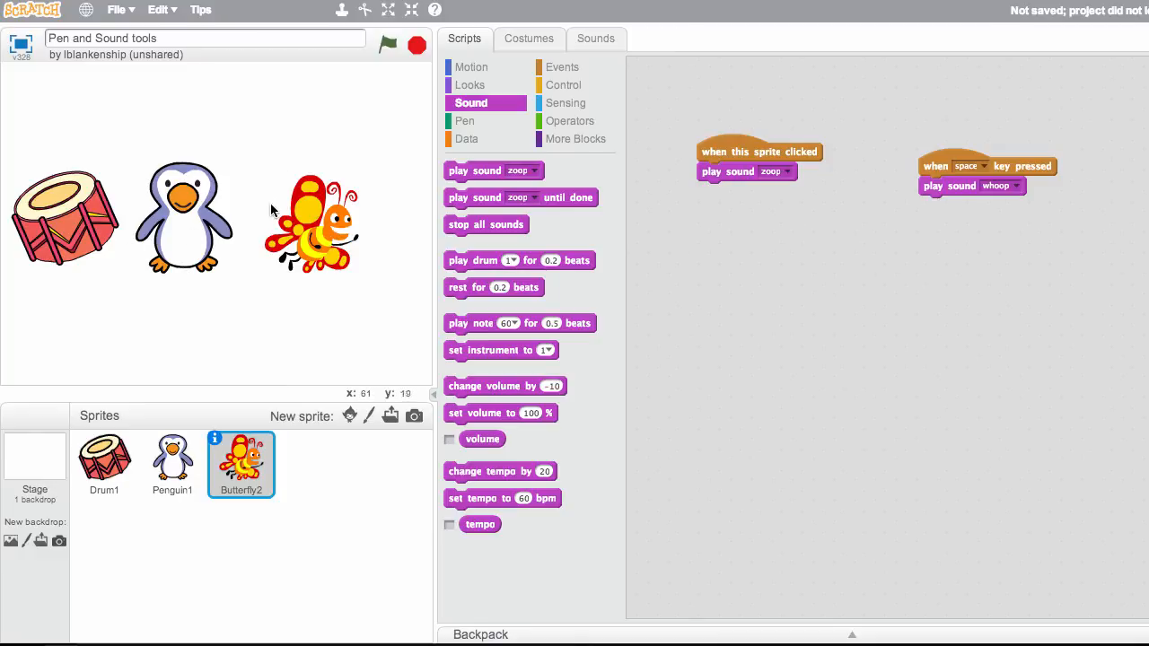